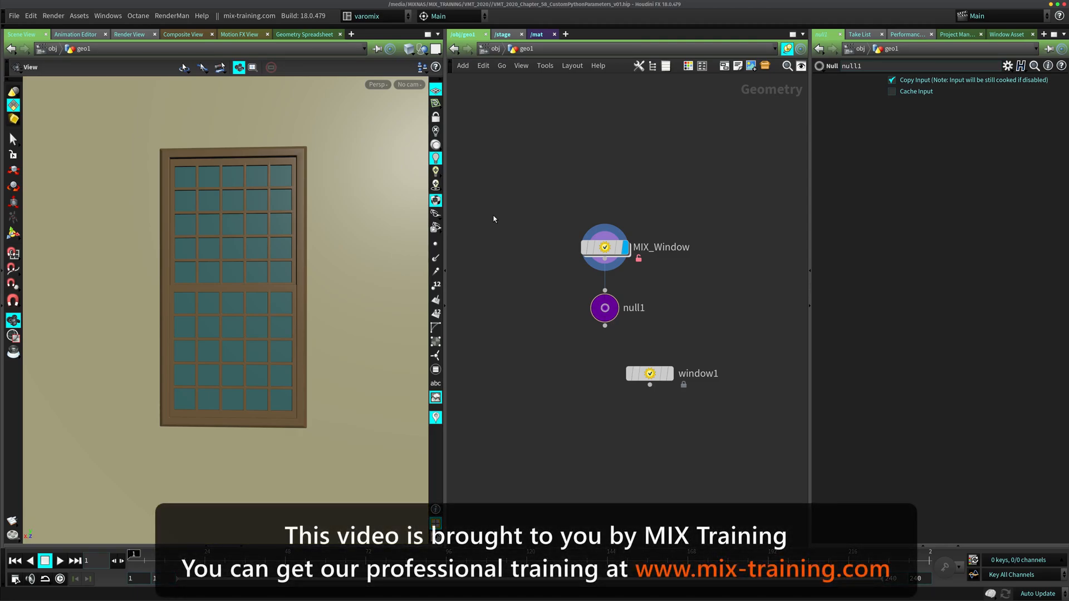
# Select null1, then the MIX_Window node, to display its MIX Window Asset panel
pyautogui.click(603, 308)
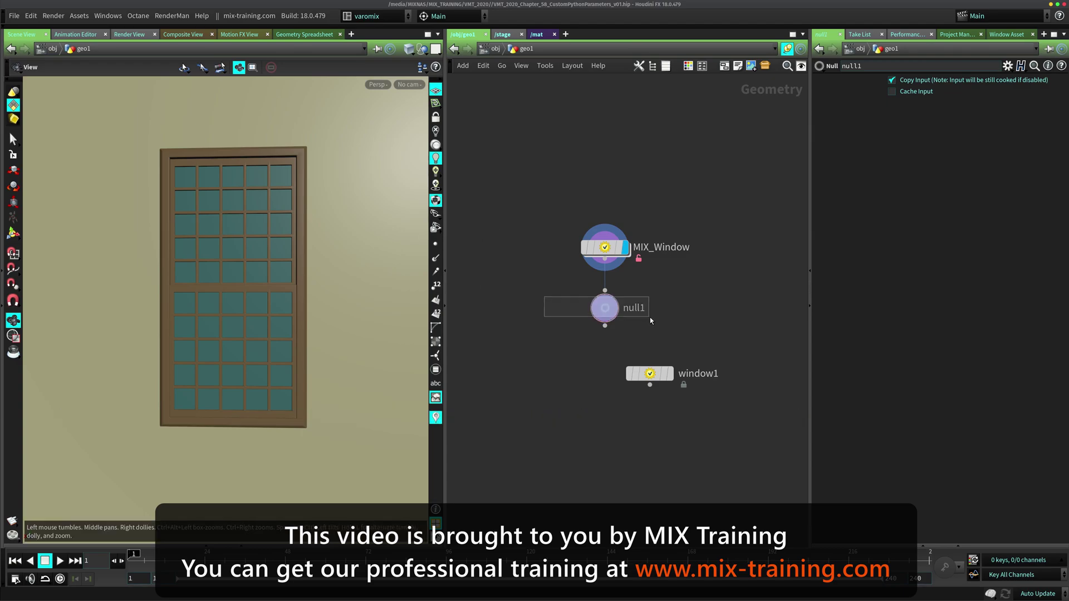
pyautogui.rightClick(604, 307)
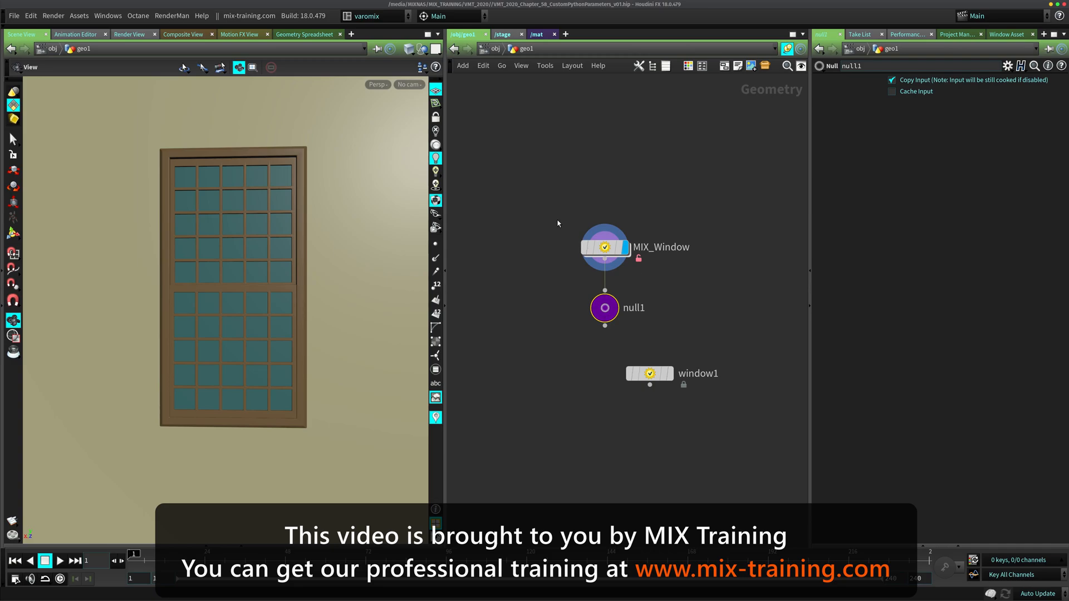
pyautogui.click(604, 246)
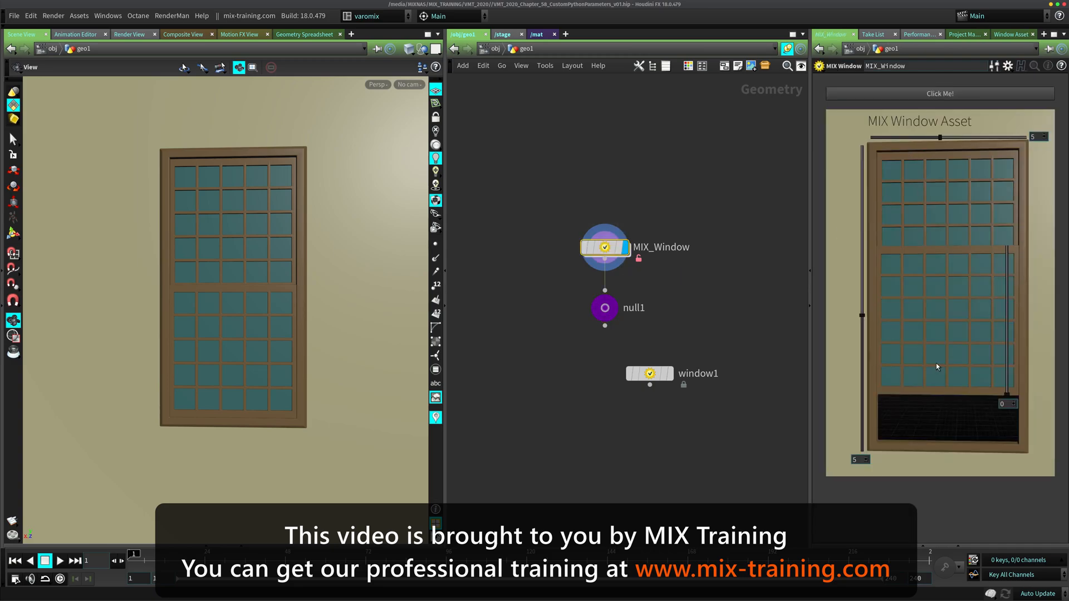
pyautogui.moveTo(947, 302)
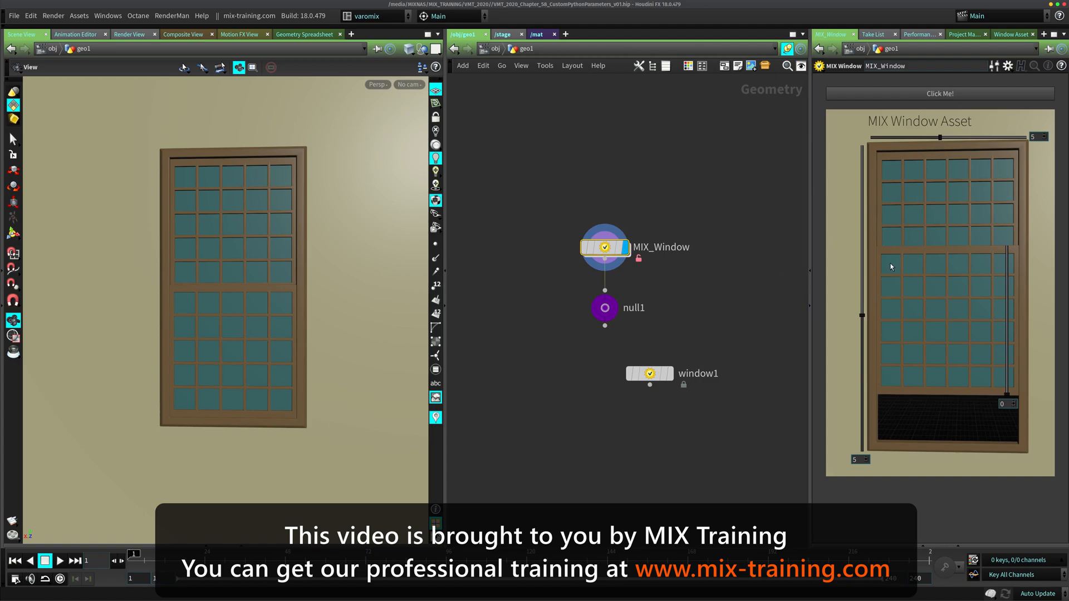
pyautogui.moveTo(868, 125)
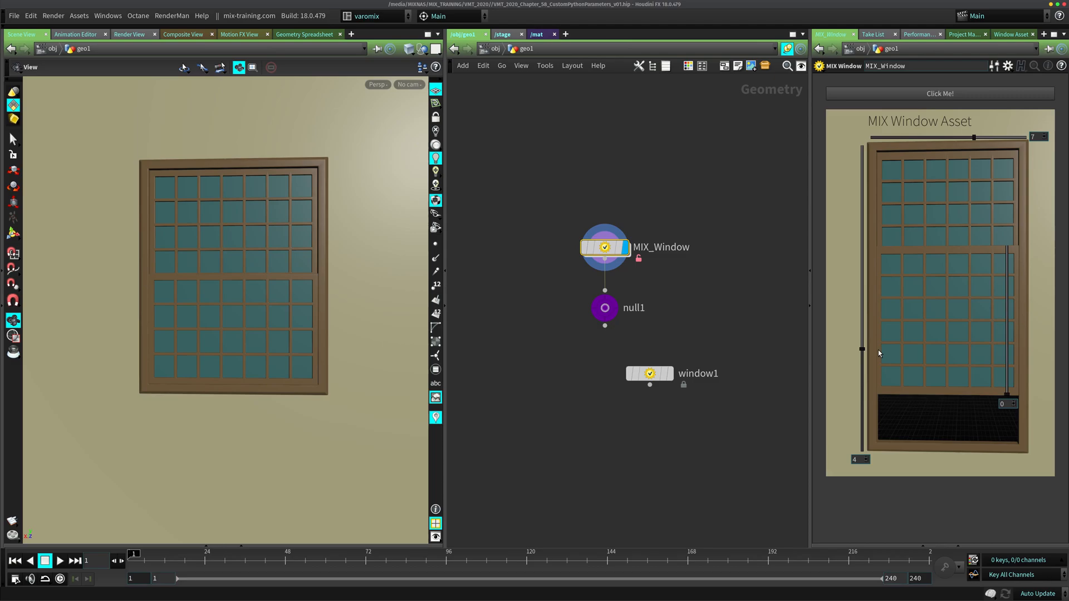
pyautogui.moveTo(1009, 401)
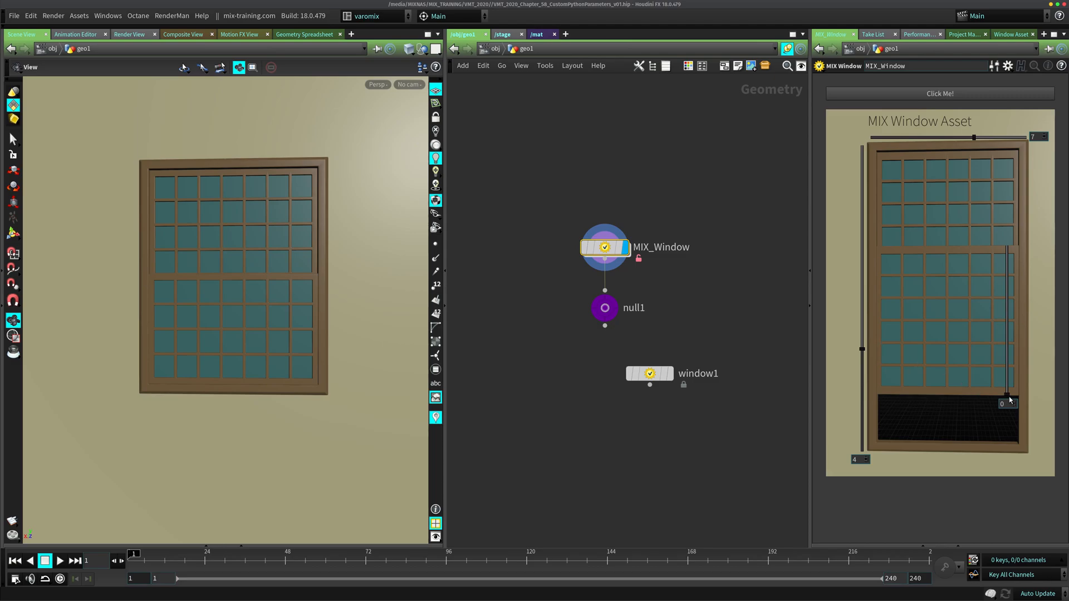
pyautogui.moveTo(1007, 400)
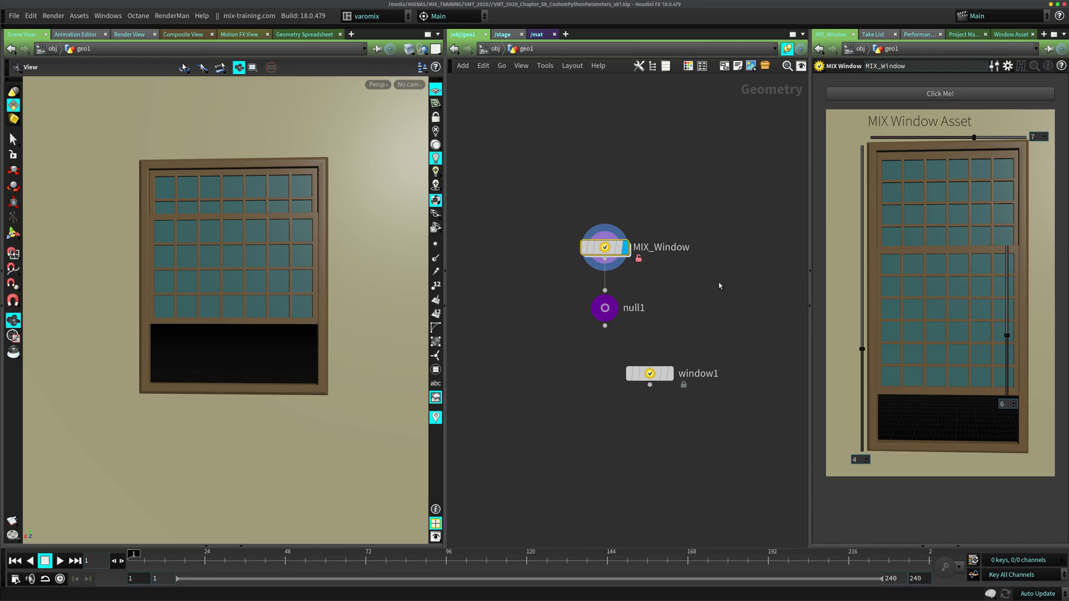
pyautogui.moveTo(838, 252)
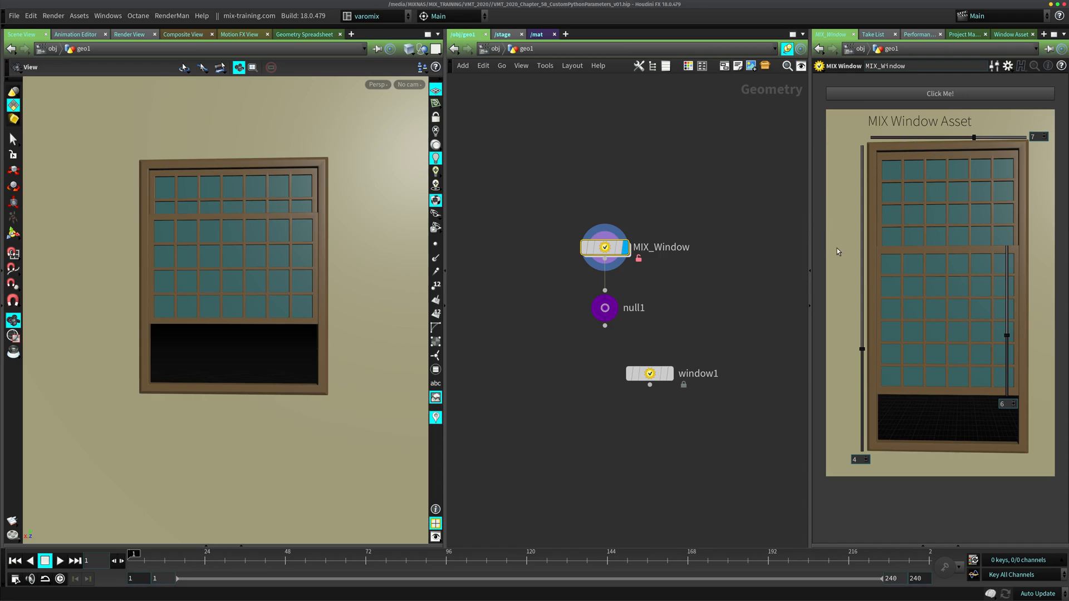
pyautogui.moveTo(931, 223)
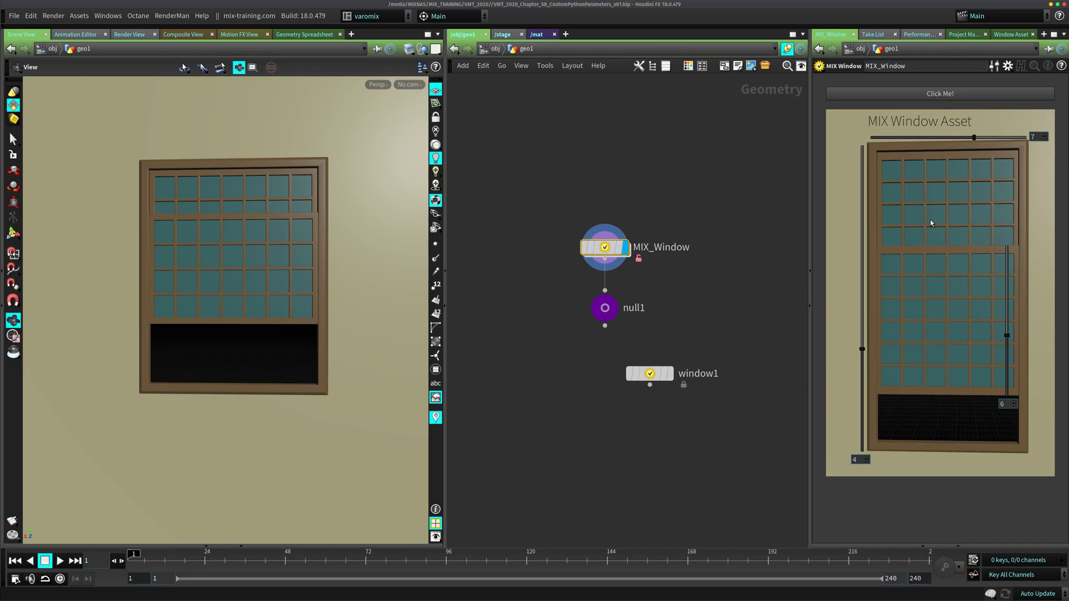
pyautogui.moveTo(914, 233)
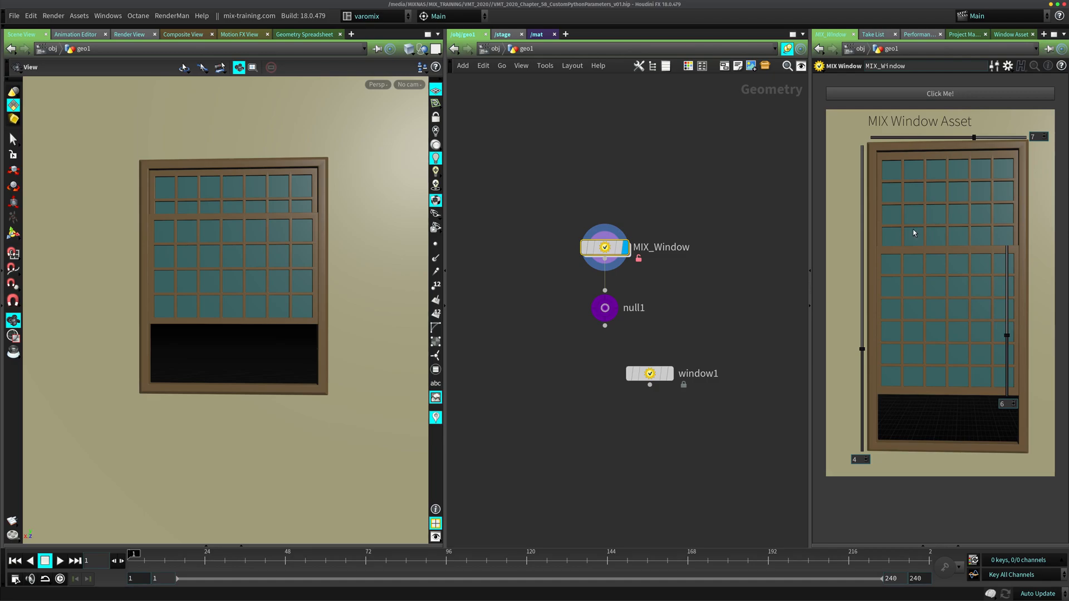
# Select null1, then reselect MIX_Window so its asset interface shows again
pyautogui.click(604, 307)
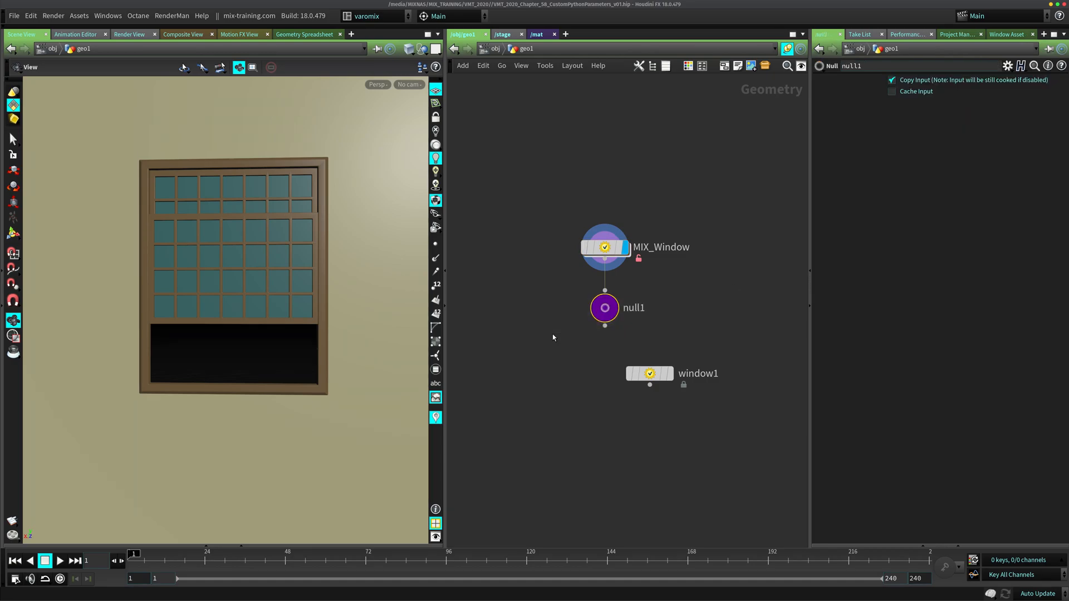
pyautogui.moveTo(536, 315)
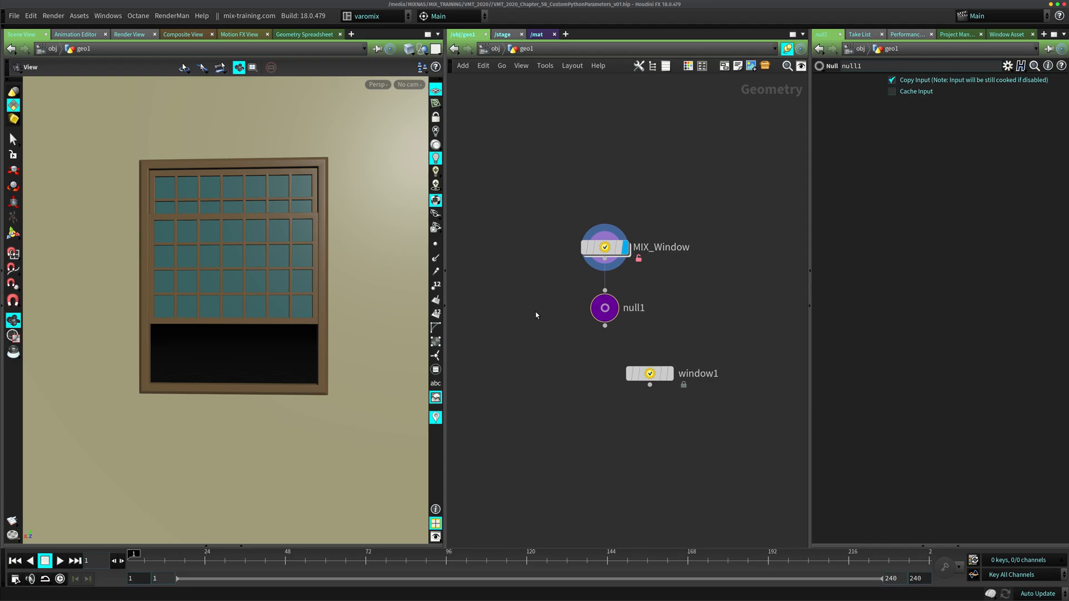
pyautogui.click(604, 247)
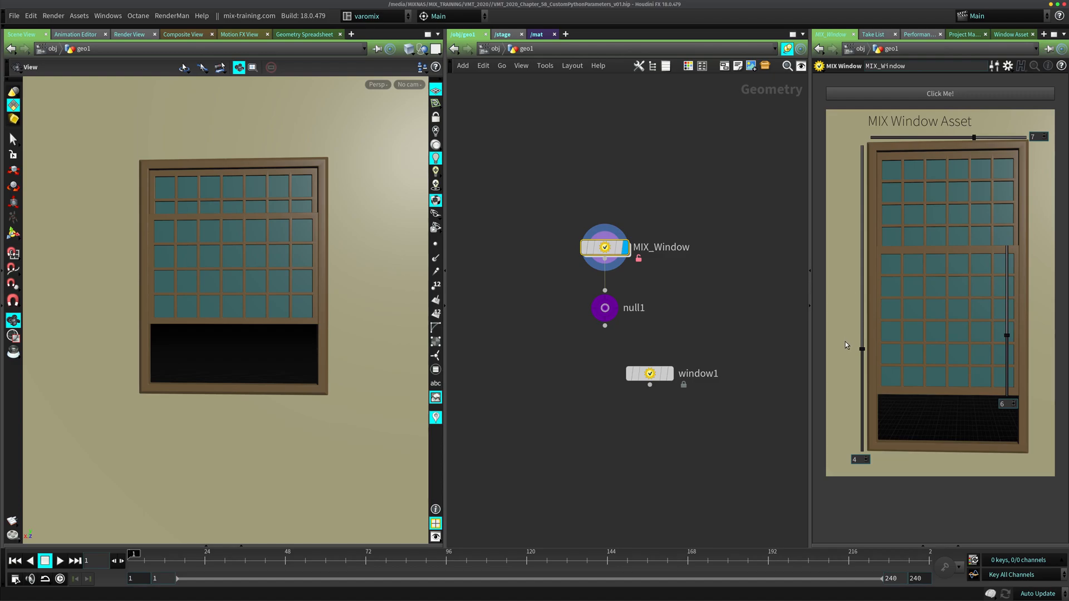
pyautogui.moveTo(862, 349)
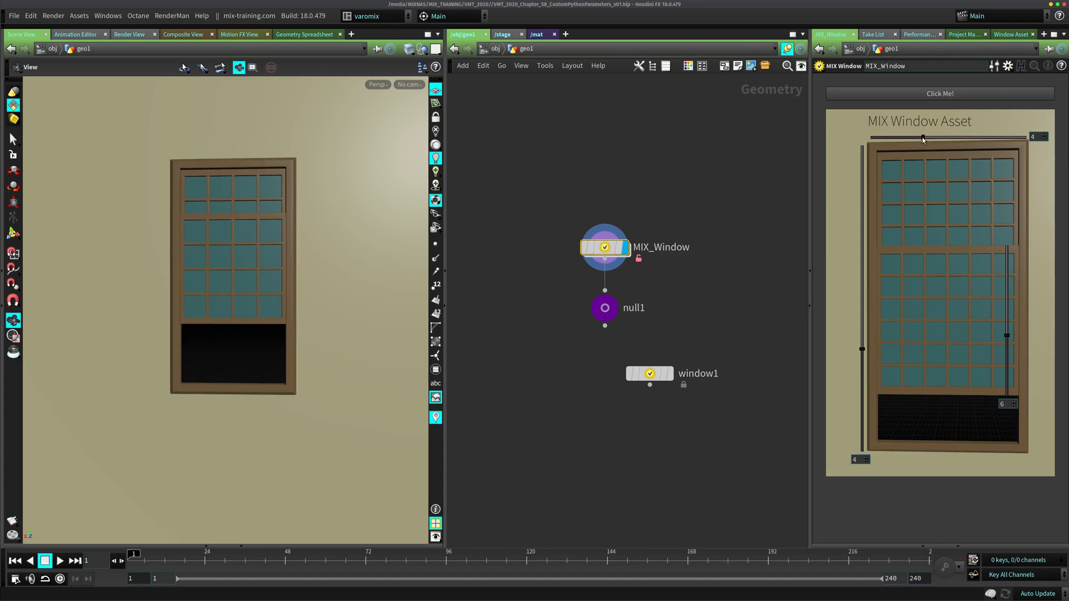
pyautogui.moveTo(765, 202)
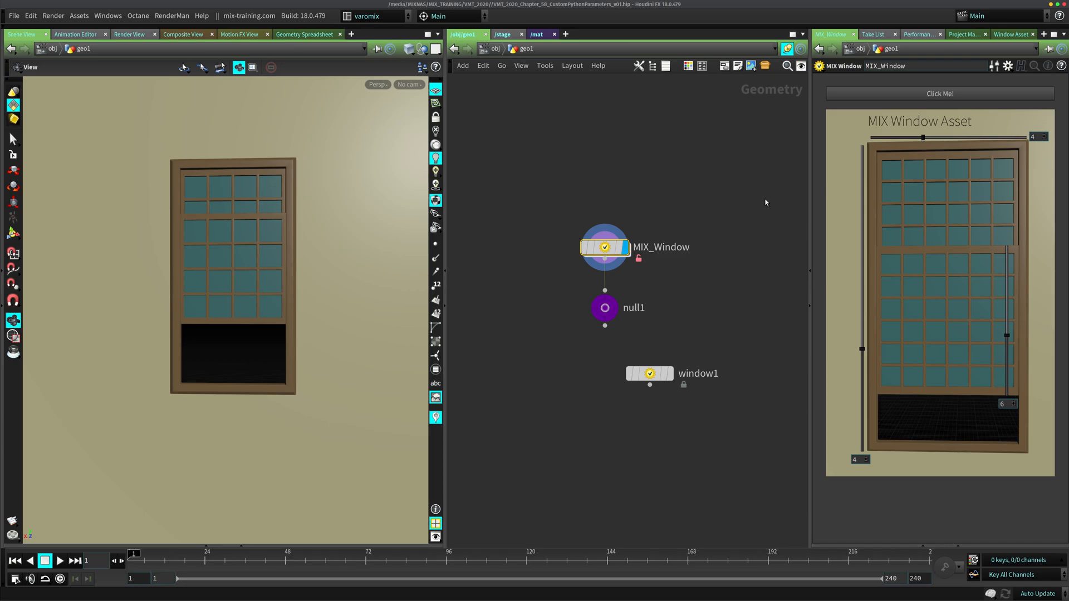
pyautogui.moveTo(743, 185)
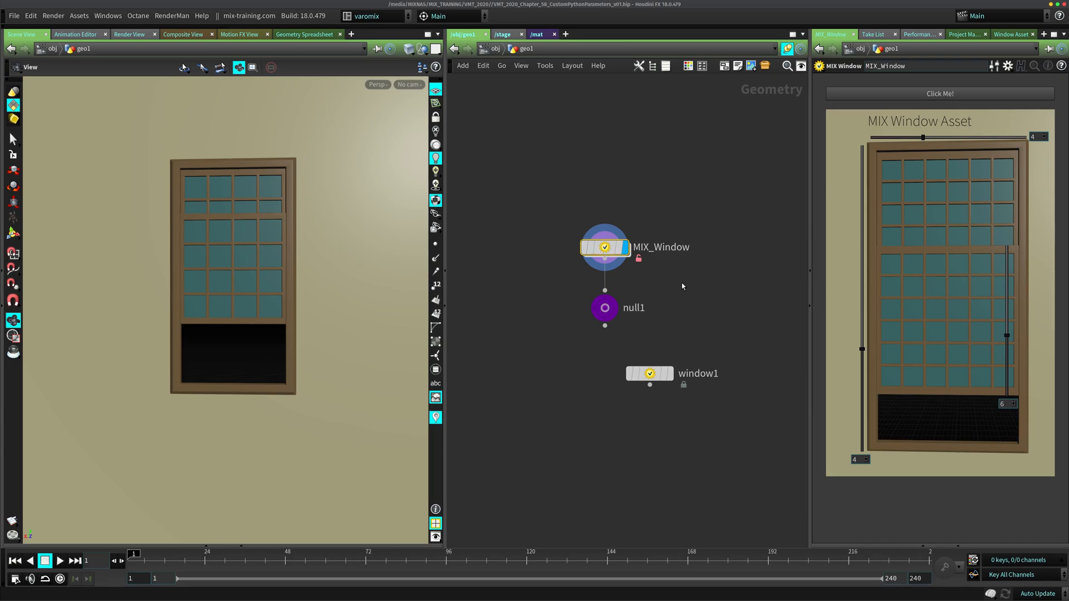
# Copy MIX_Window's internal nodes and paste them inside a new window_2 Geometry object
pyautogui.doubleClick(604, 246)
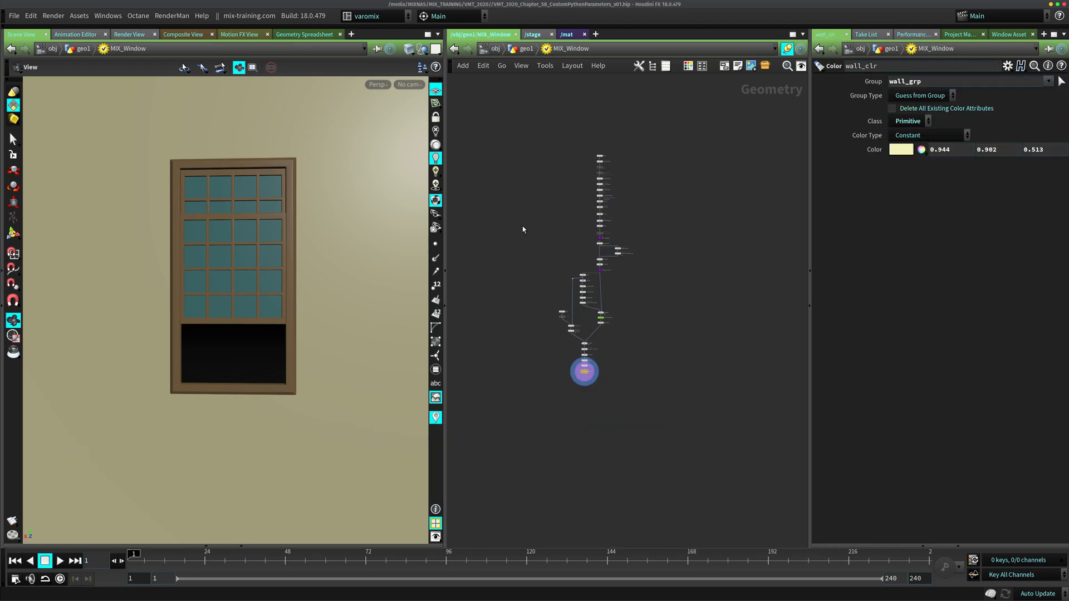
pyautogui.press('ctrl+c')
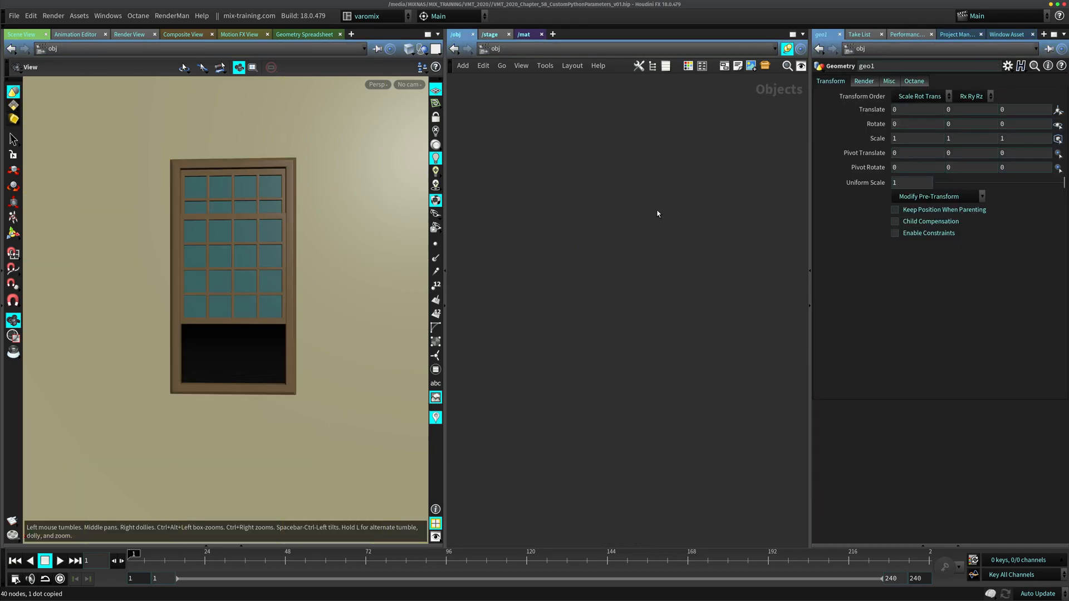
pyautogui.write('ge')
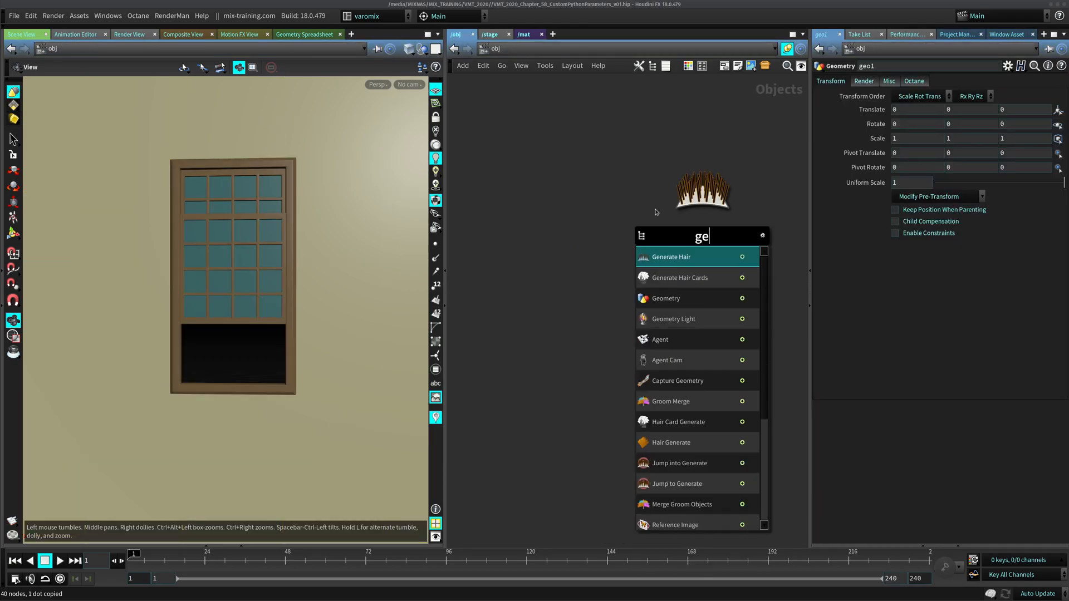
pyautogui.click(664, 298)
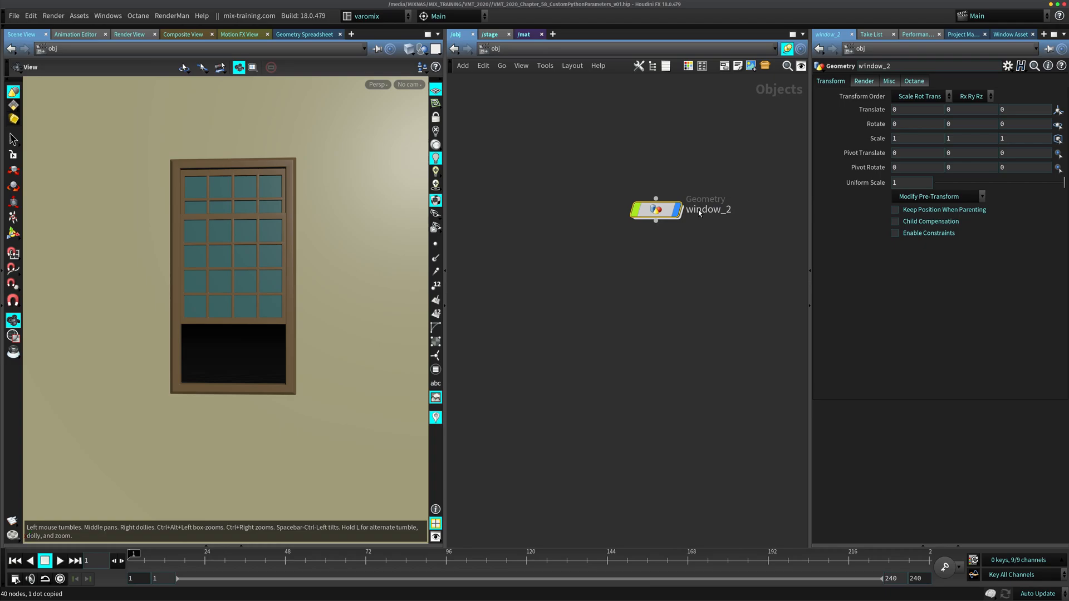
pyautogui.doubleClick(655, 209)
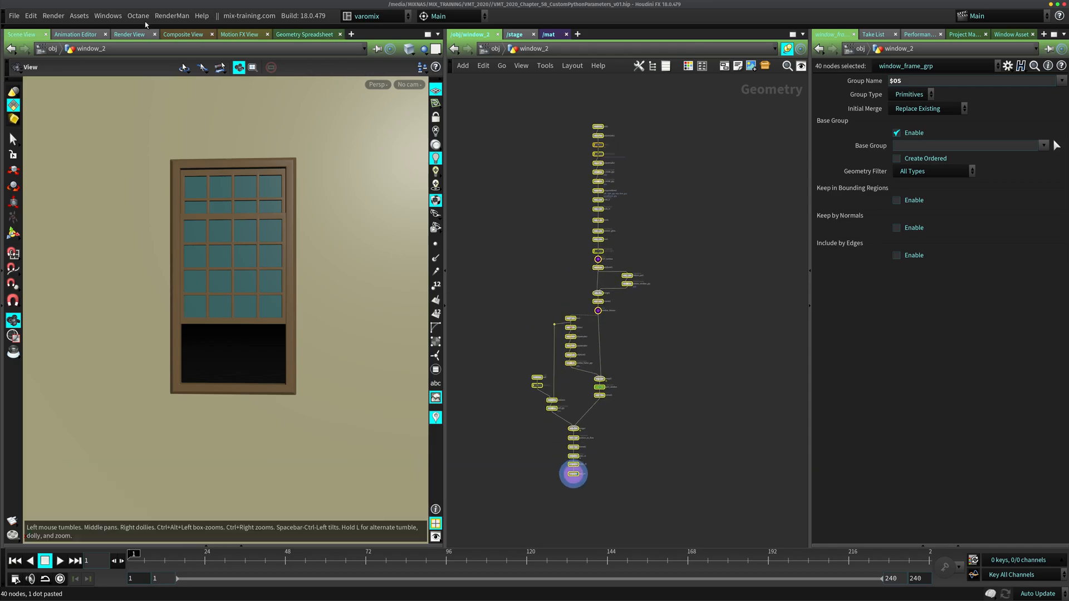
pyautogui.click(79, 15)
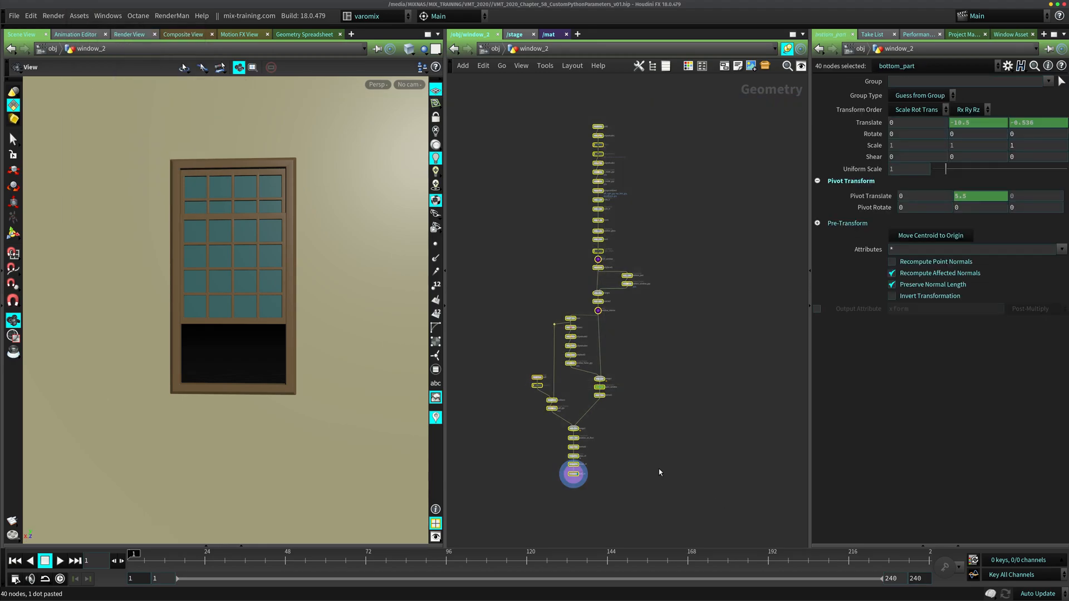
pyautogui.moveTo(78, 15)
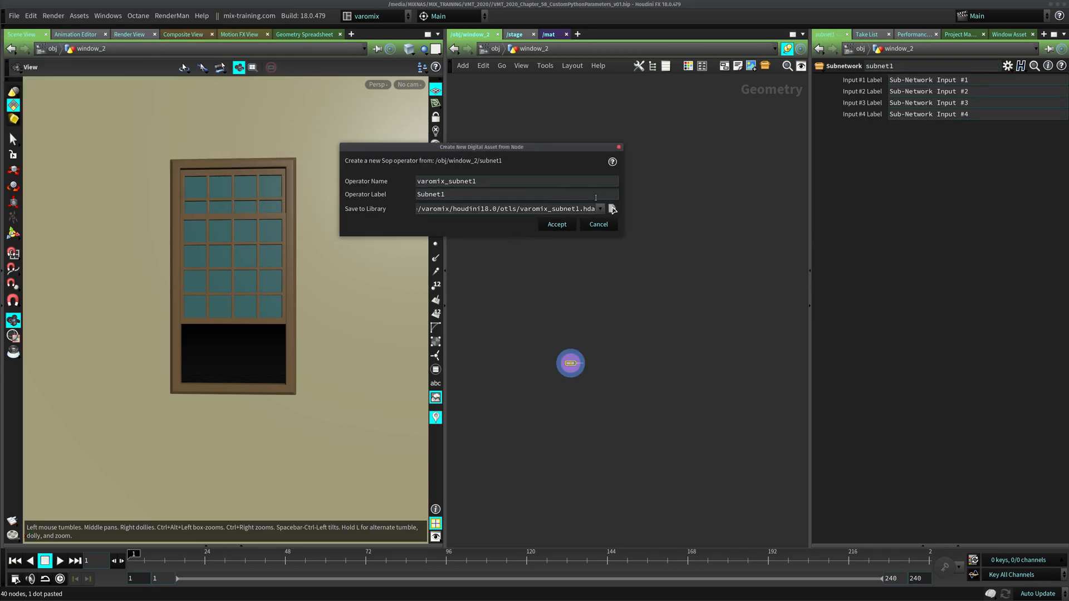
# Browse to the $JOB hda folder and accept mix_window_TUT_v01.hda as the library file
pyautogui.click(611, 208)
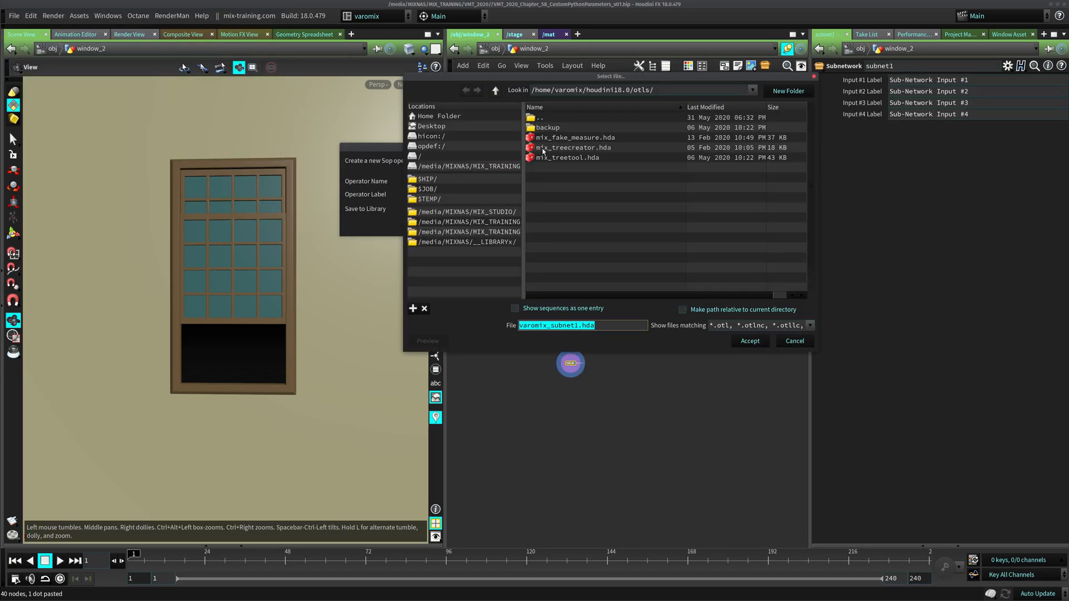
pyautogui.click(426, 189)
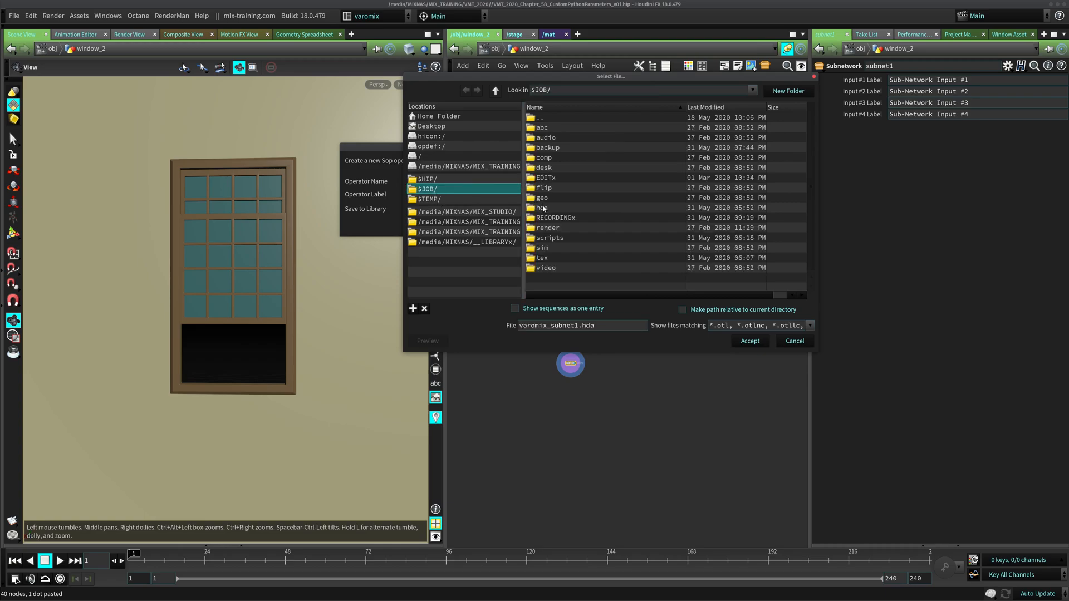
pyautogui.doubleClick(543, 208)
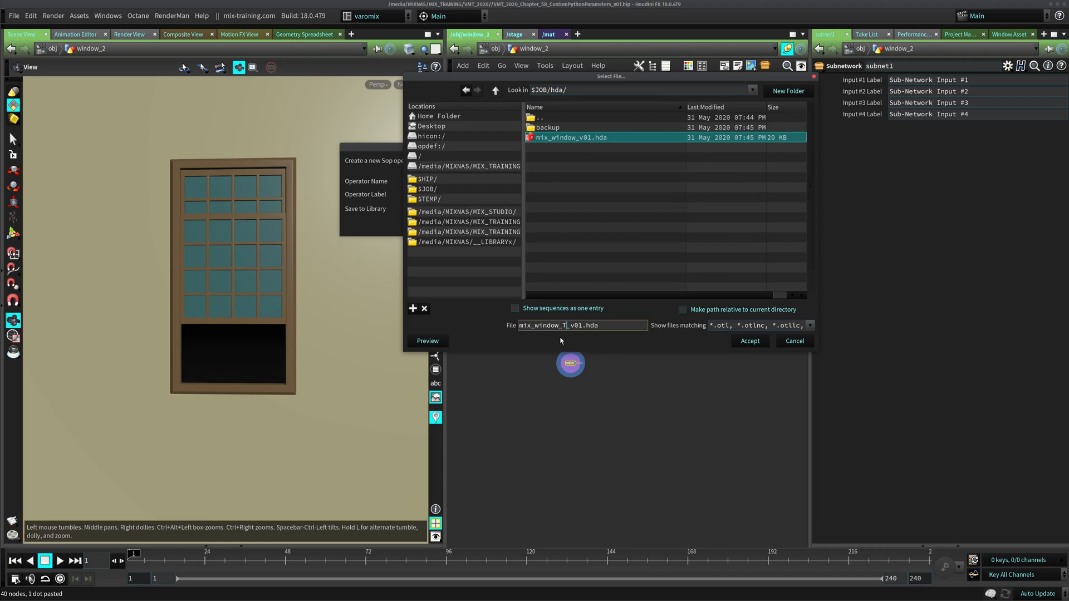
pyautogui.click(748, 341)
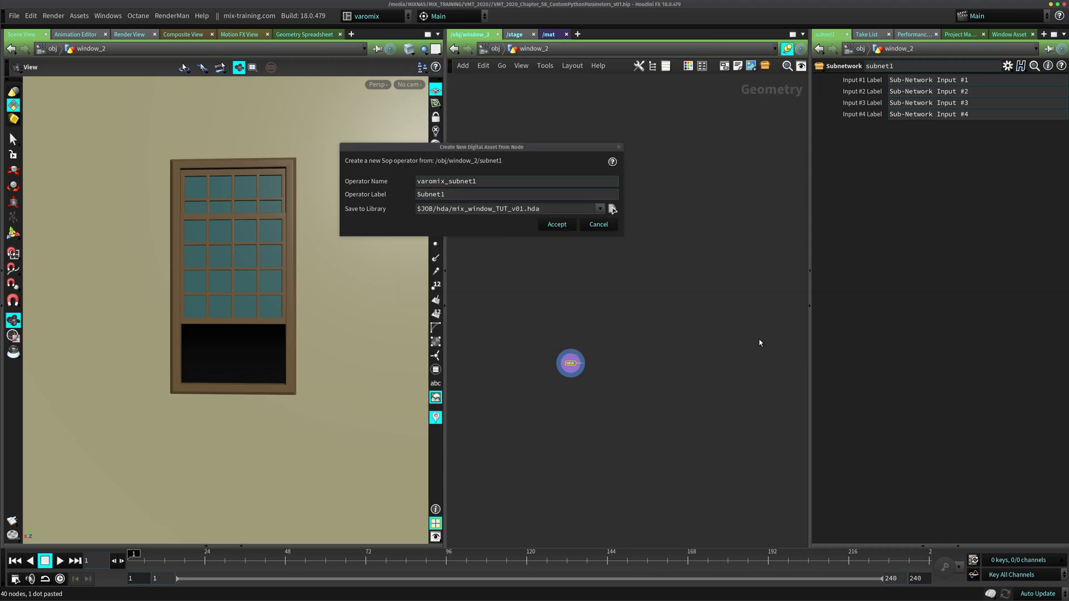
# Set the Operator Name to mix::windowtut::1.0
pyautogui.tripleClick(515, 180)
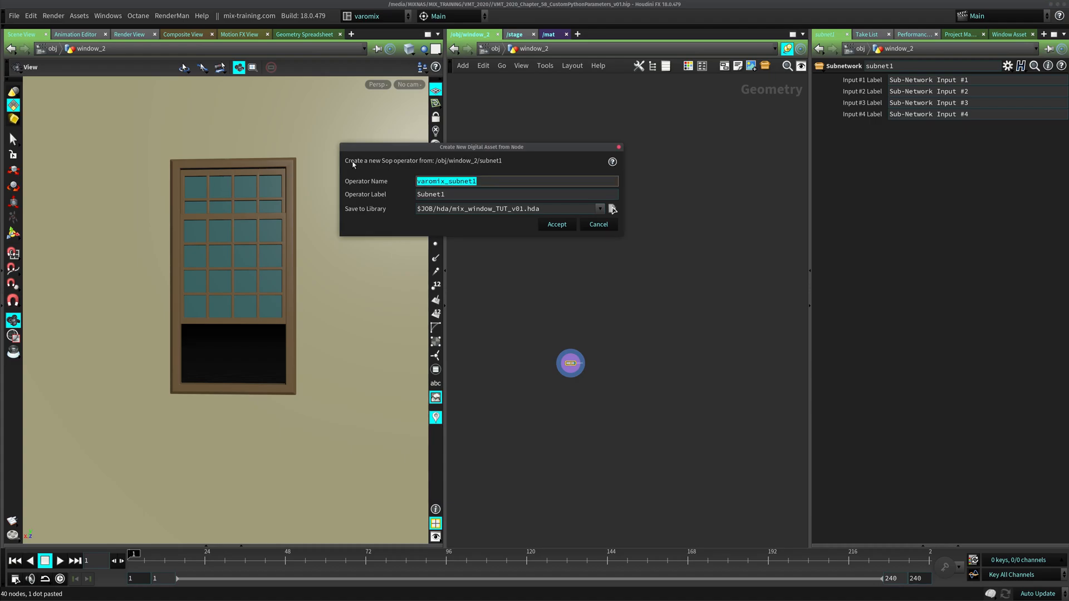
pyautogui.write('mix')
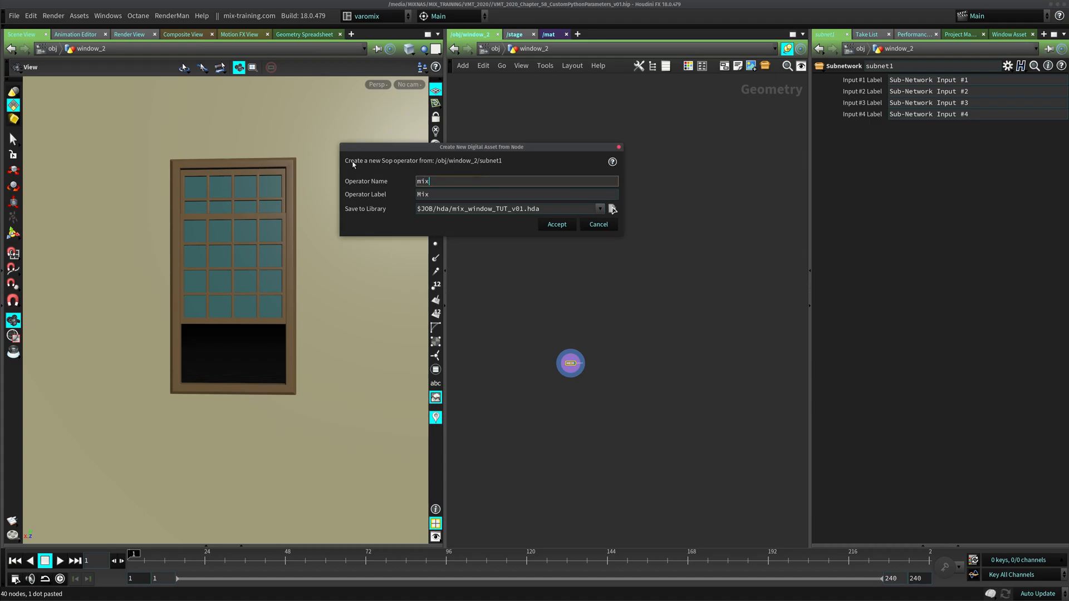
pyautogui.write('::')
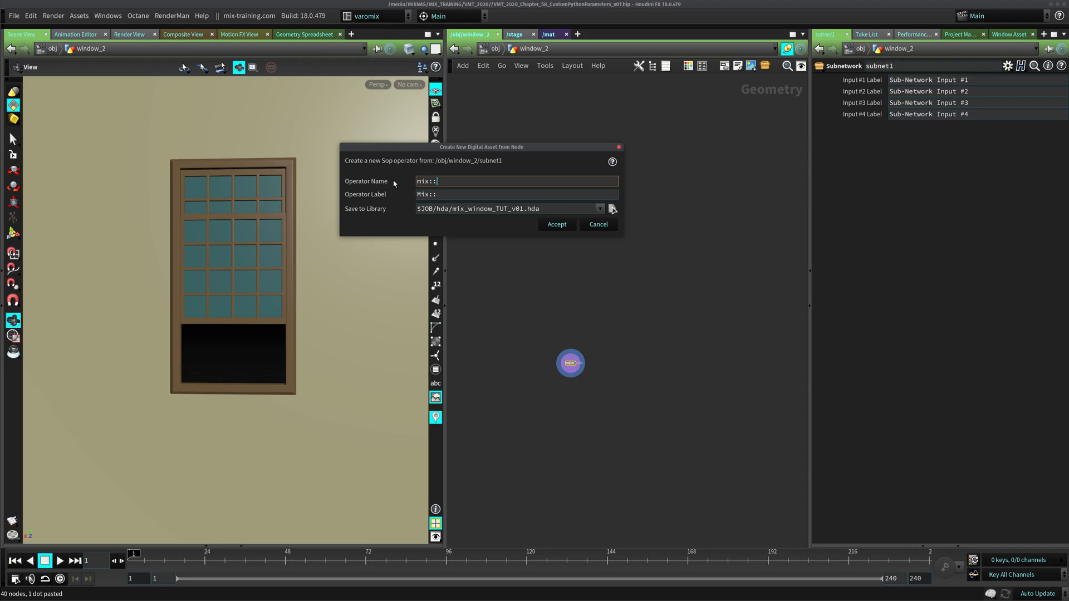
pyautogui.write('win')
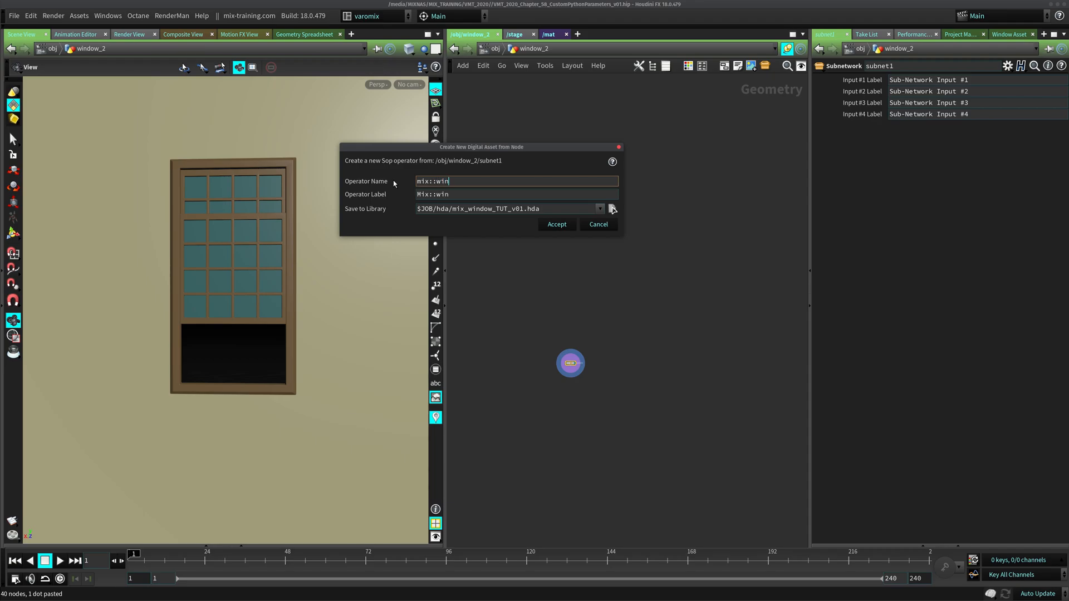
pyautogui.write('dow')
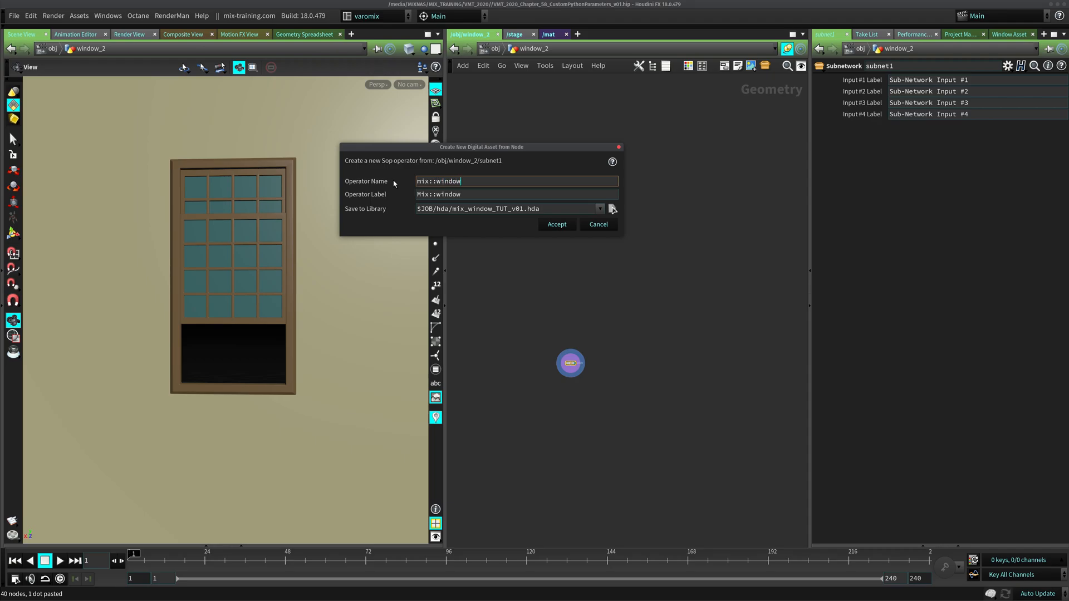
pyautogui.write('tut::')
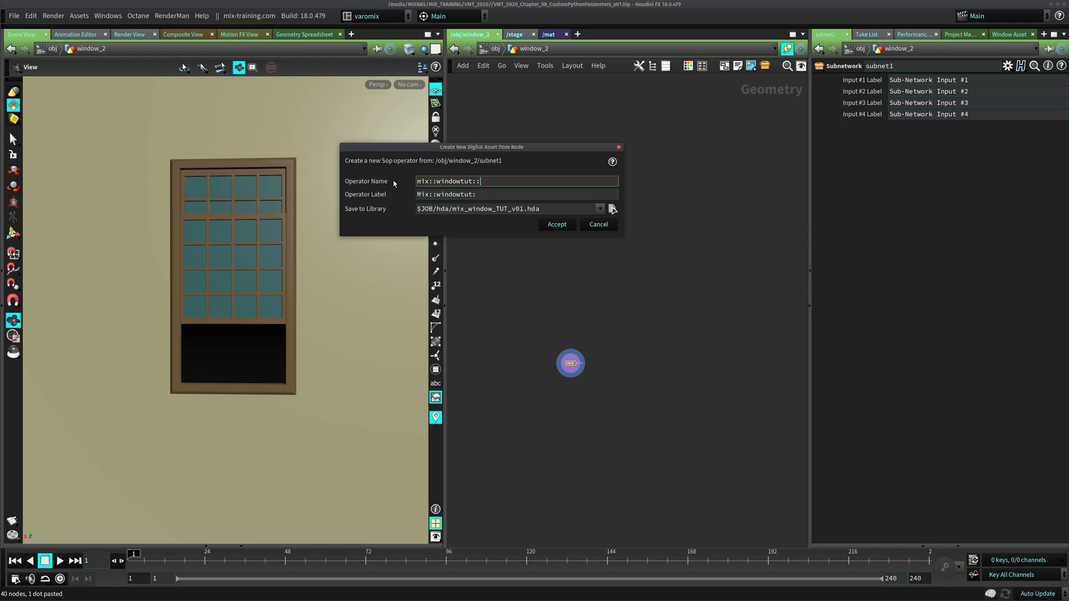
pyautogui.write('1.0')
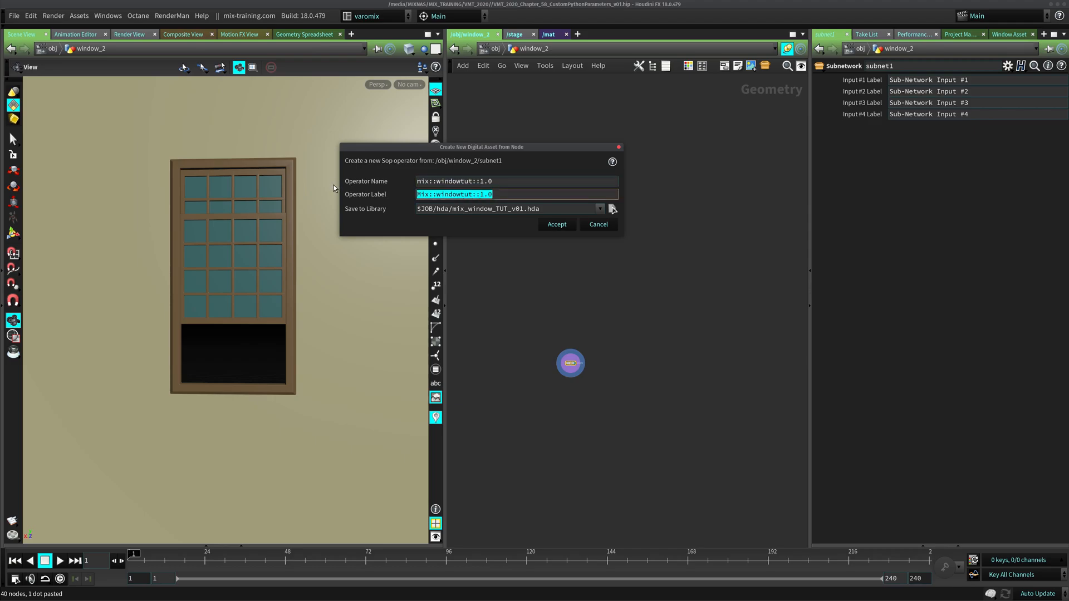
# Set the Operator Label to MIX Window Tut and confirm creating the asset
pyautogui.write('MIX WIn')
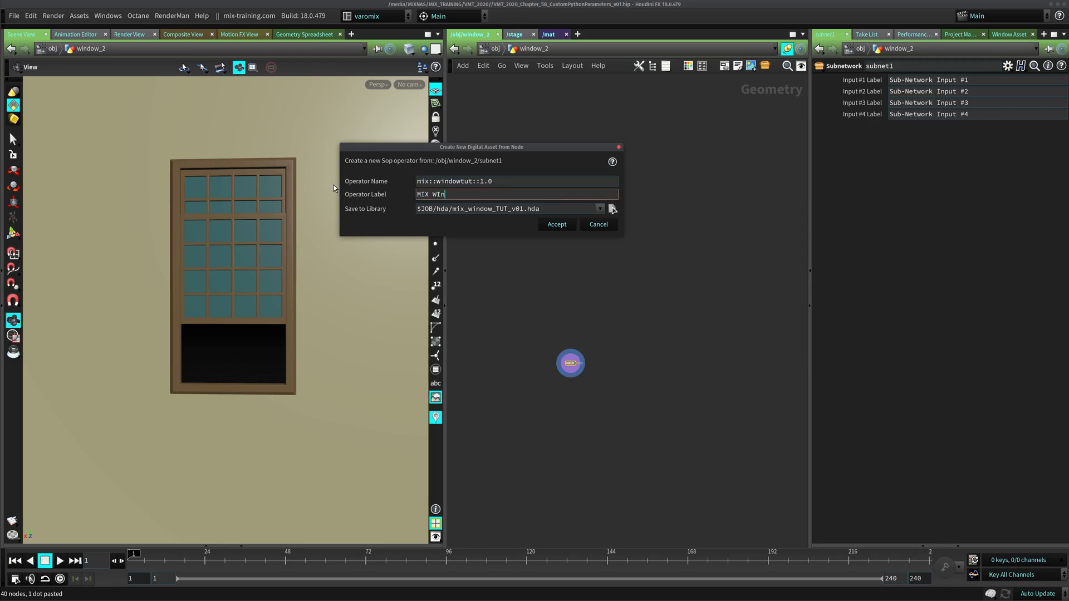
pyautogui.press('Backspace')
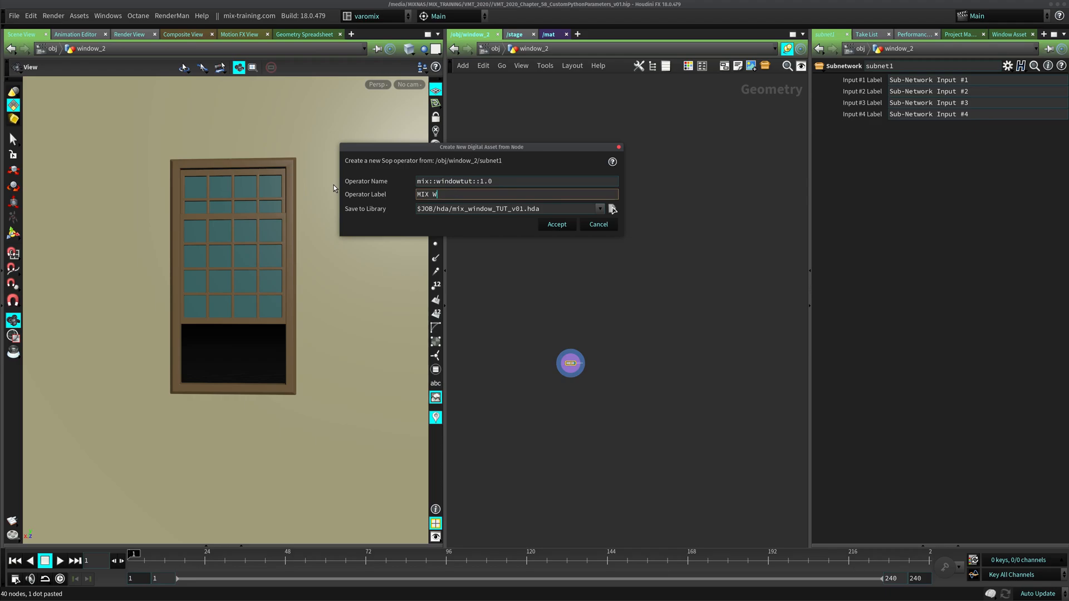
pyautogui.write('indow')
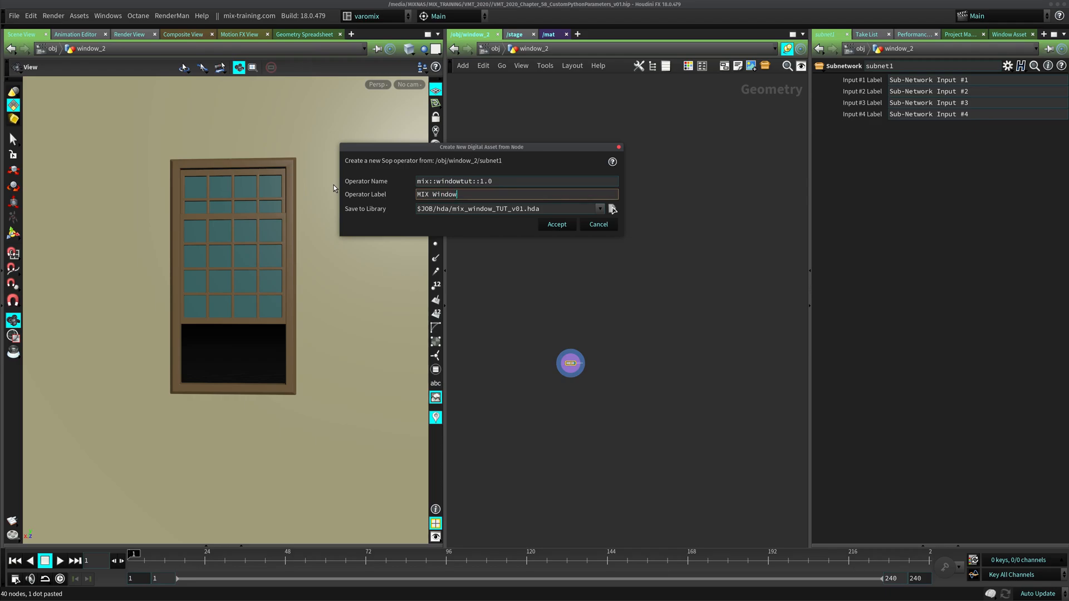
pyautogui.write('Tut')
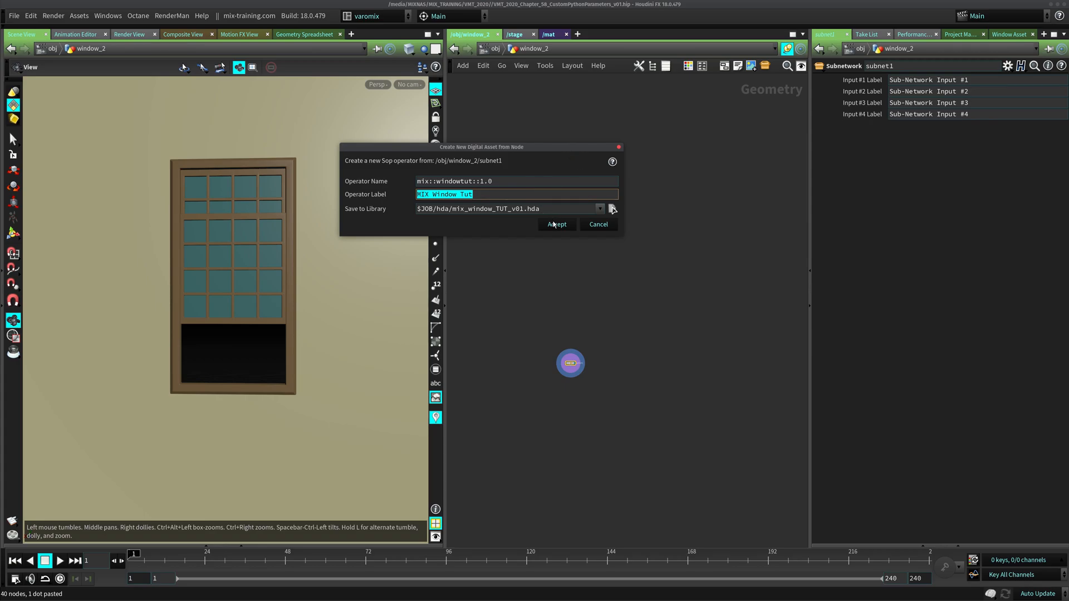
pyautogui.click(556, 224)
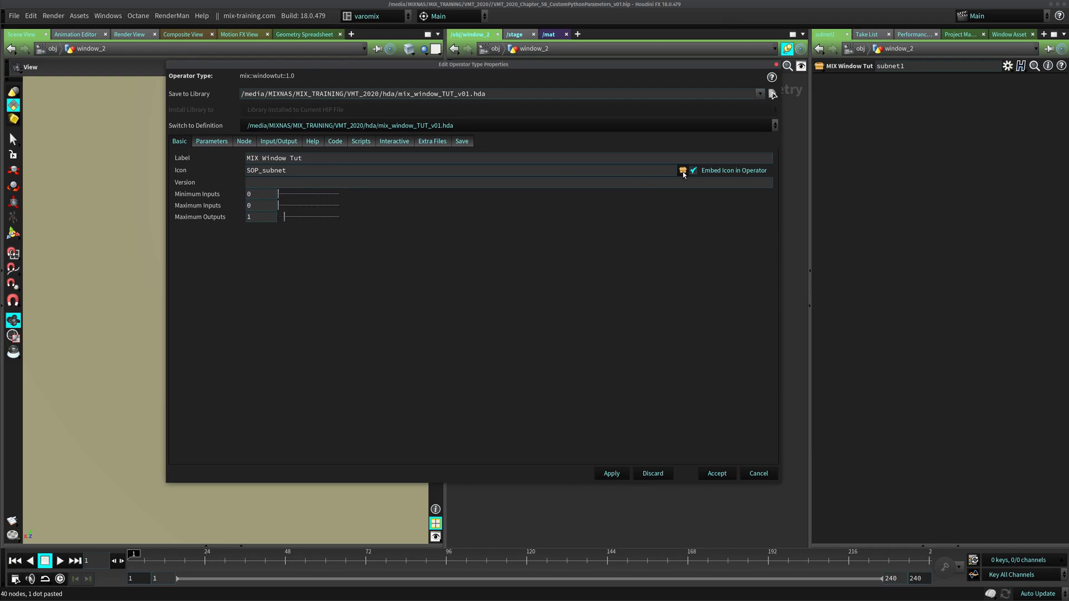
# Pick BUTTONS_layout.svg from SVGIcons.index as the icon and accept the type properties
pyautogui.click(683, 170)
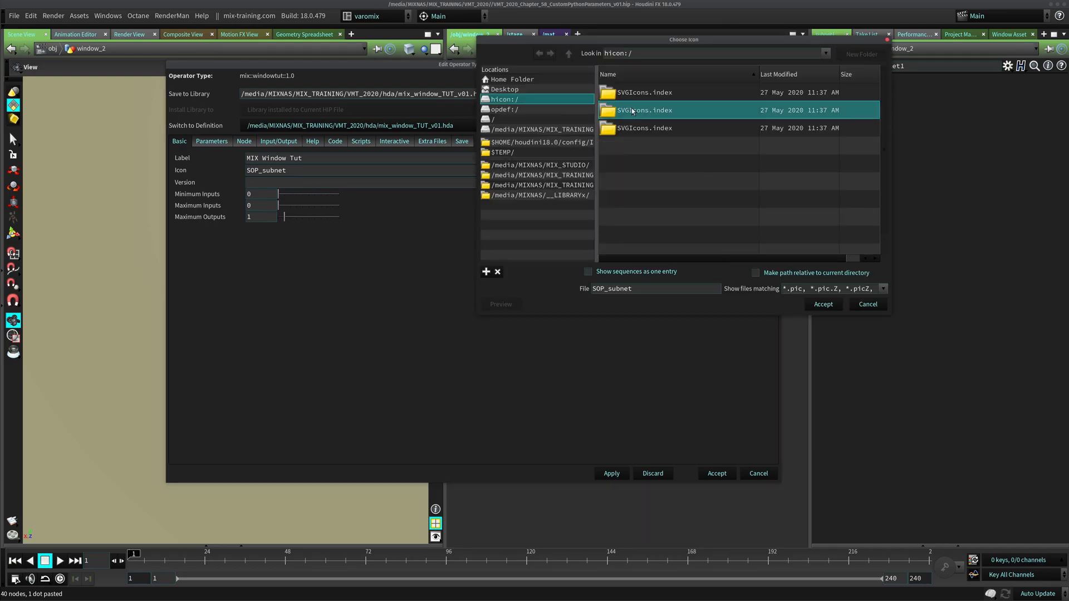
pyautogui.doubleClick(643, 109)
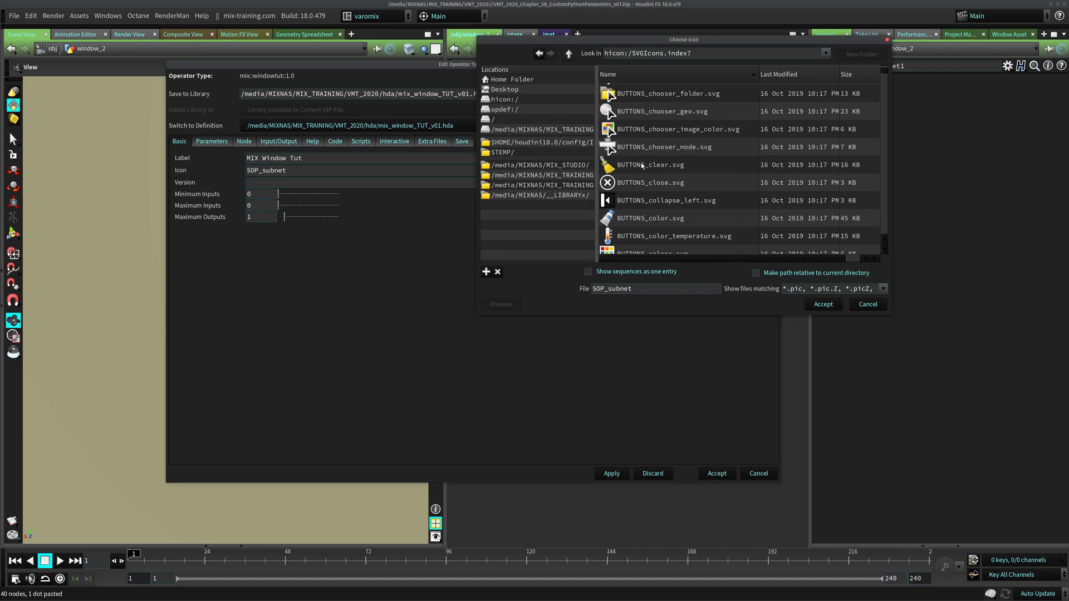
pyautogui.scroll(-3)
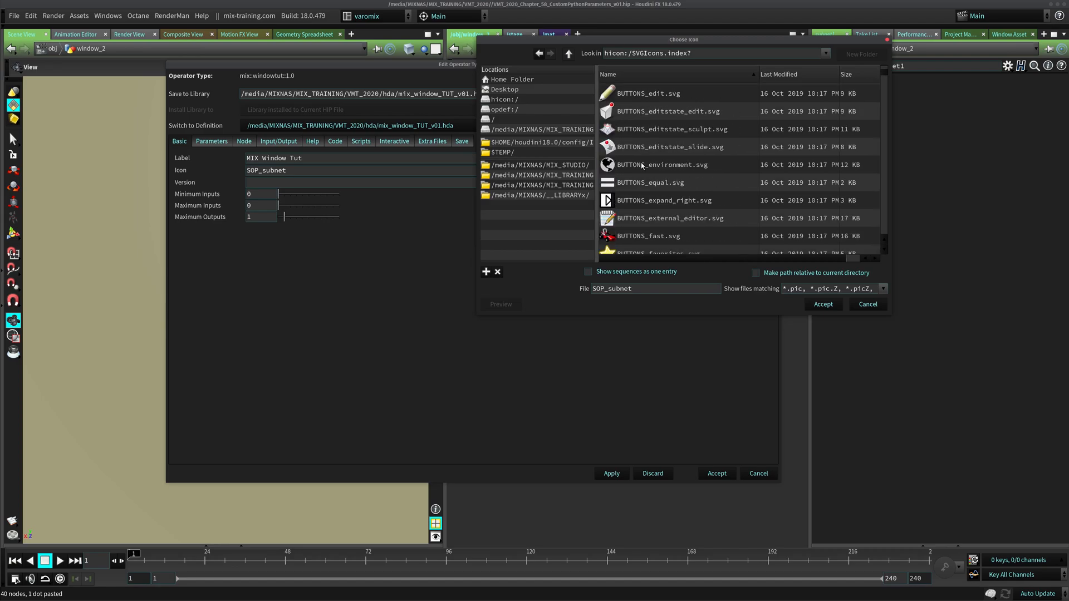
pyautogui.scroll(-3)
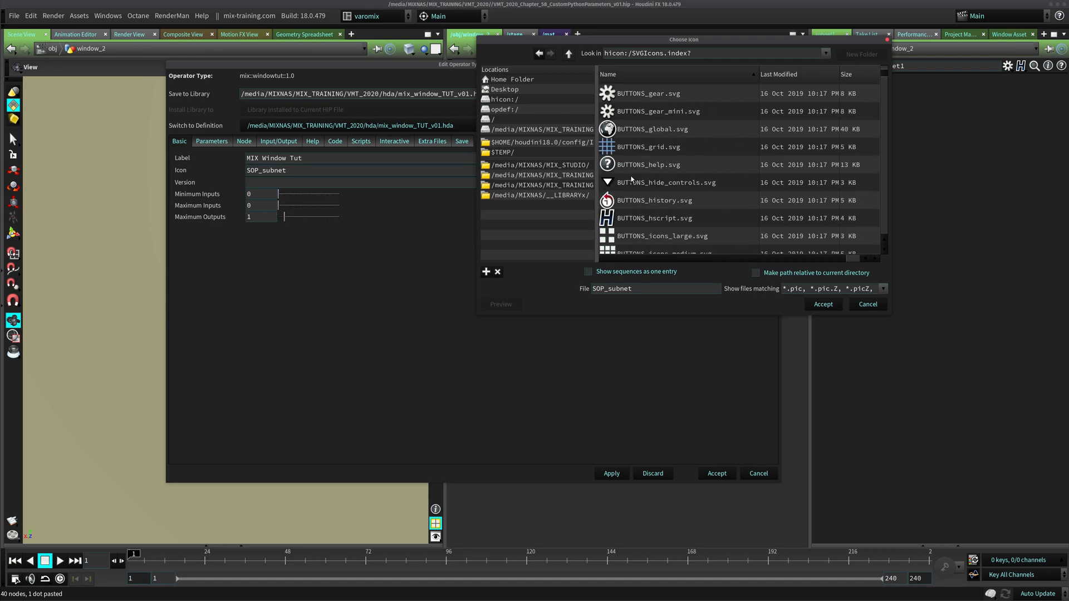
pyautogui.click(677, 164)
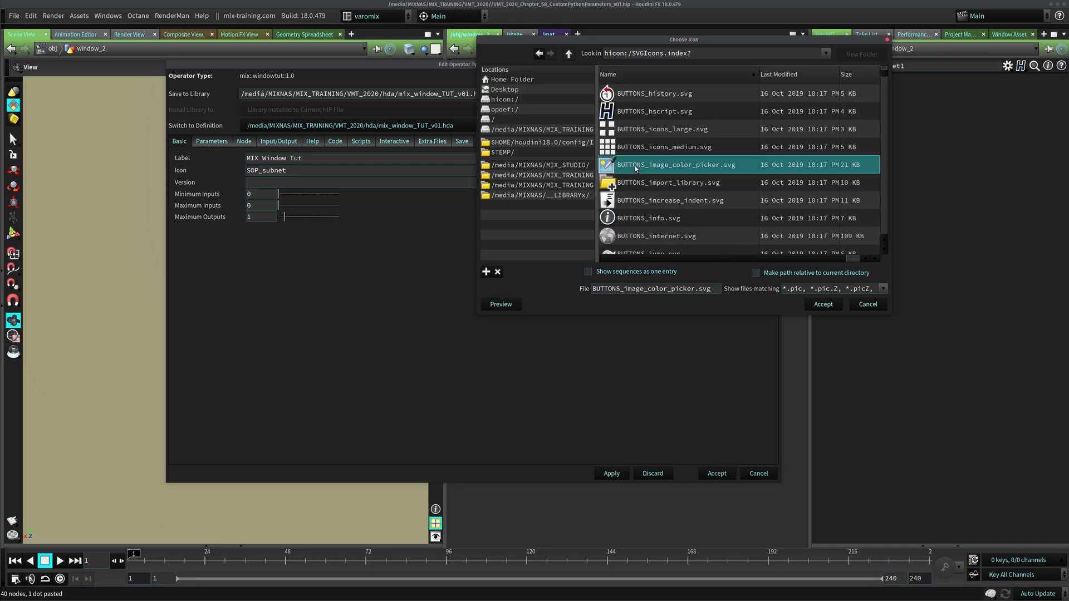
pyautogui.scroll(-3)
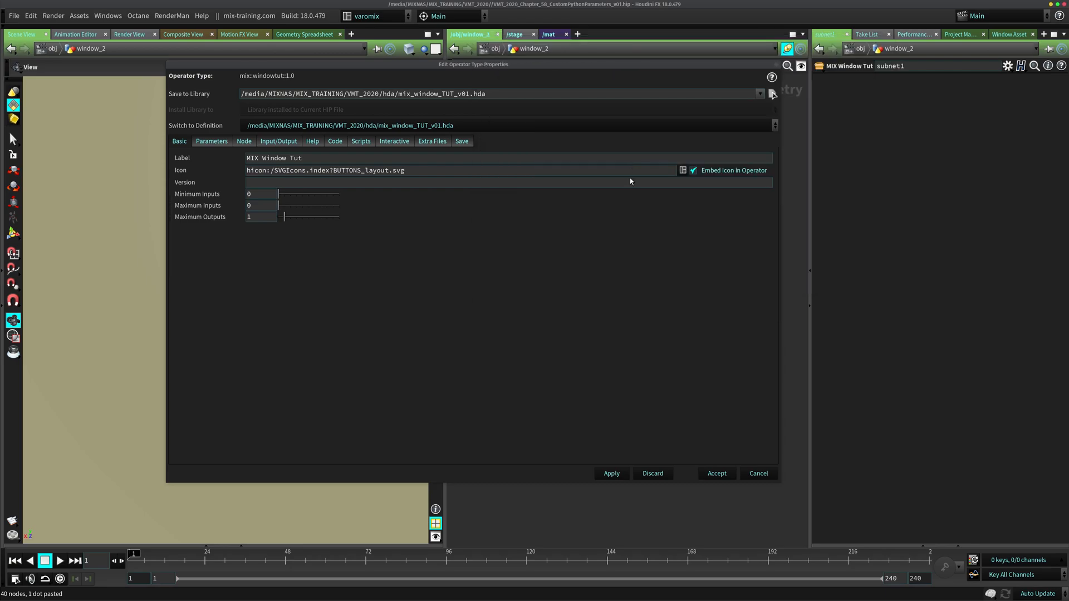
pyautogui.moveTo(452, 339)
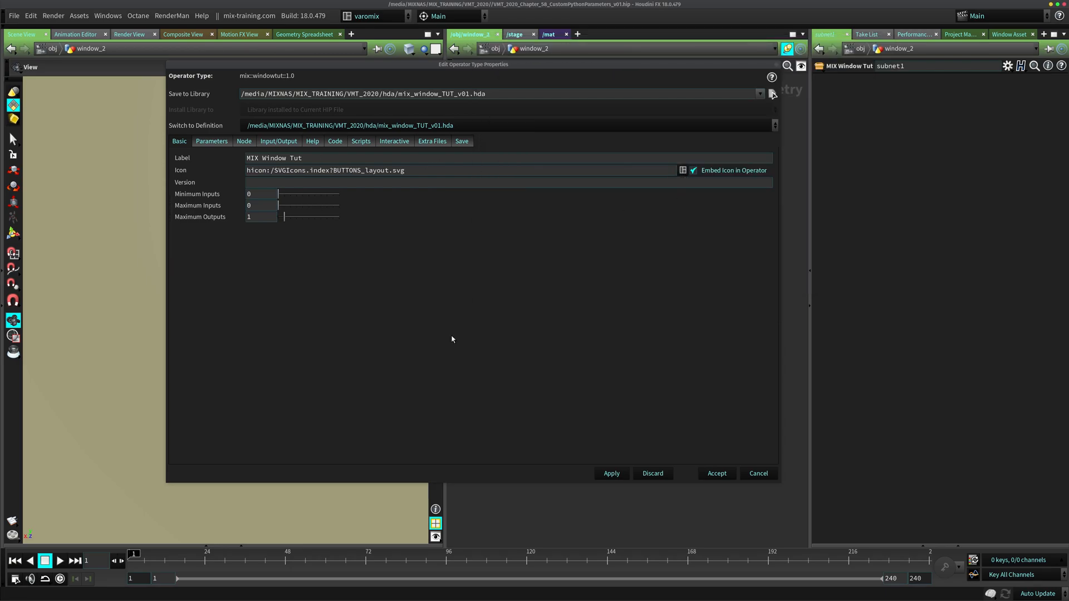
pyautogui.moveTo(265, 231)
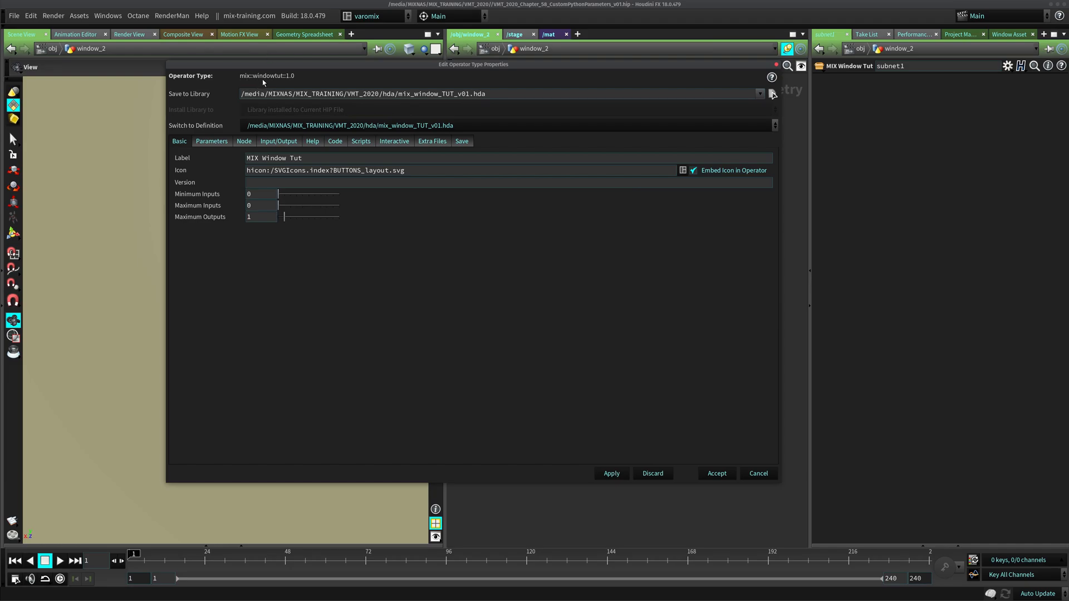
pyautogui.moveTo(572, 314)
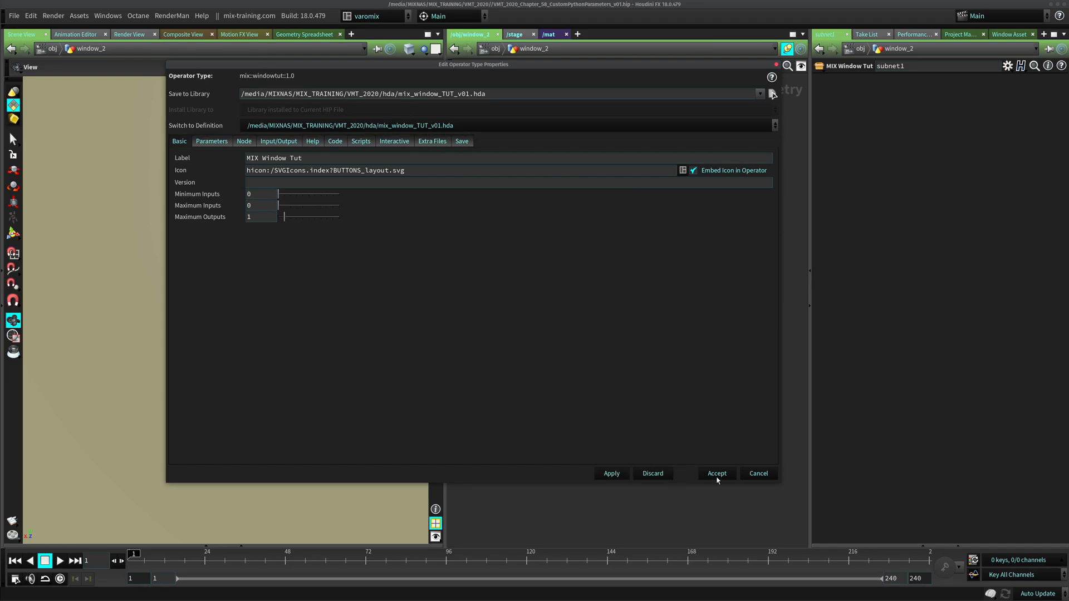
pyautogui.click(716, 473)
pyautogui.write('MIX_')
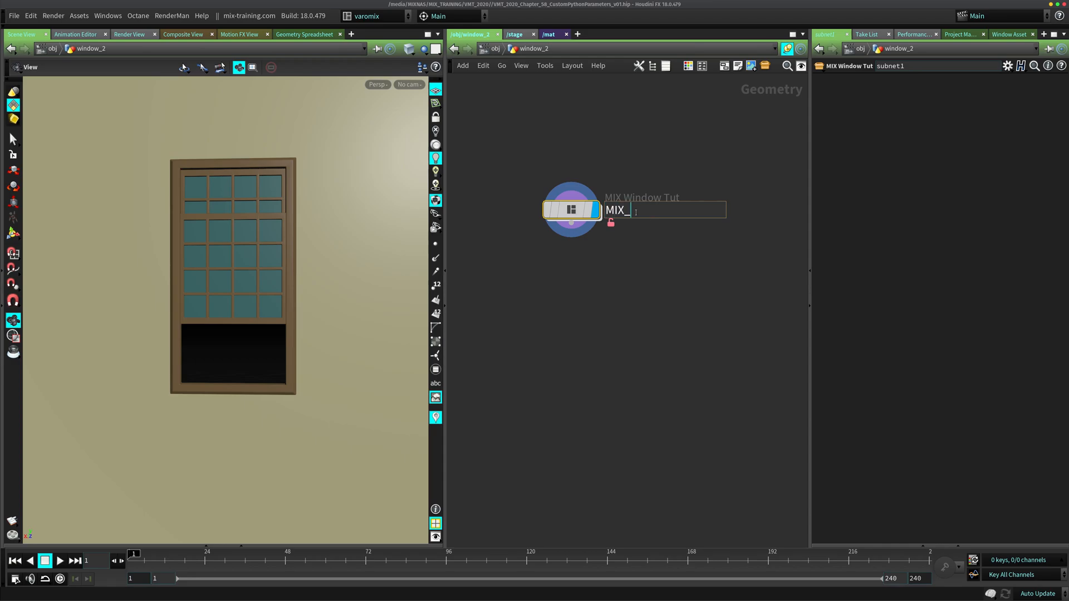
# Rename the node MIX_Window, then place and delete a test MIX Window Tut node
pyautogui.write('Window')
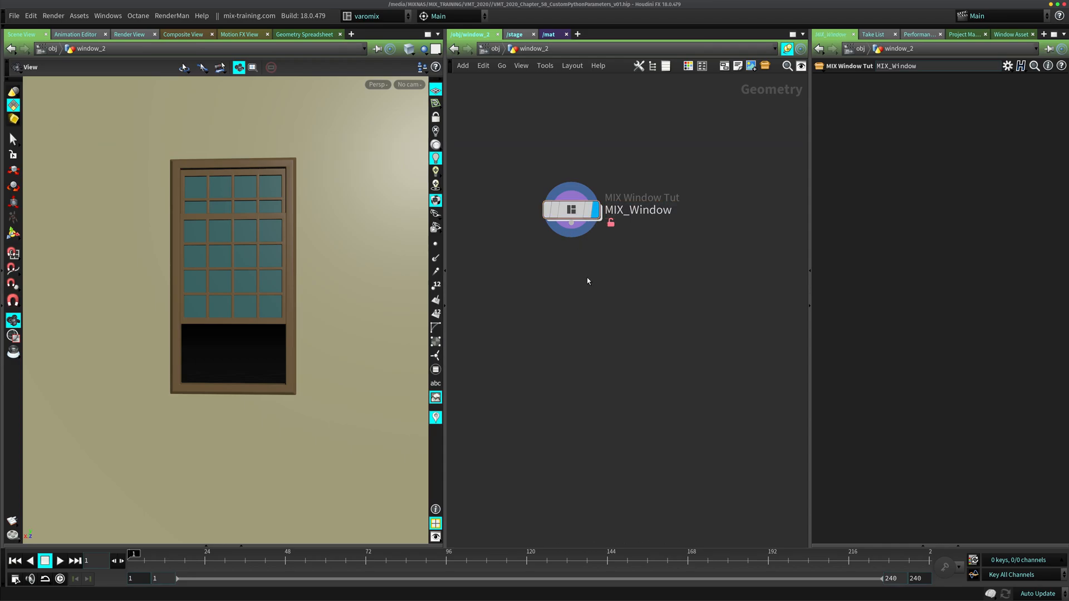
pyautogui.write('mix')
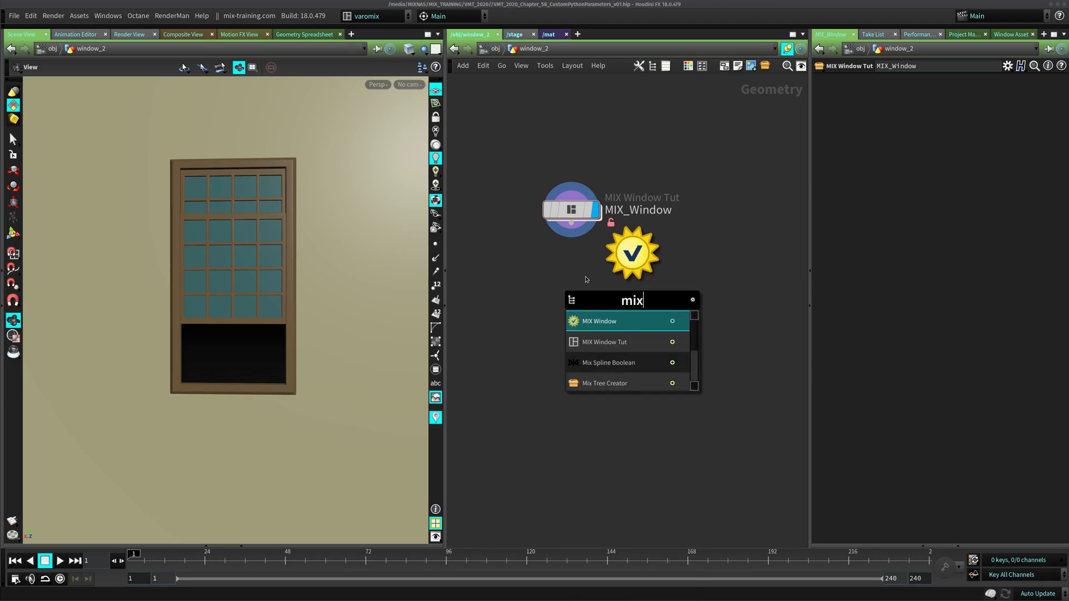
pyautogui.write('win')
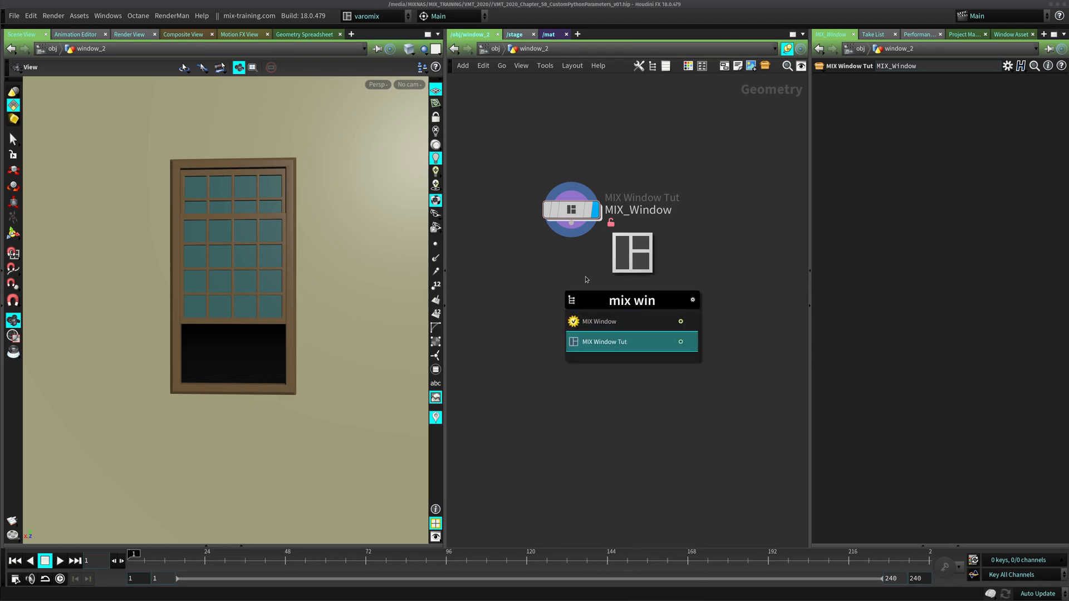
pyautogui.click(631, 341)
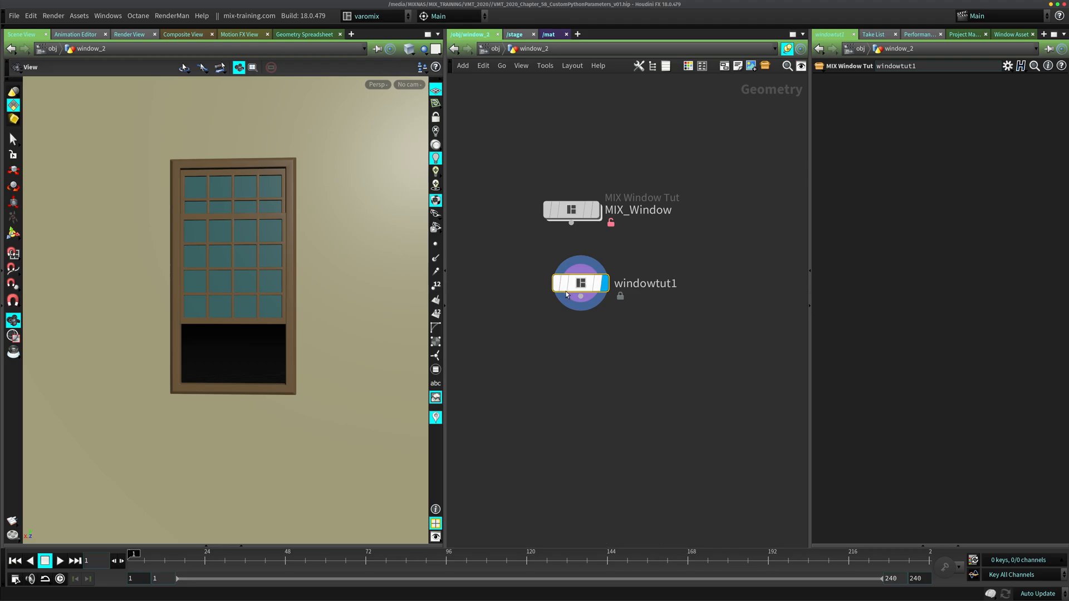
pyautogui.press('Delete')
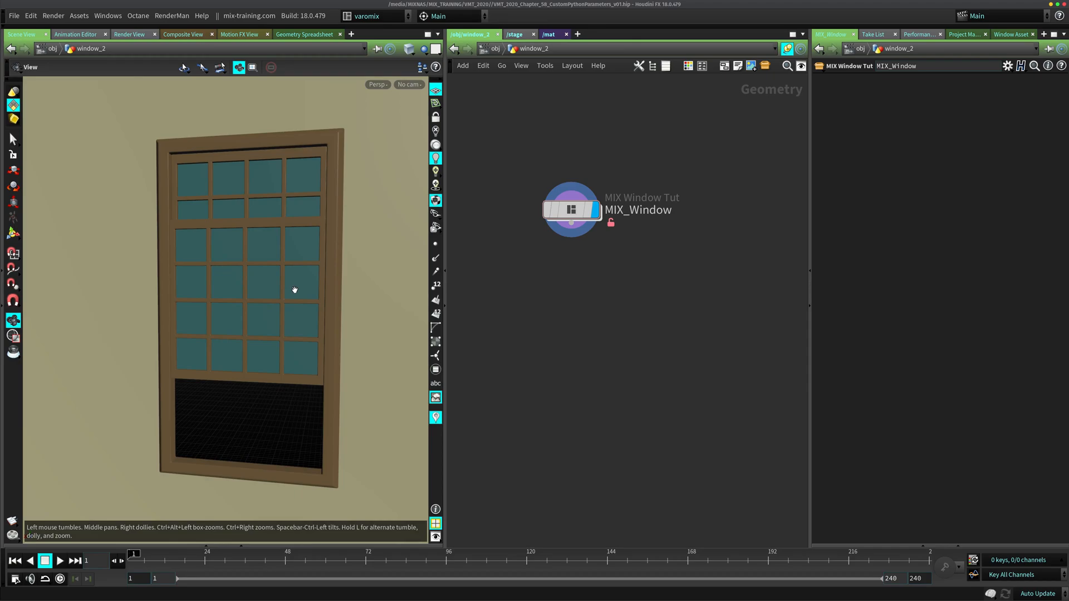
pyautogui.click(571, 209)
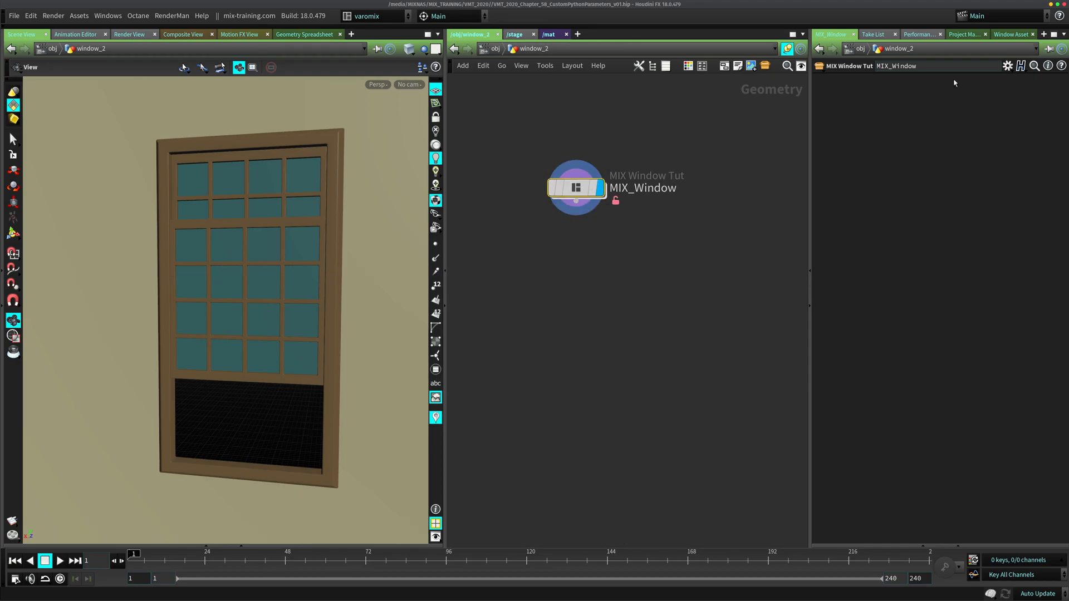
pyautogui.moveTo(895, 152)
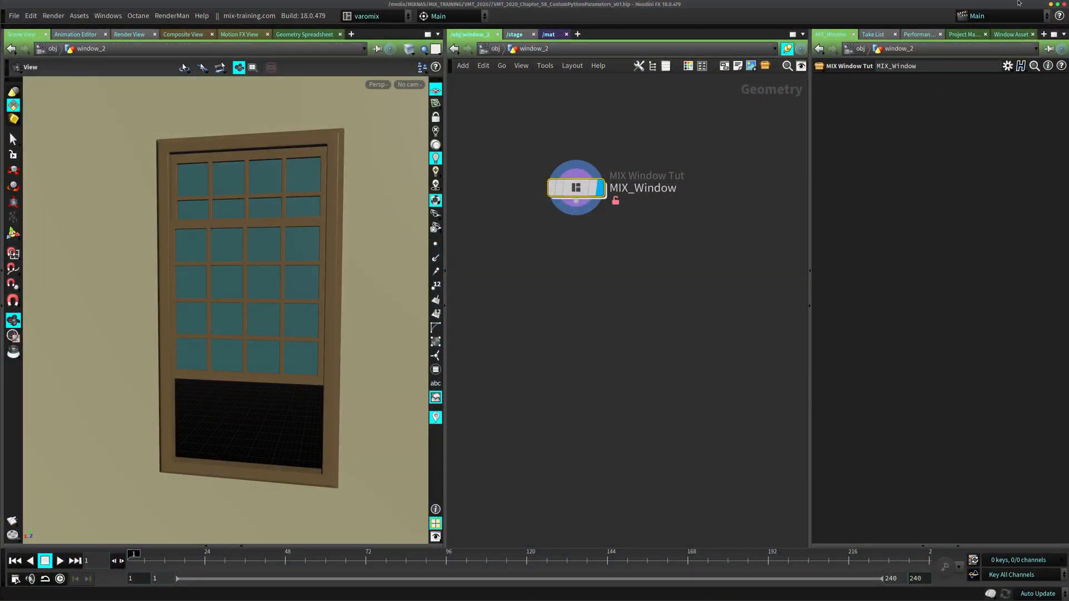
pyautogui.moveTo(556, 210)
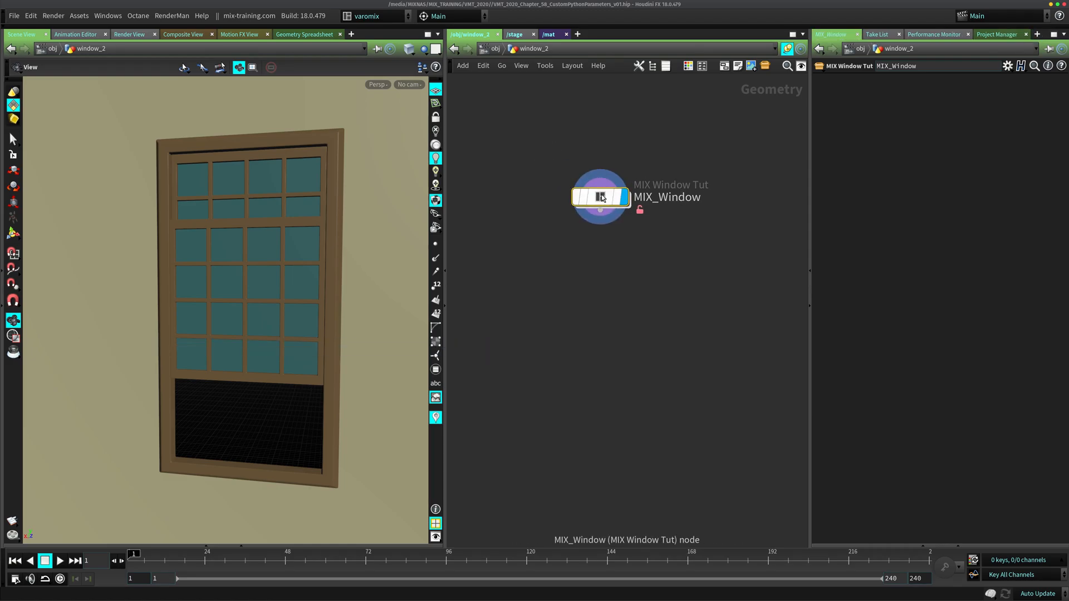
pyautogui.moveTo(519, 151)
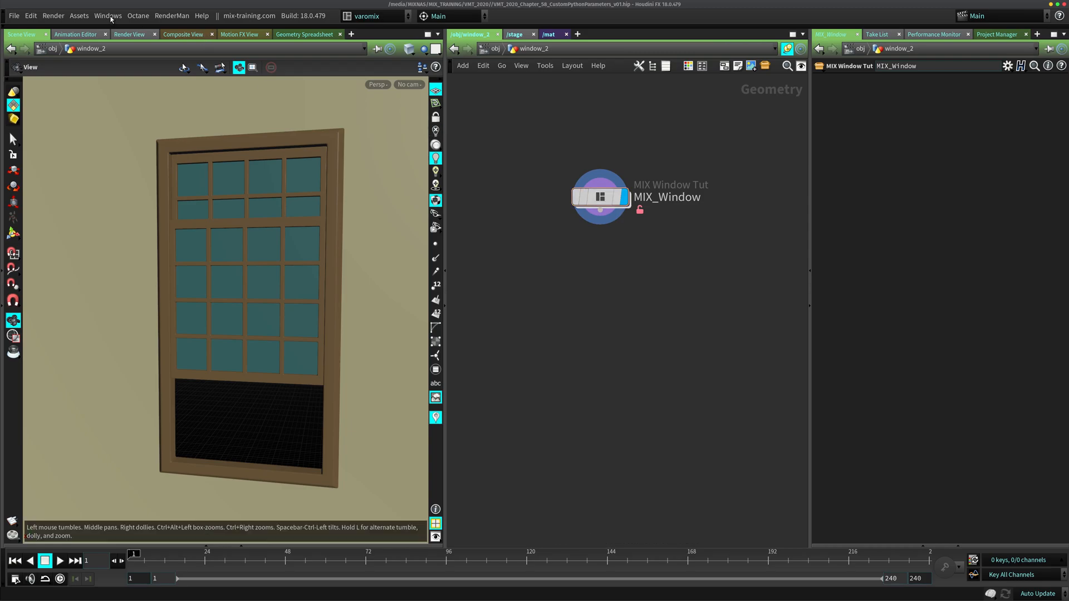
pyautogui.click(107, 16)
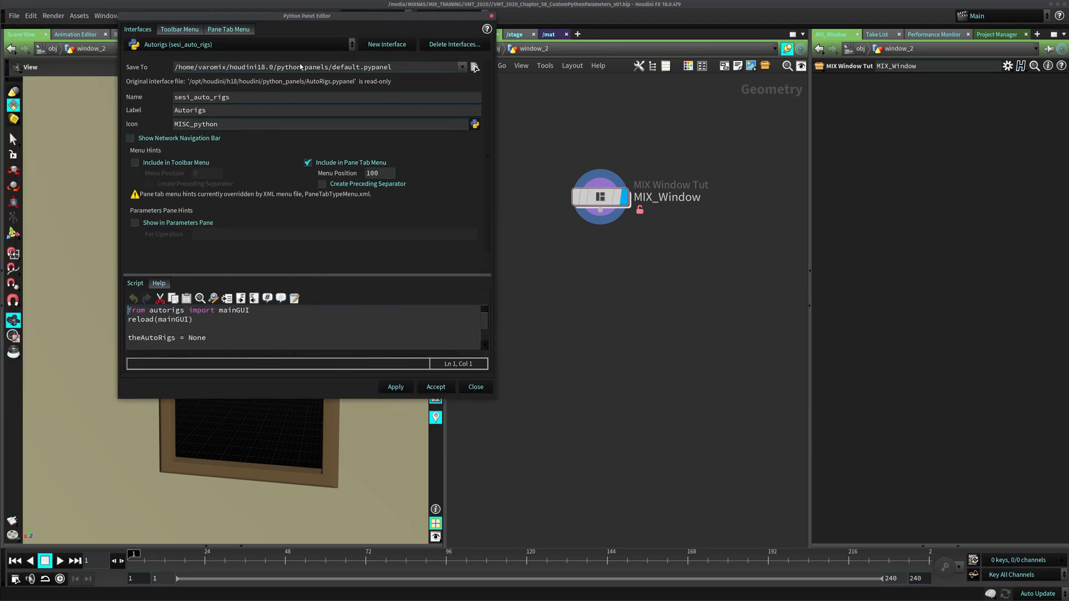
pyautogui.moveTo(539, 178)
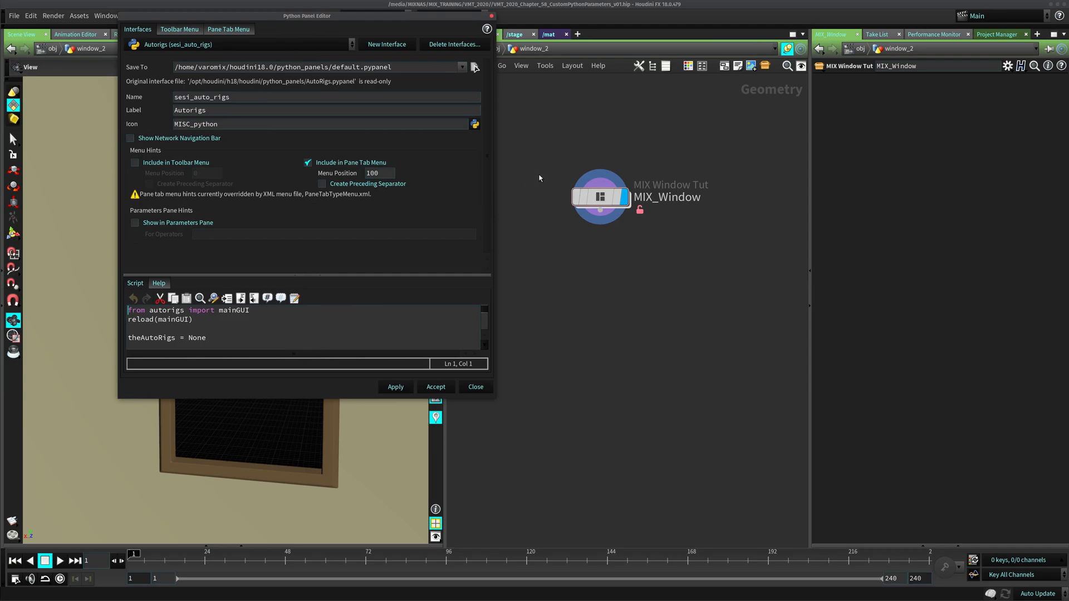
pyautogui.click(106, 15)
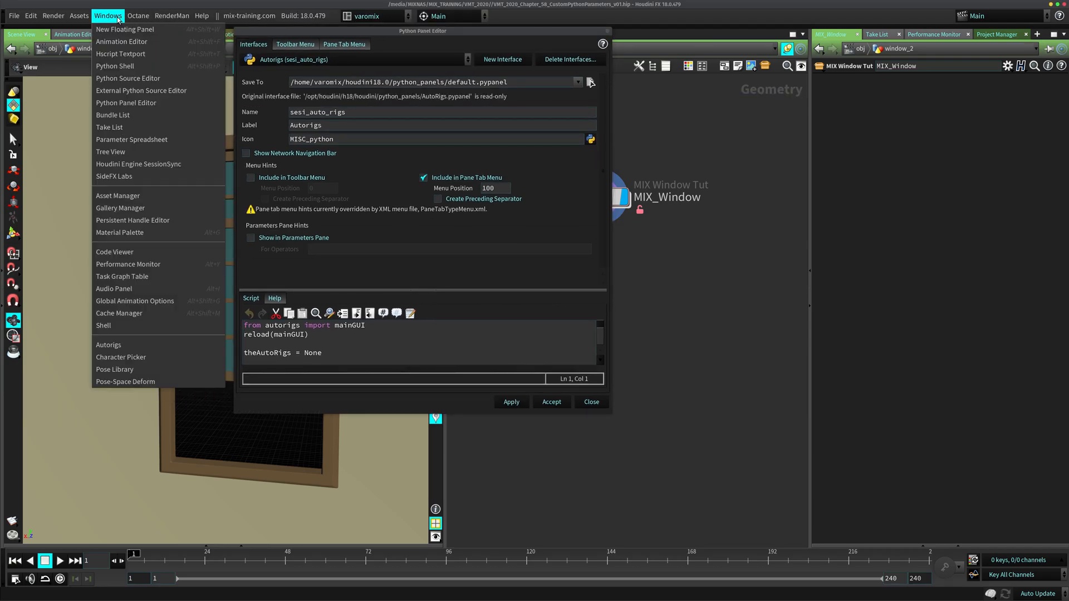
pyautogui.moveTo(133, 220)
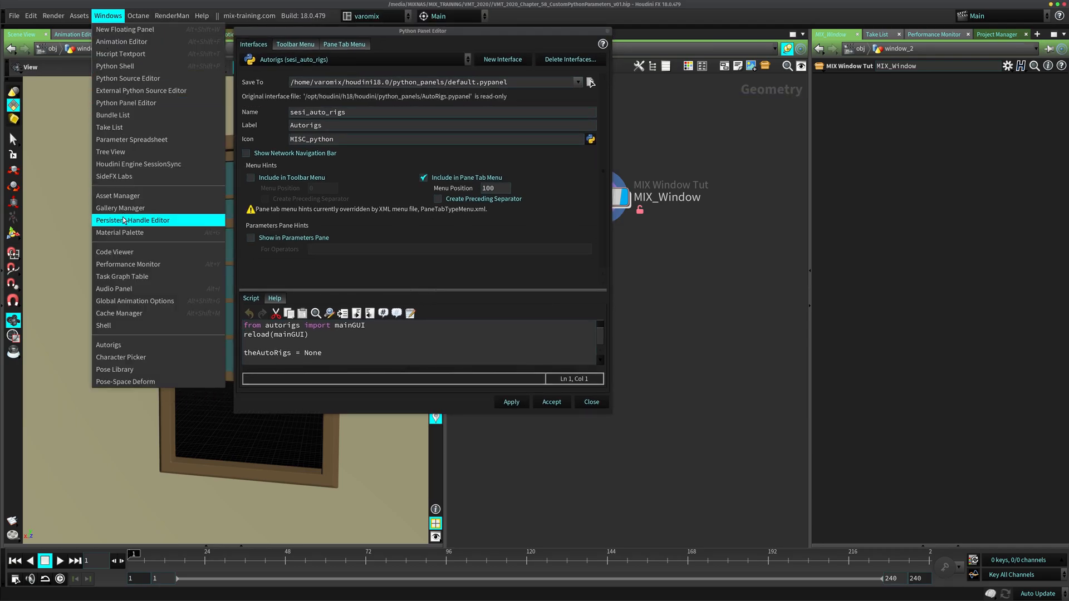
pyautogui.click(109, 344)
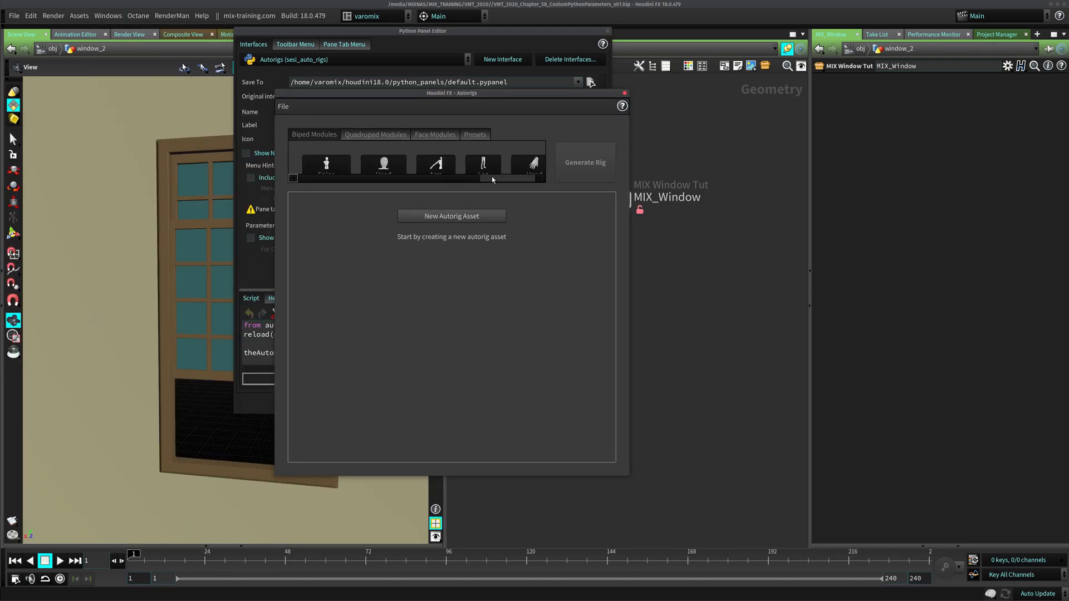
pyautogui.click(622, 93)
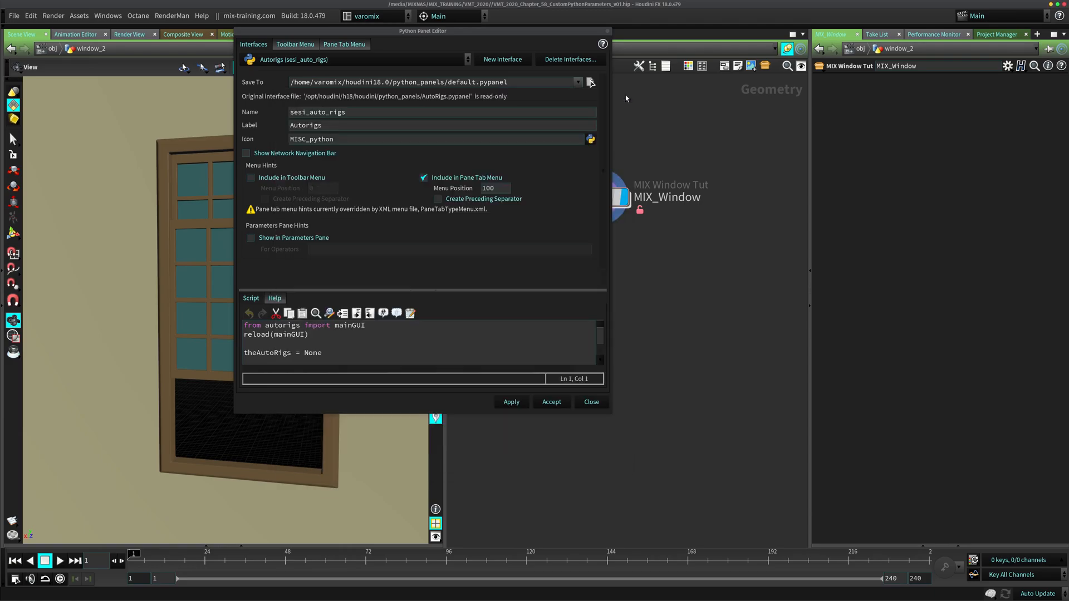
pyautogui.click(79, 15)
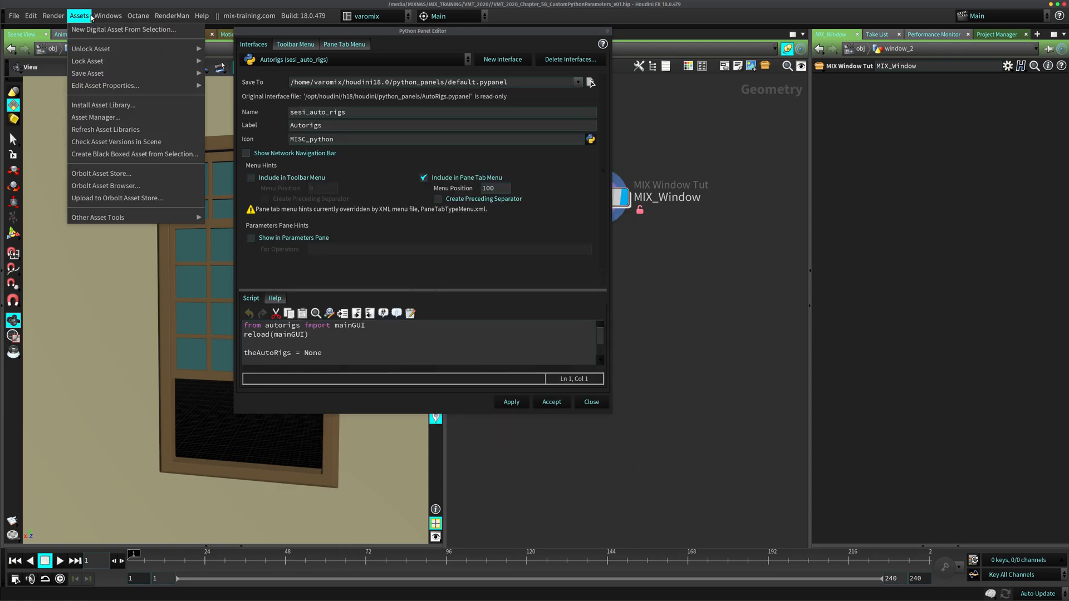
pyautogui.click(107, 16)
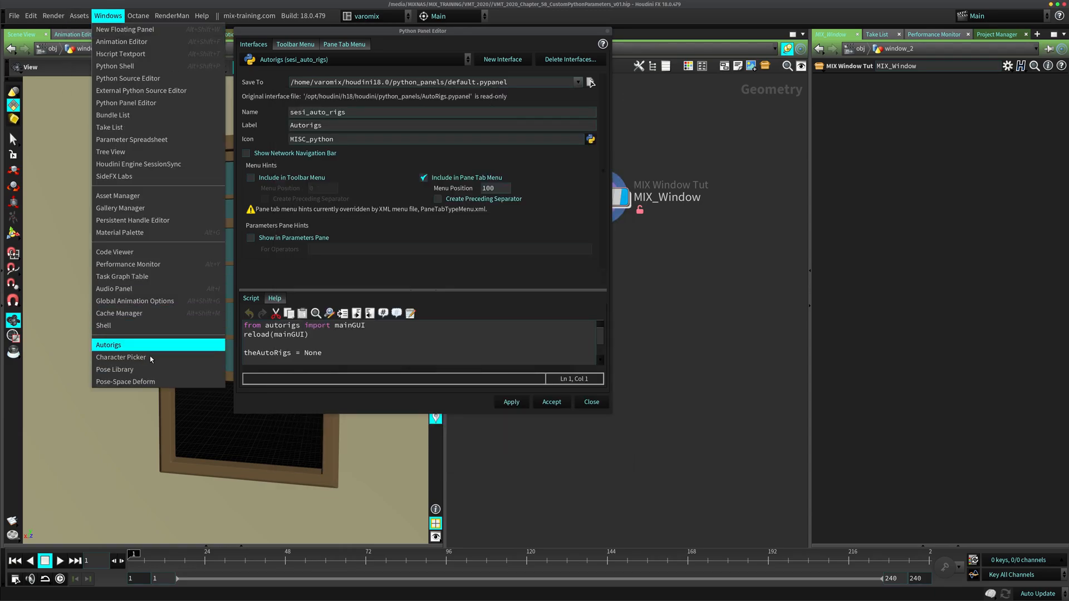
pyautogui.click(121, 358)
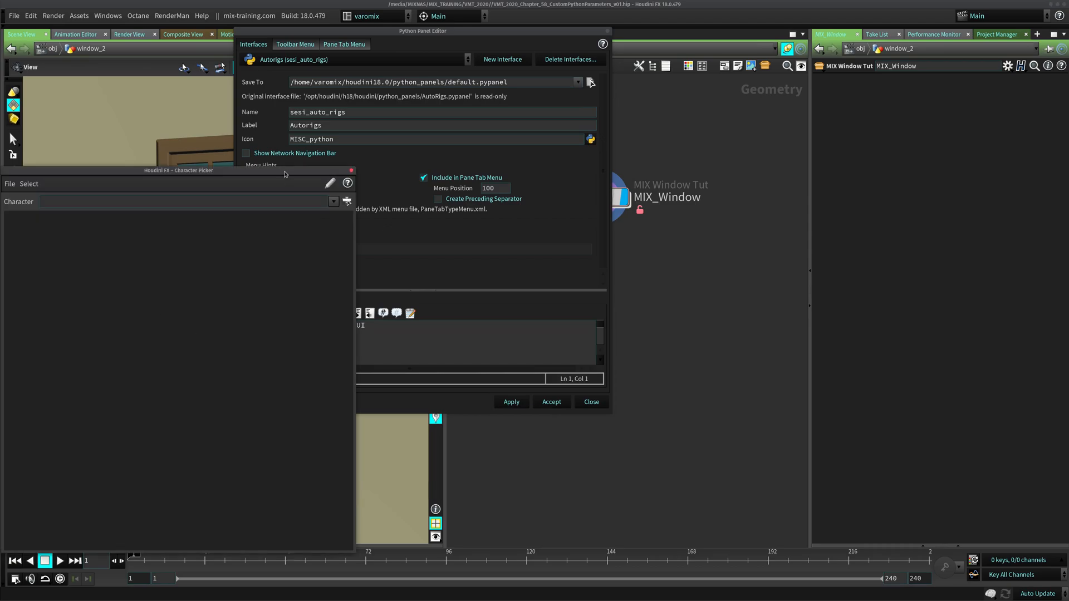
pyautogui.moveTo(179, 169); pyautogui.dragTo(373, 120)
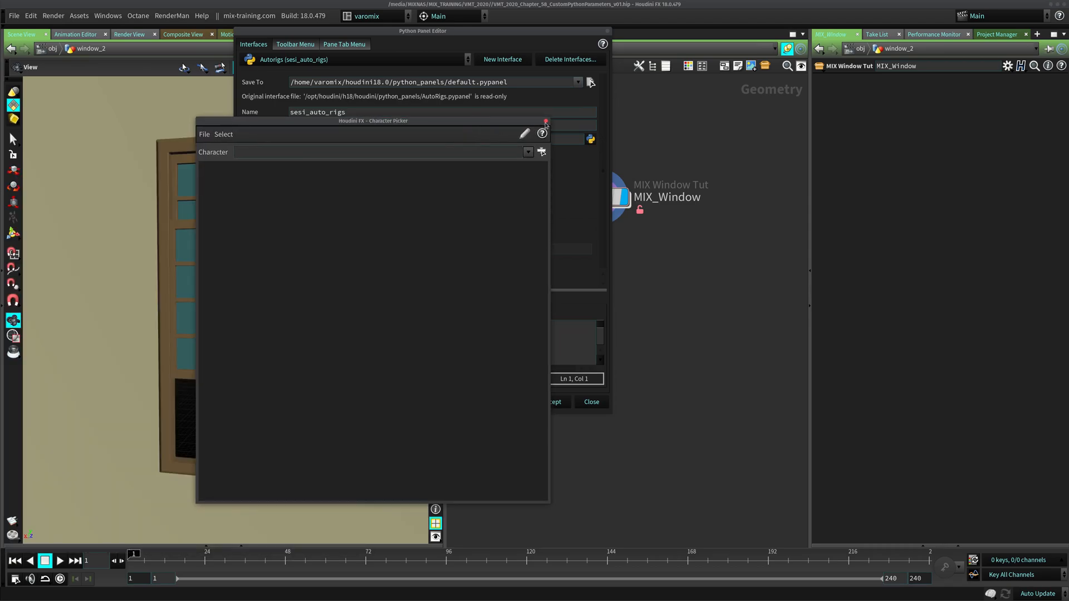
pyautogui.click(545, 124)
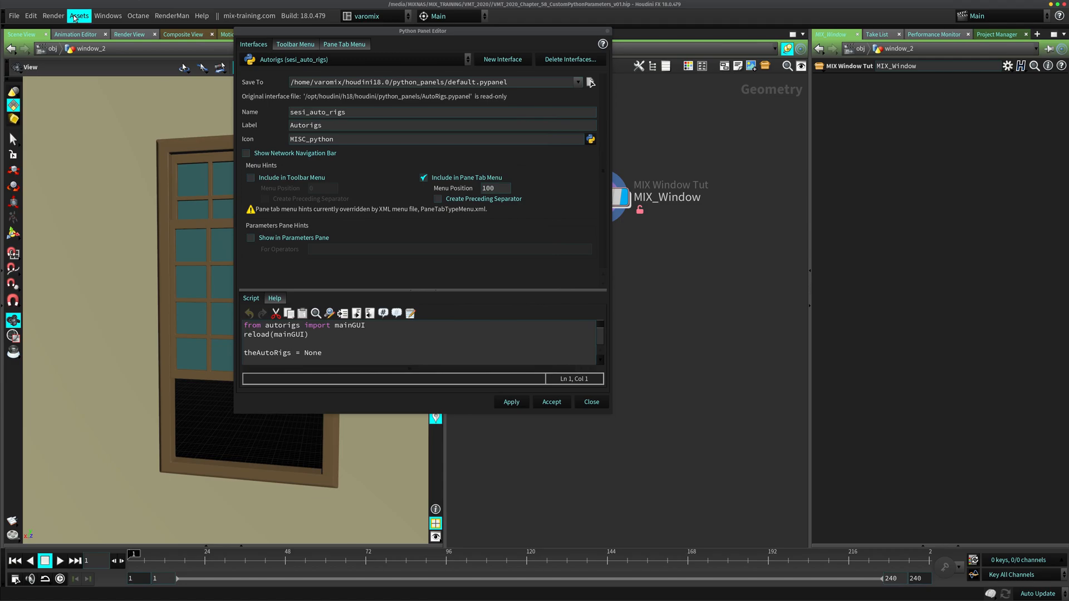
pyautogui.click(107, 15)
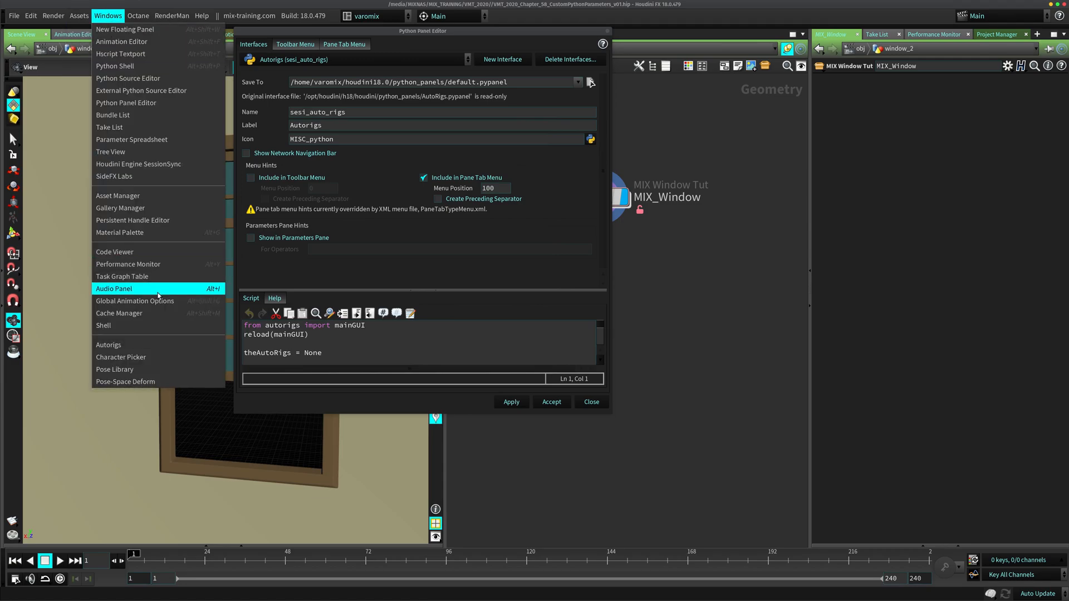
pyautogui.click(115, 369)
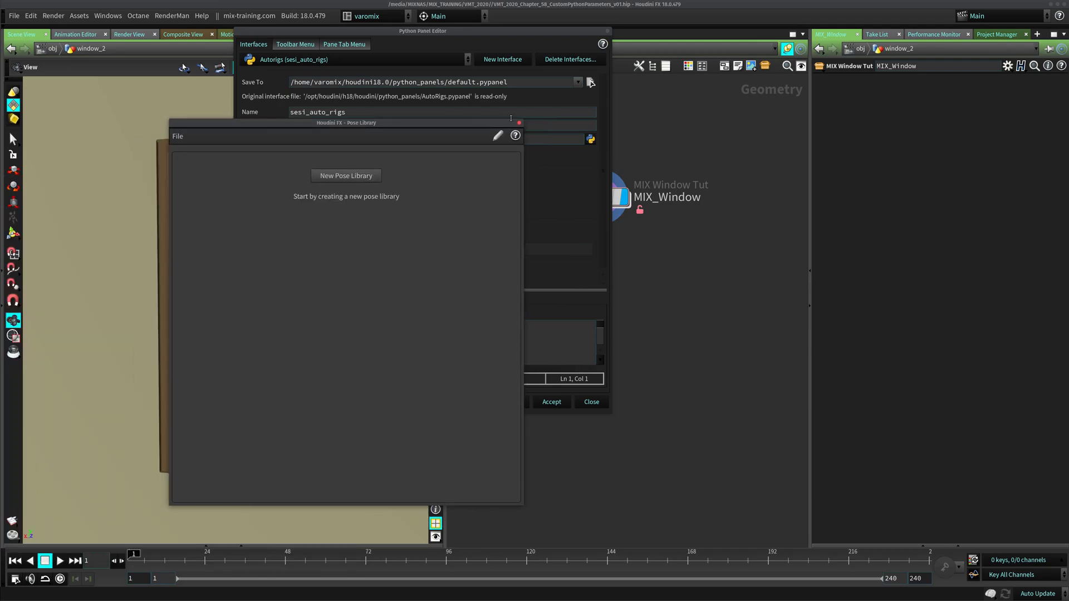
pyautogui.click(171, 15)
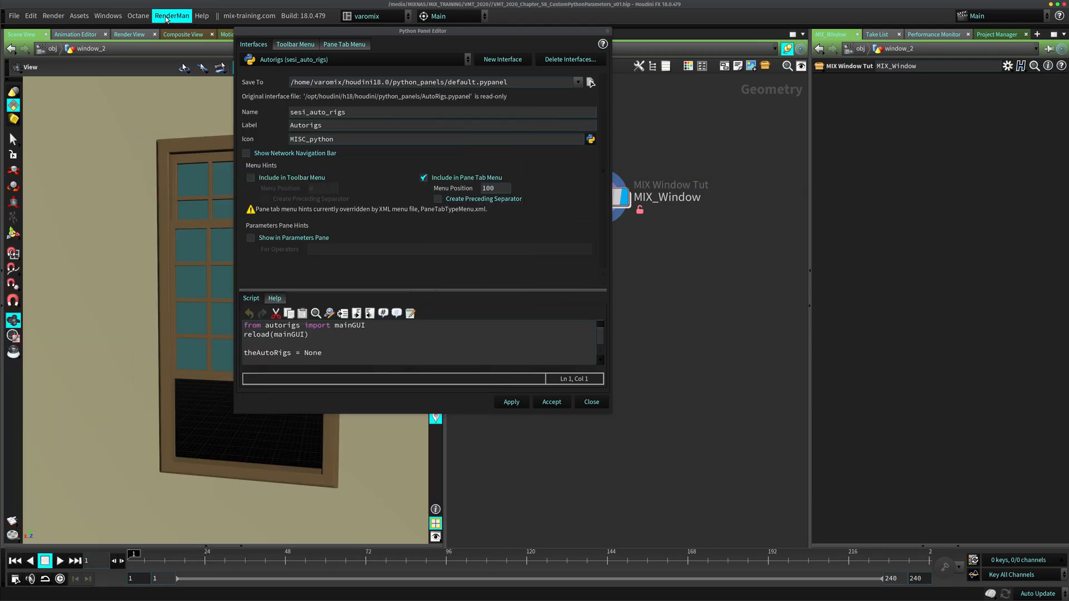
pyautogui.click(171, 15)
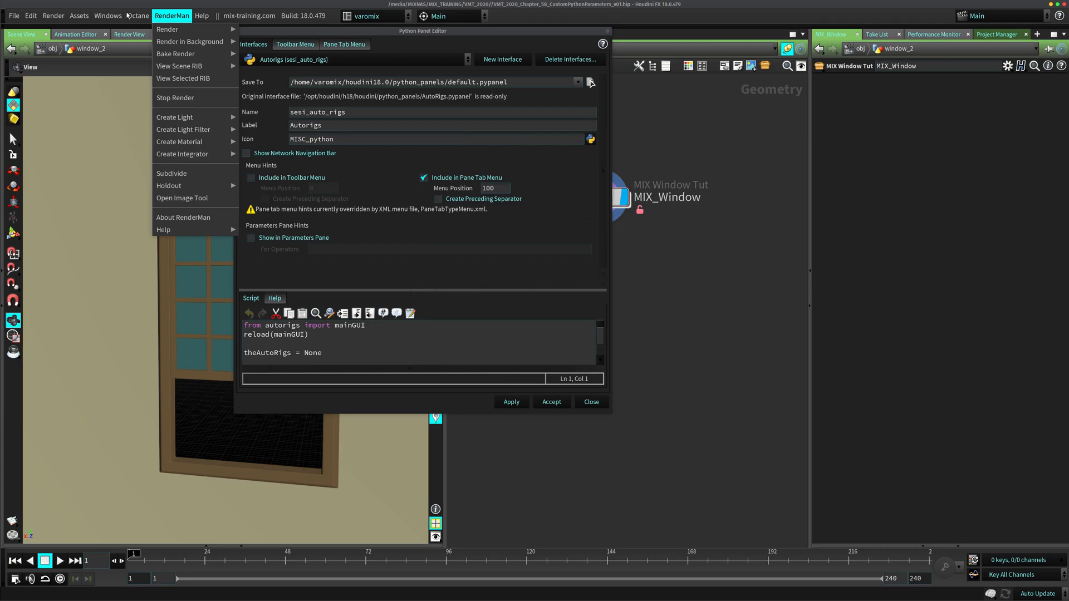
pyautogui.click(107, 15)
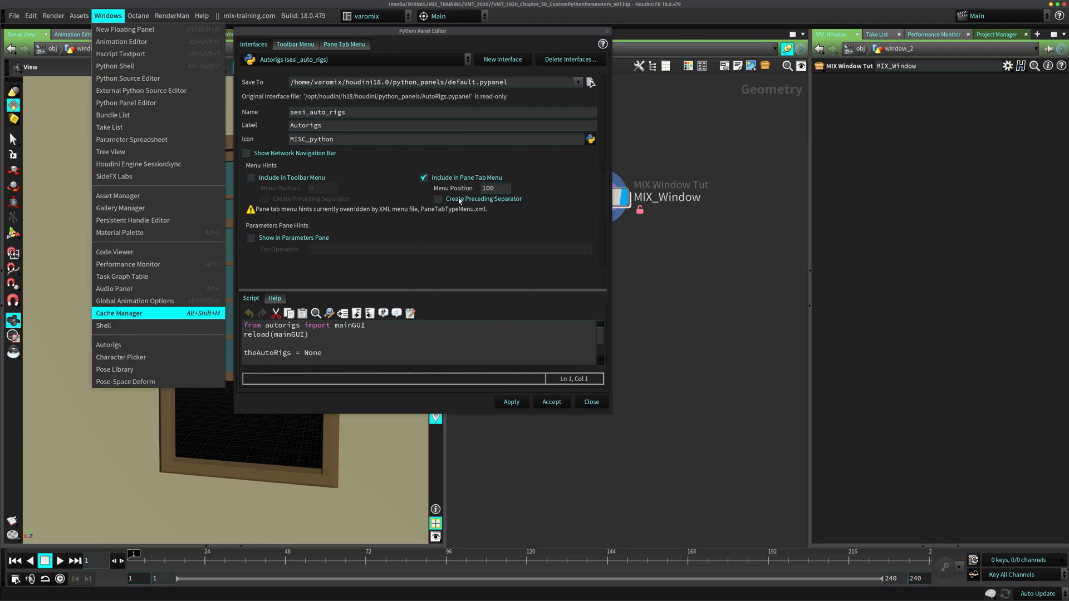
pyautogui.click(1039, 34)
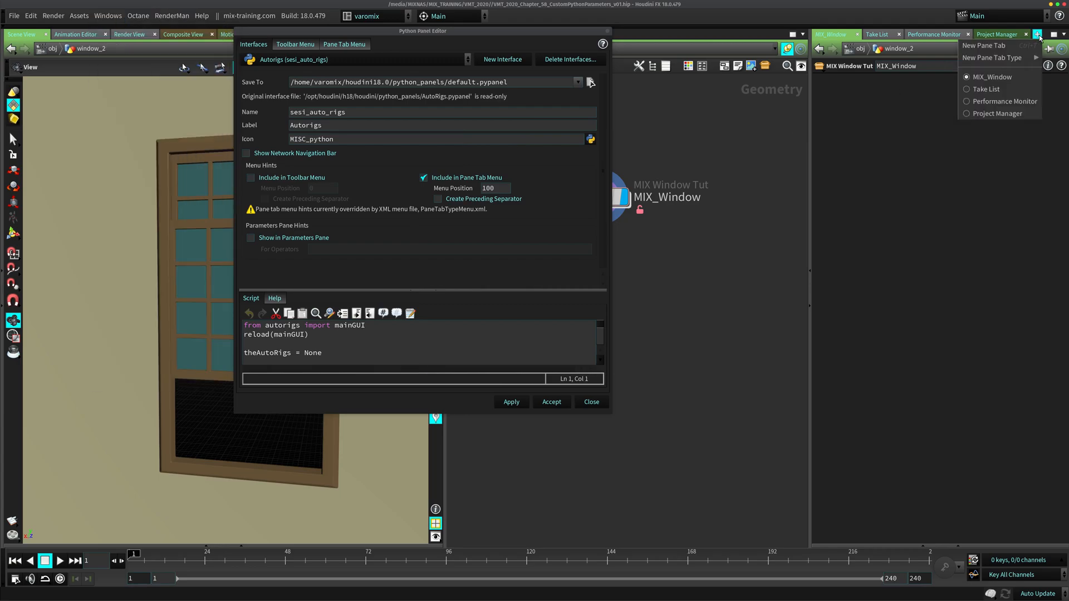
# Add and close a RenderMan Preset Browser tab, then add a Python Panel tab
pyautogui.click(992, 57)
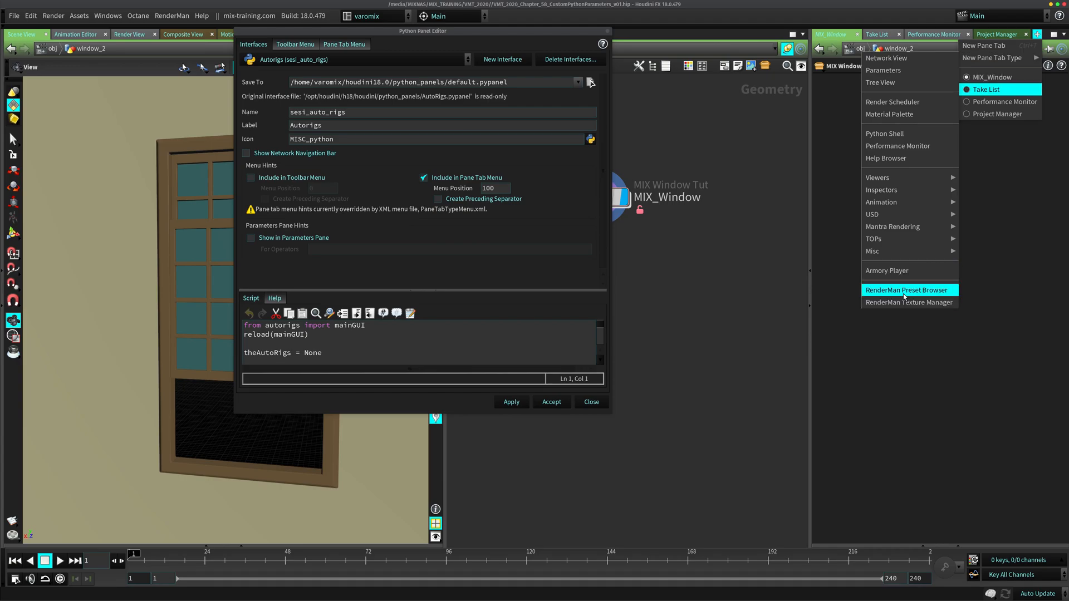
pyautogui.click(907, 290)
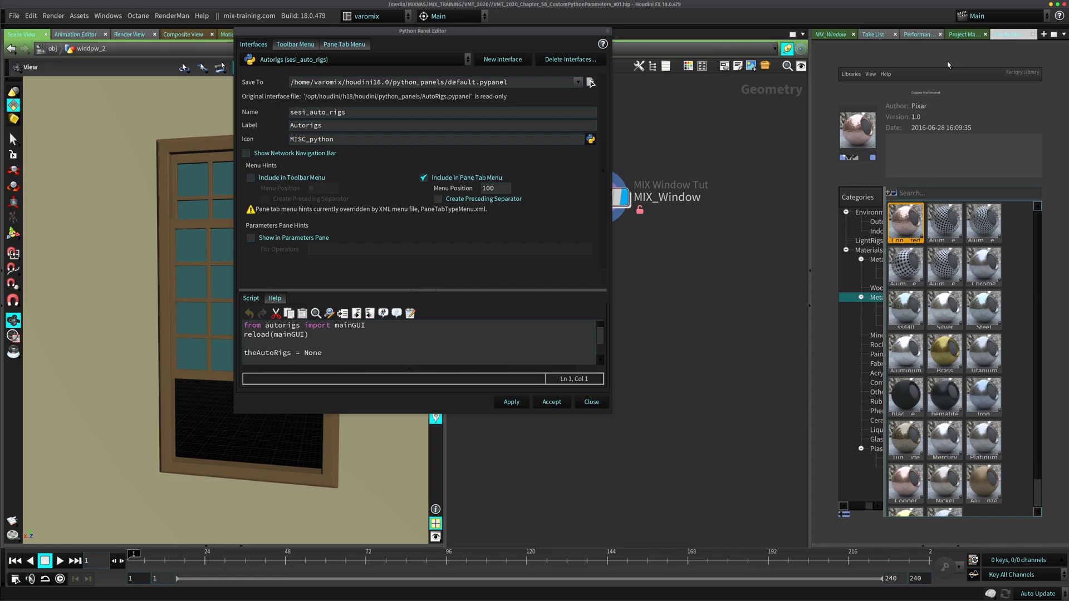
pyautogui.moveTo(988, 209)
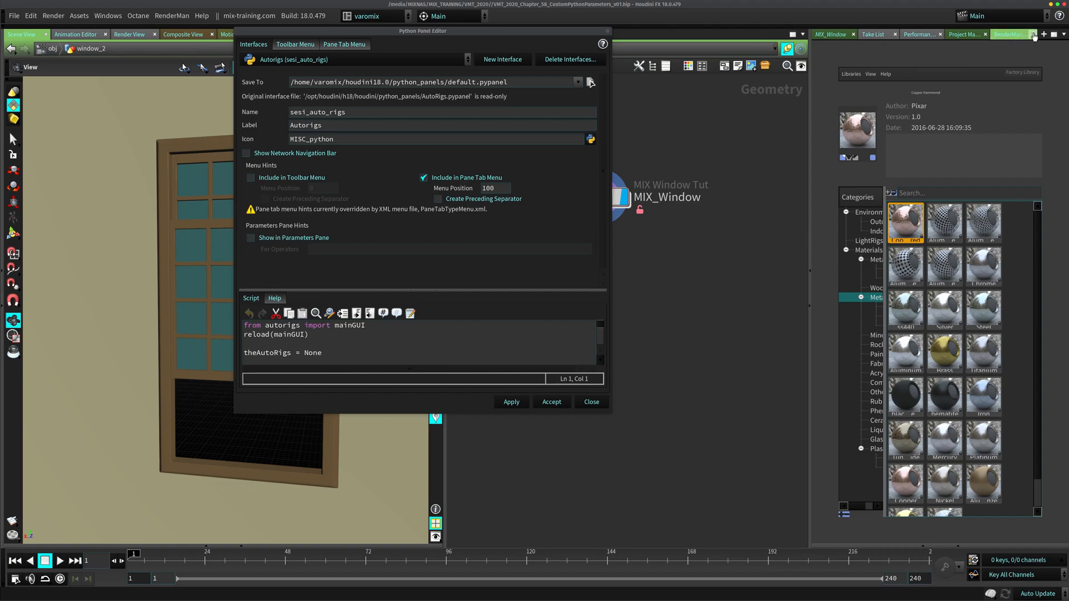
pyautogui.click(998, 34)
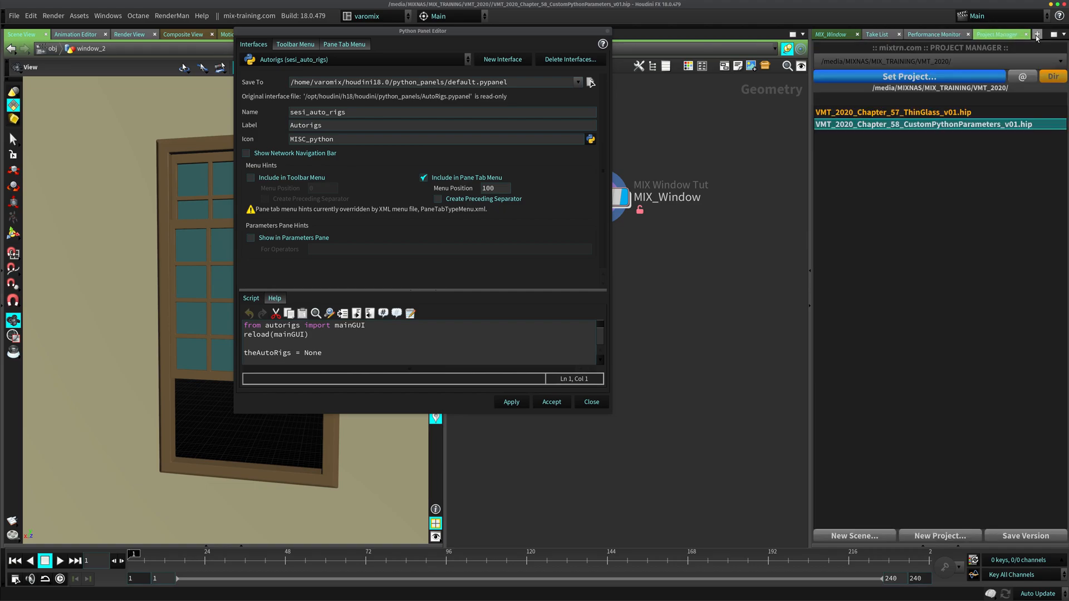
pyautogui.moveTo(954, 143)
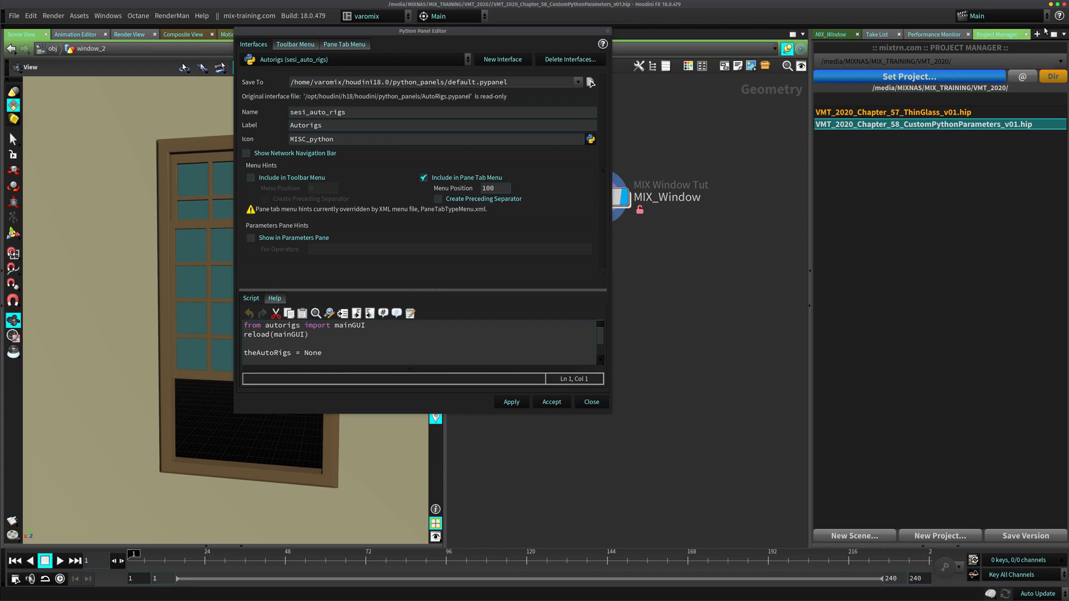
pyautogui.click(1038, 34)
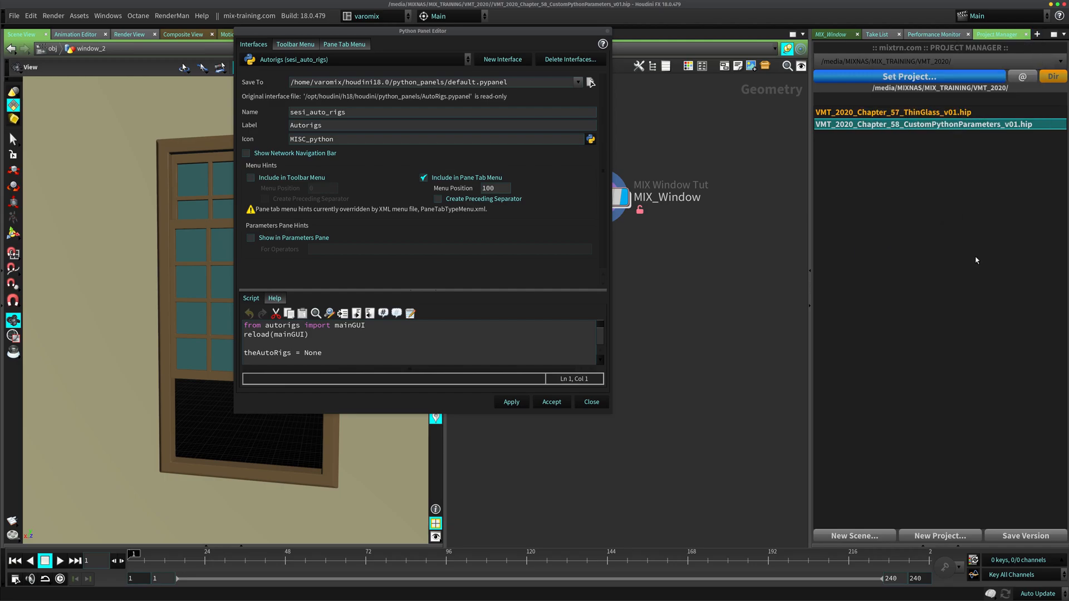
pyautogui.click(603, 43)
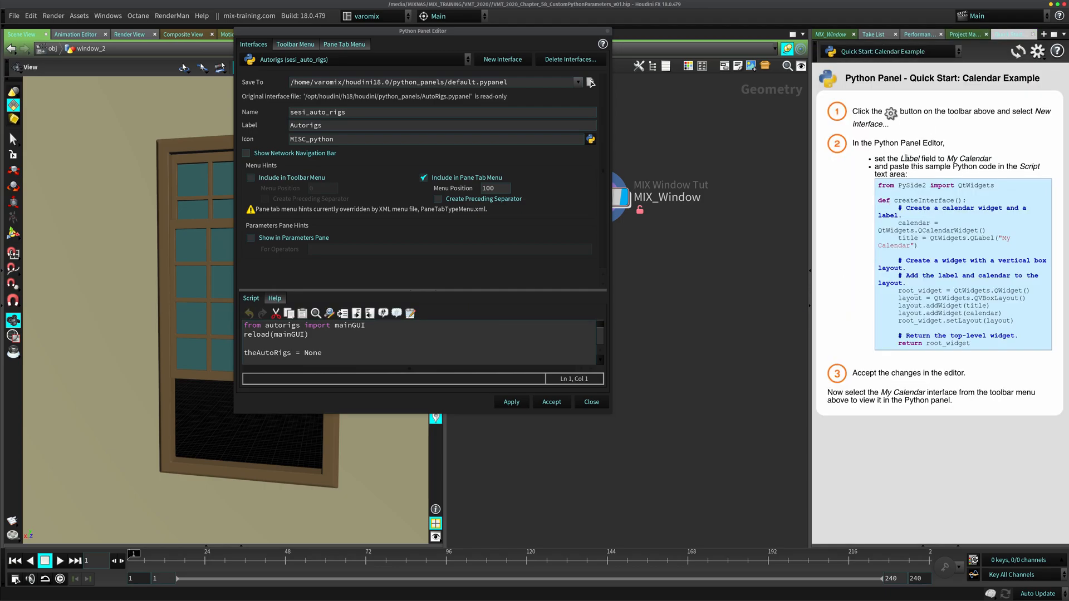
pyautogui.moveTo(868, 347)
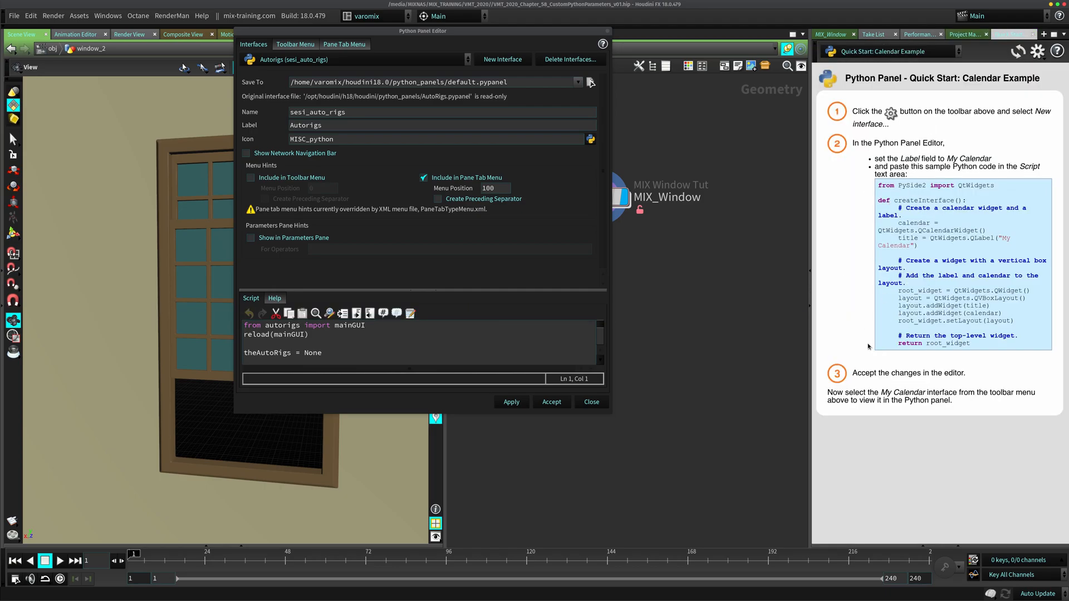
pyautogui.moveTo(891, 101)
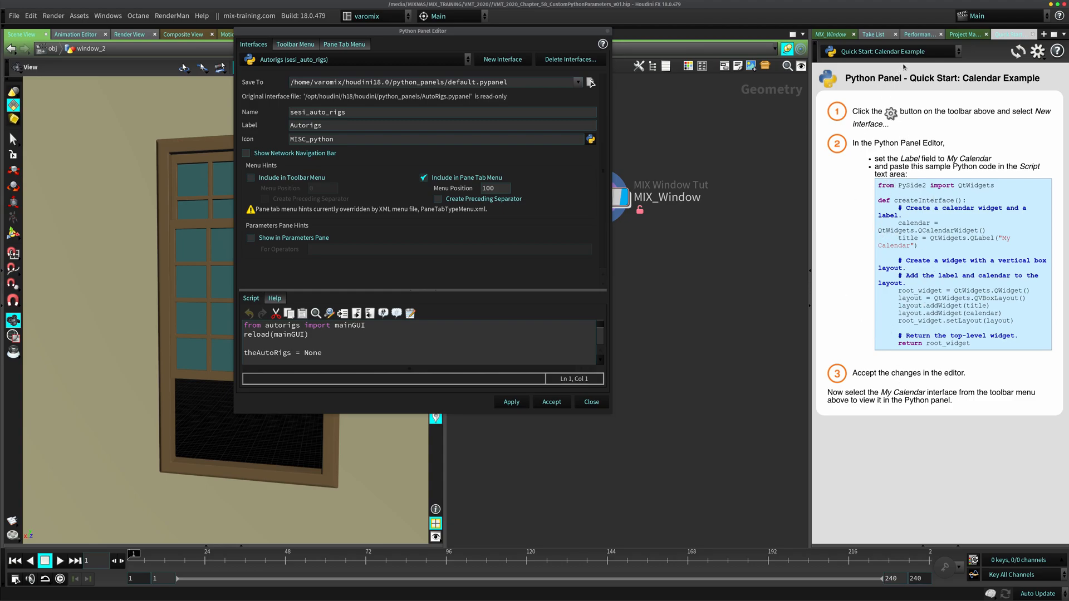
# View the MIX Todo, Window Asset and Project Manager interfaces, then create a new interface
pyautogui.click(890, 51)
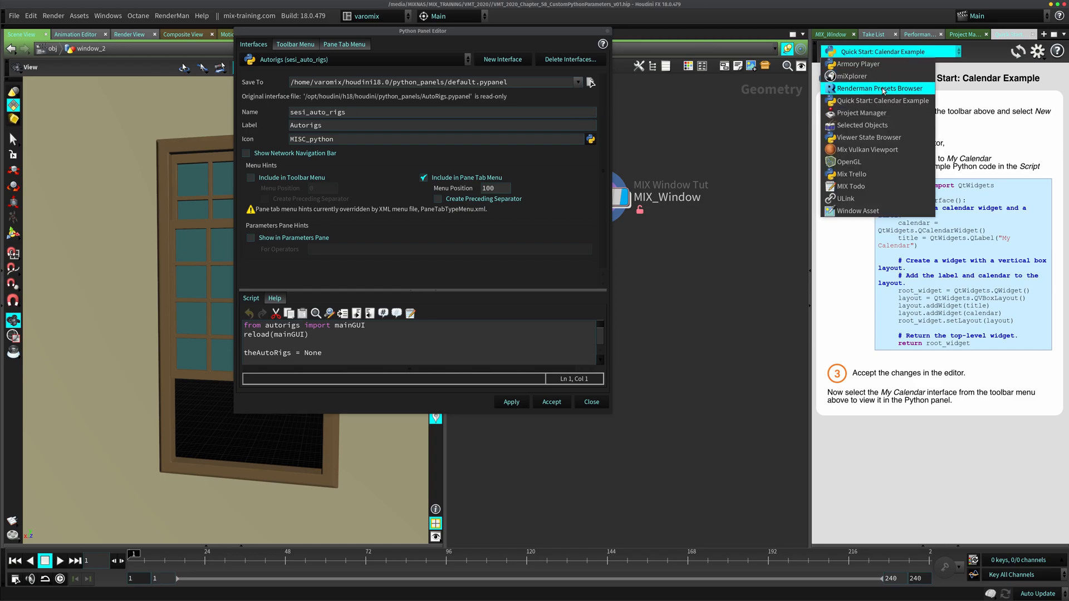
pyautogui.moveTo(880, 101)
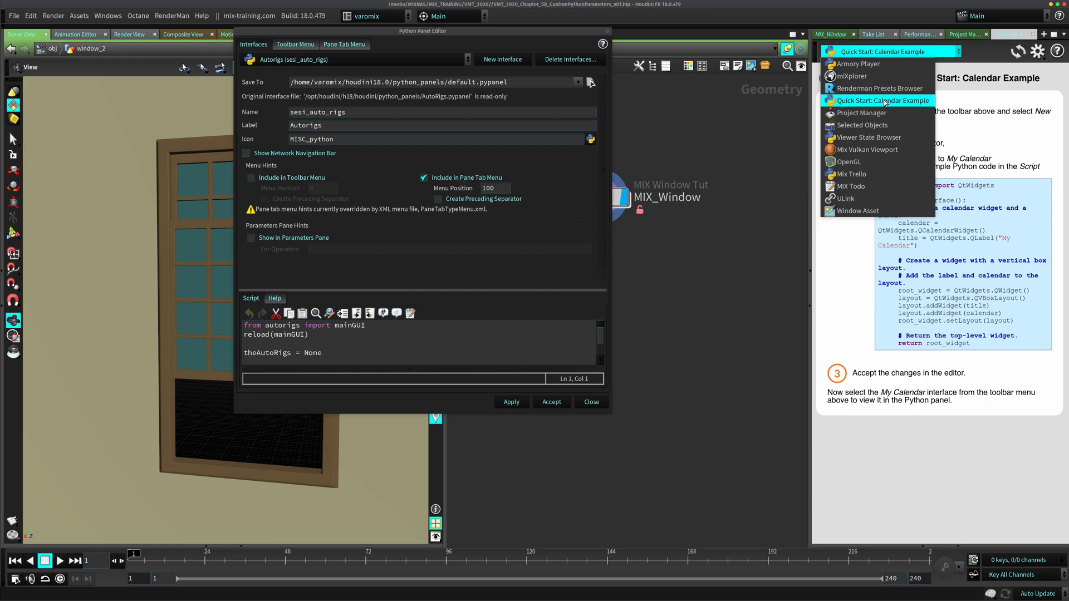
pyautogui.moveTo(850, 75)
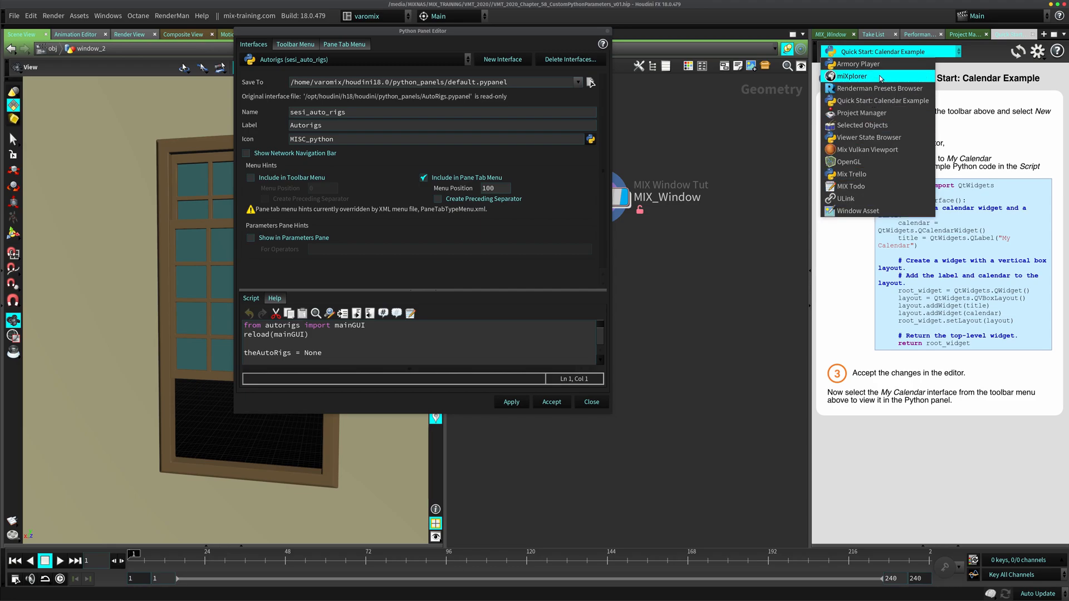
pyautogui.moveTo(879, 186)
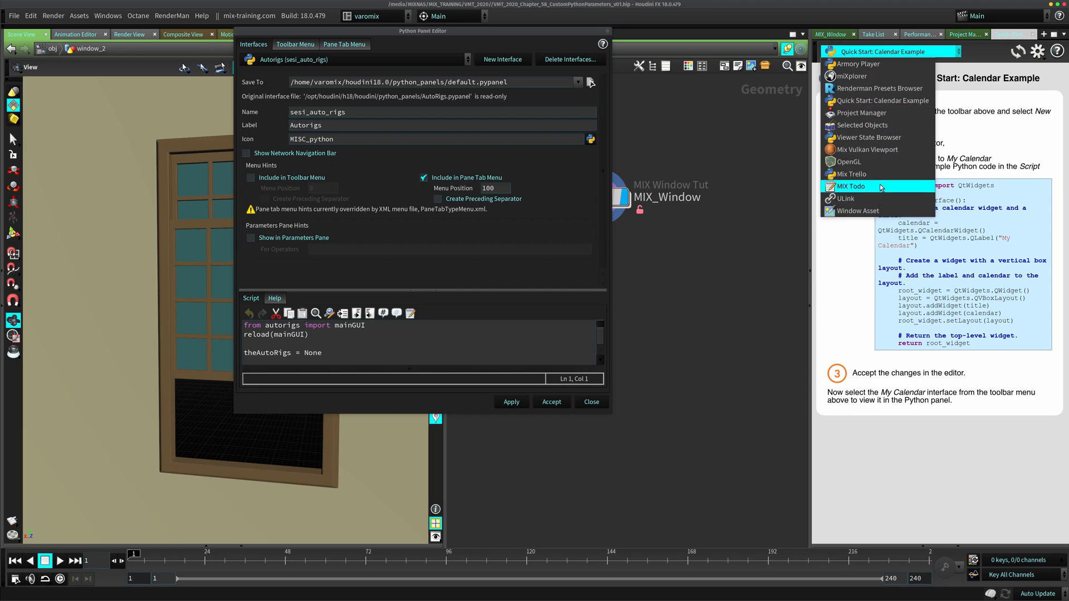
pyautogui.click(851, 186)
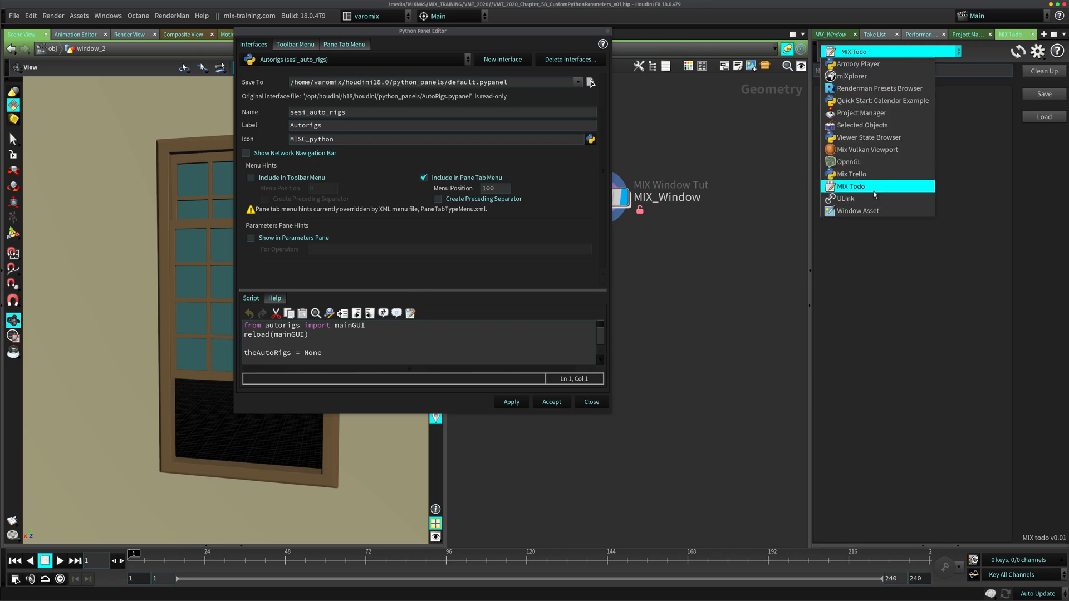
pyautogui.click(857, 210)
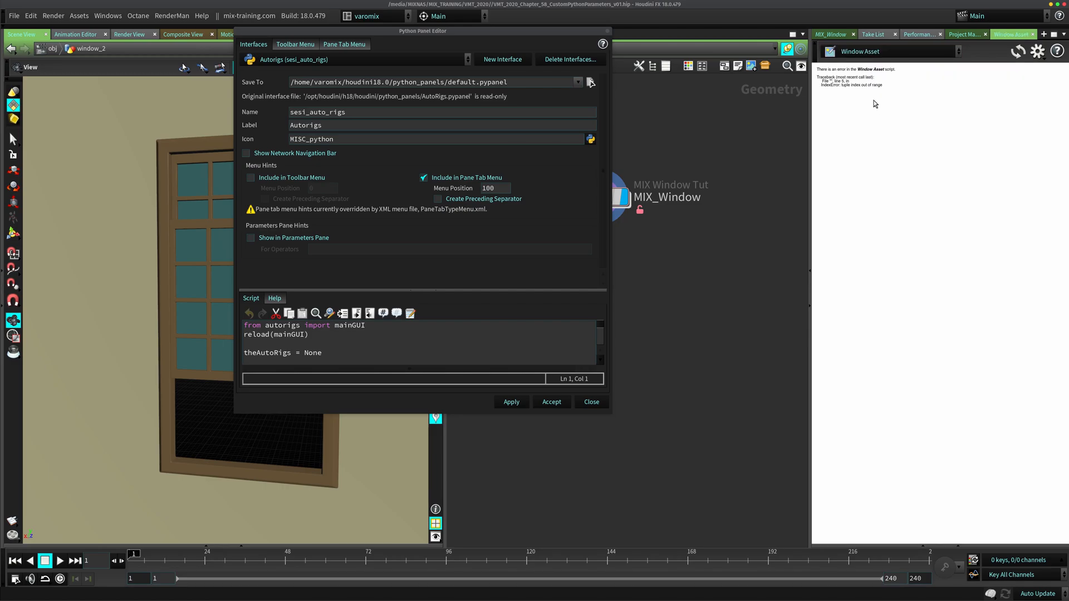
pyautogui.moveTo(873, 116)
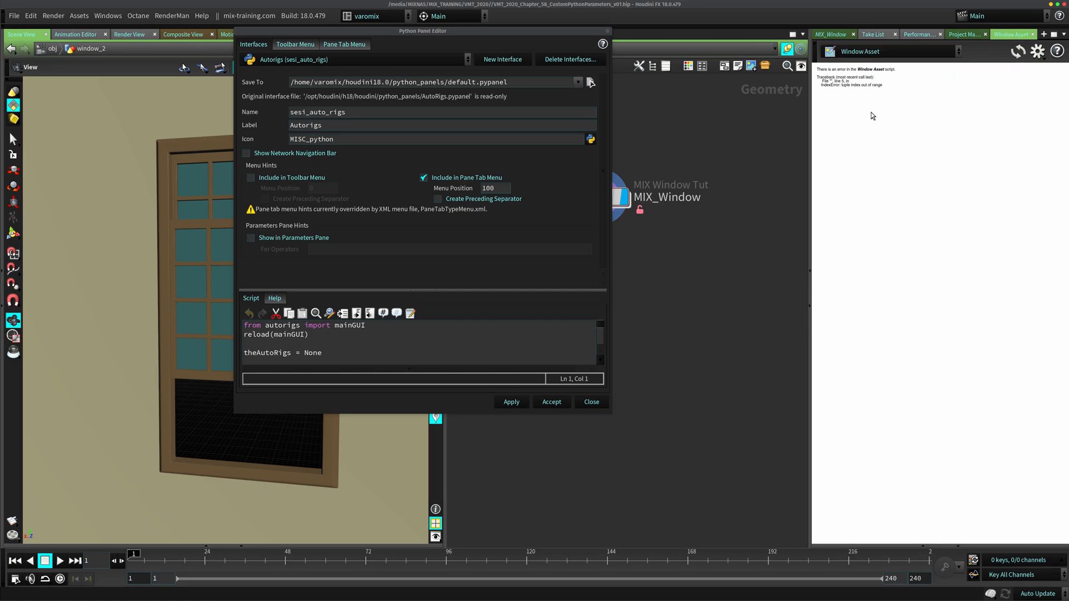
pyautogui.moveTo(874, 110)
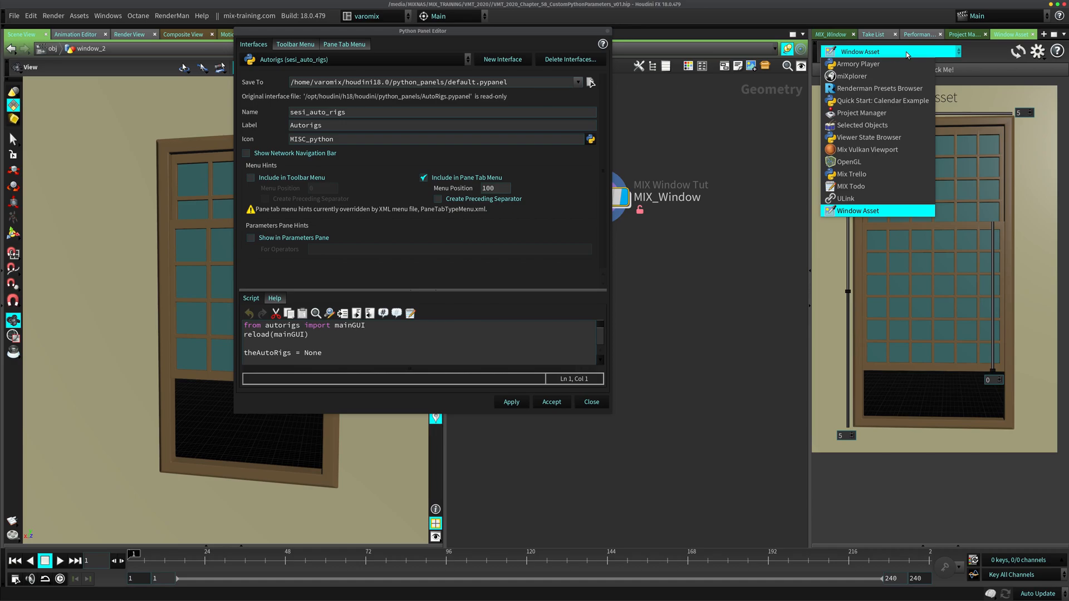
pyautogui.moveTo(880, 88)
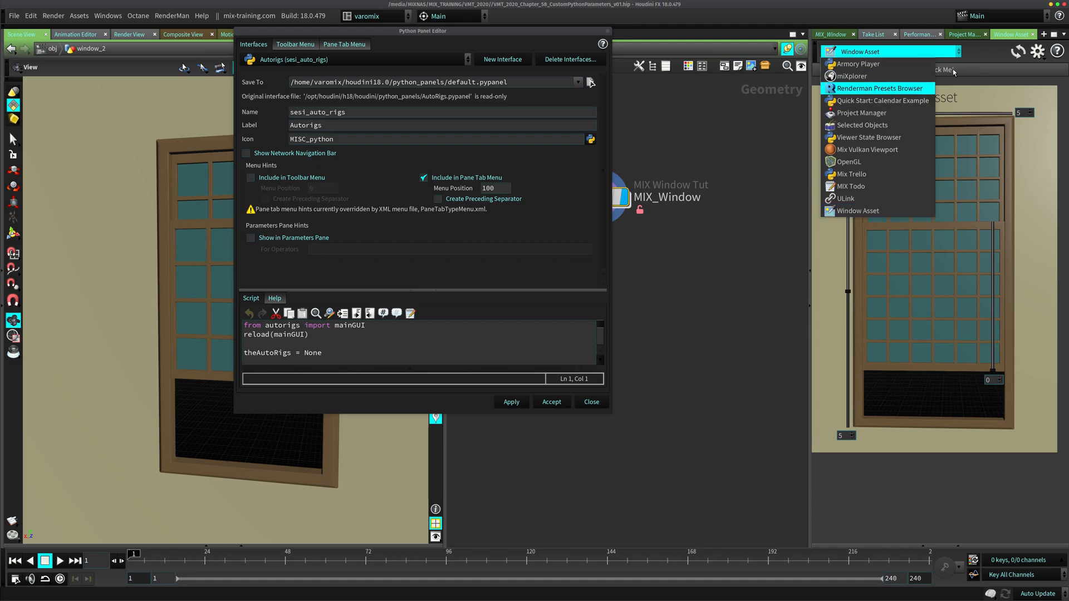
pyautogui.click(862, 113)
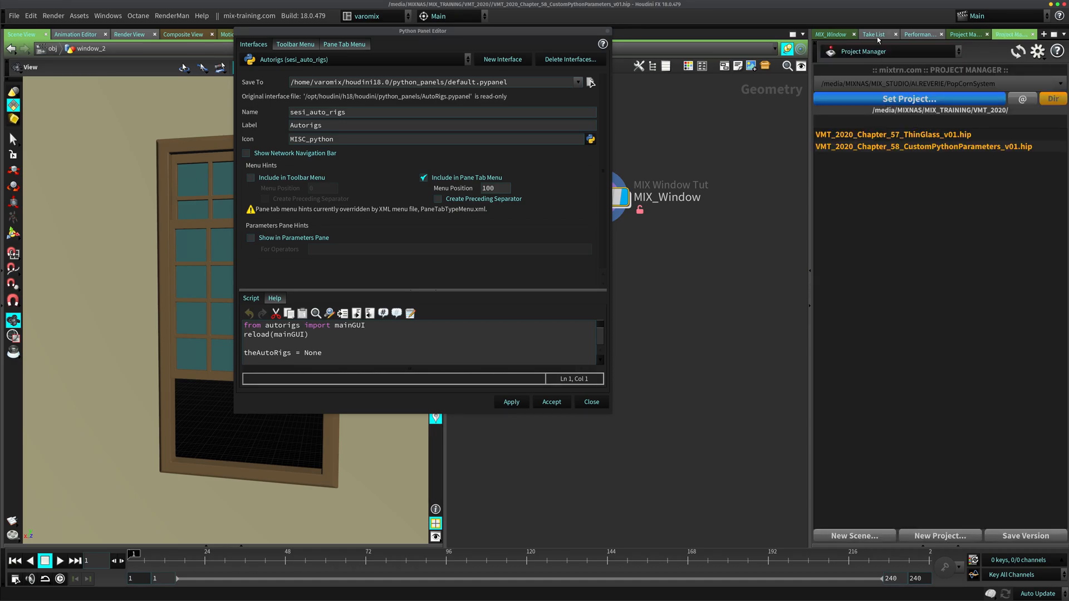
pyautogui.click(890, 51)
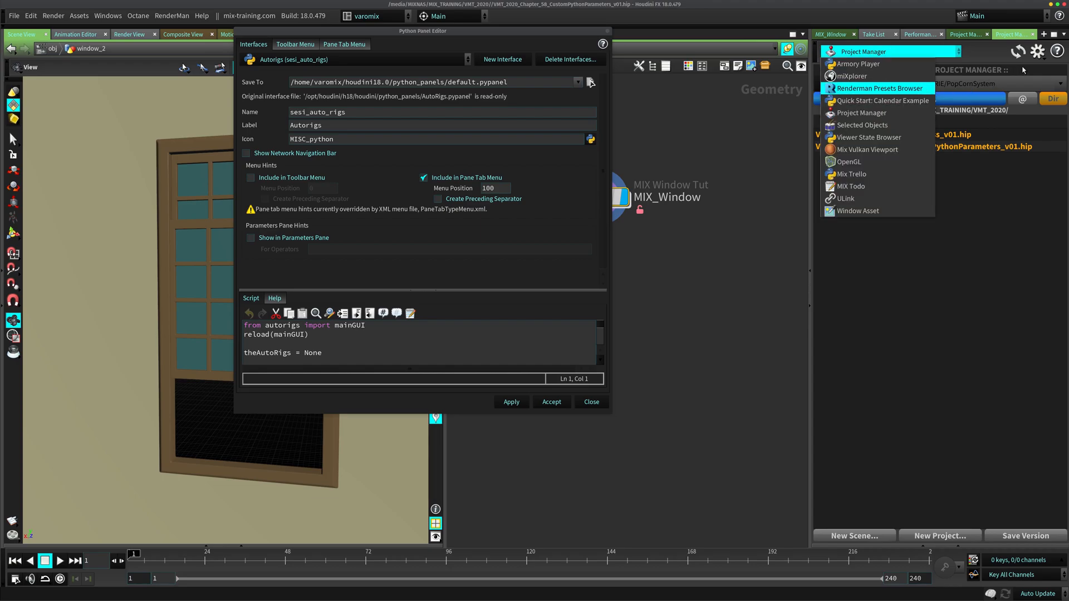
pyautogui.click(1039, 50)
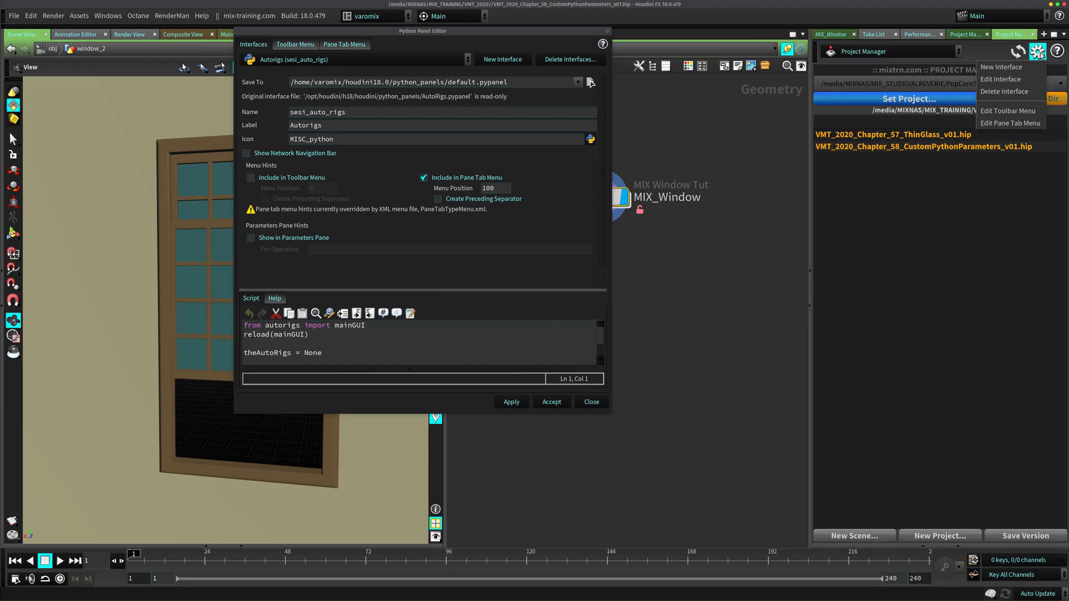
pyautogui.moveTo(1008, 67)
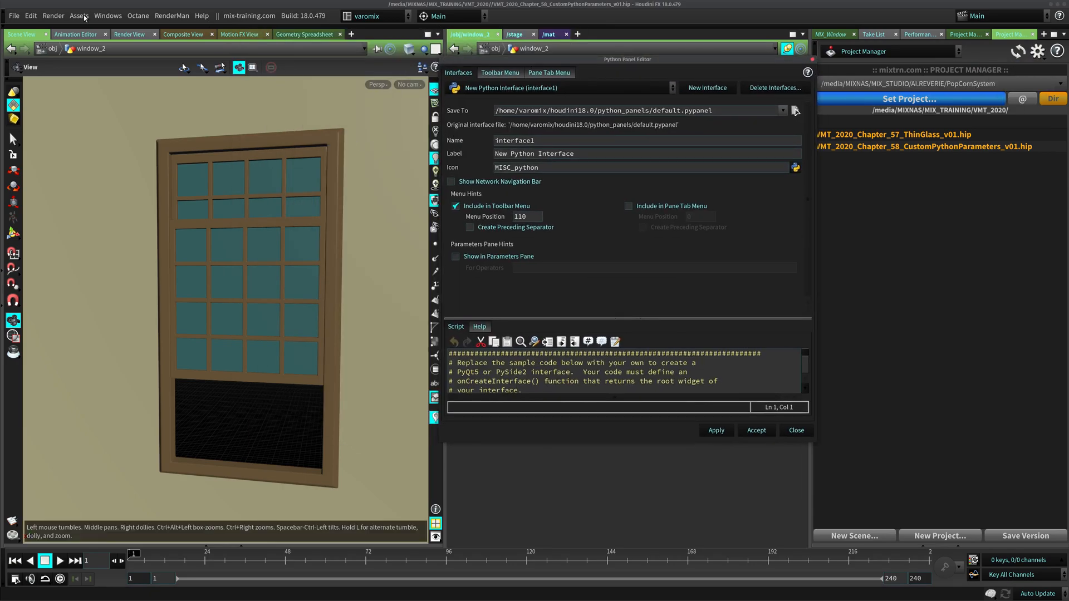
# Set Save To as mixwindow_tut.pypanel, starting from the existing mixwindow.pypanel file
pyautogui.click(107, 15)
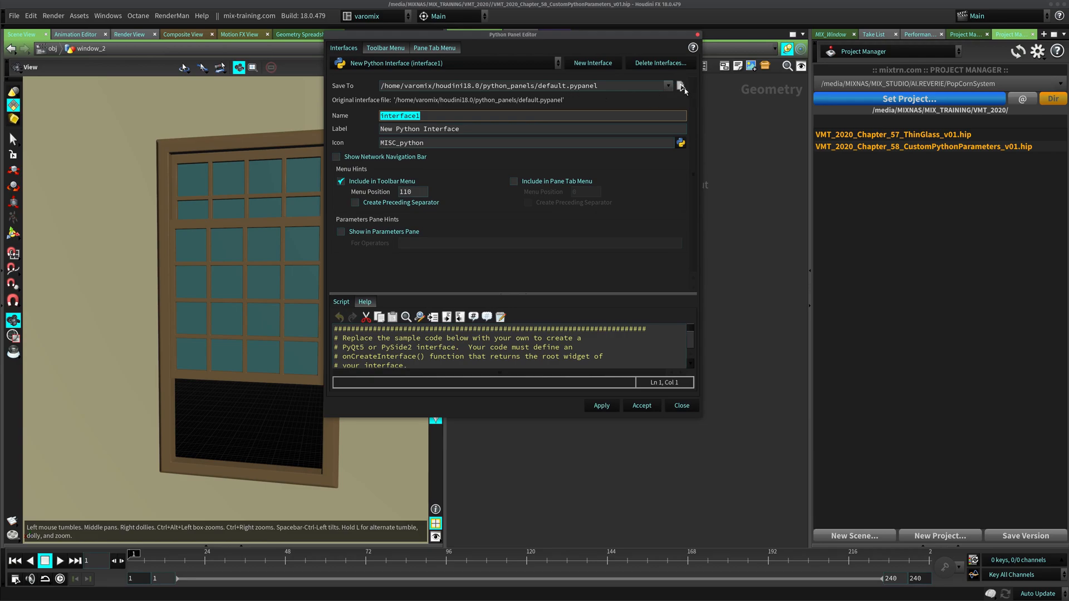
pyautogui.click(680, 85)
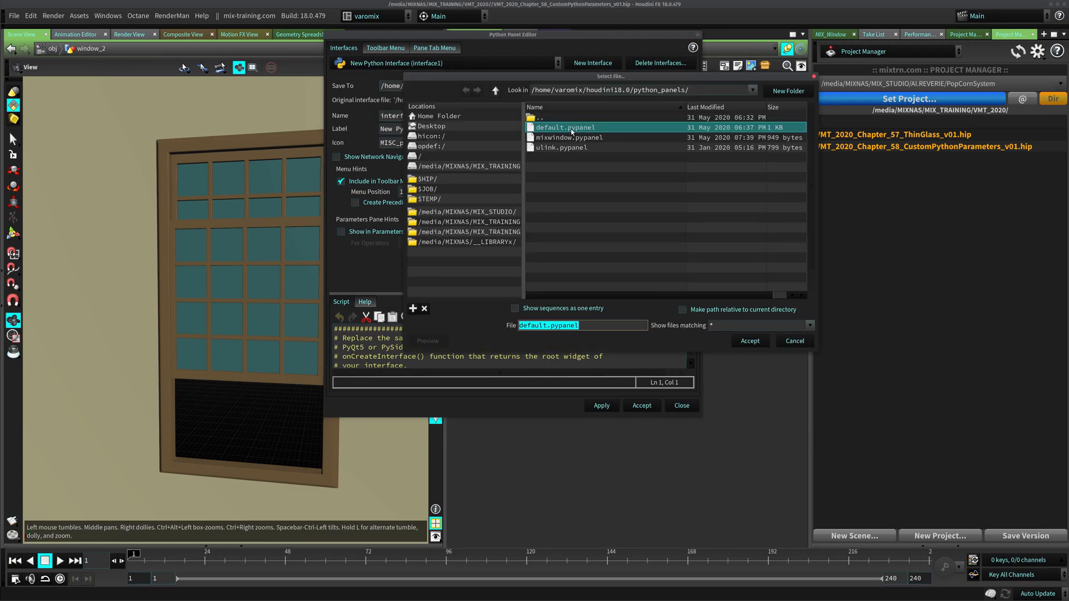
pyautogui.moveTo(553, 140)
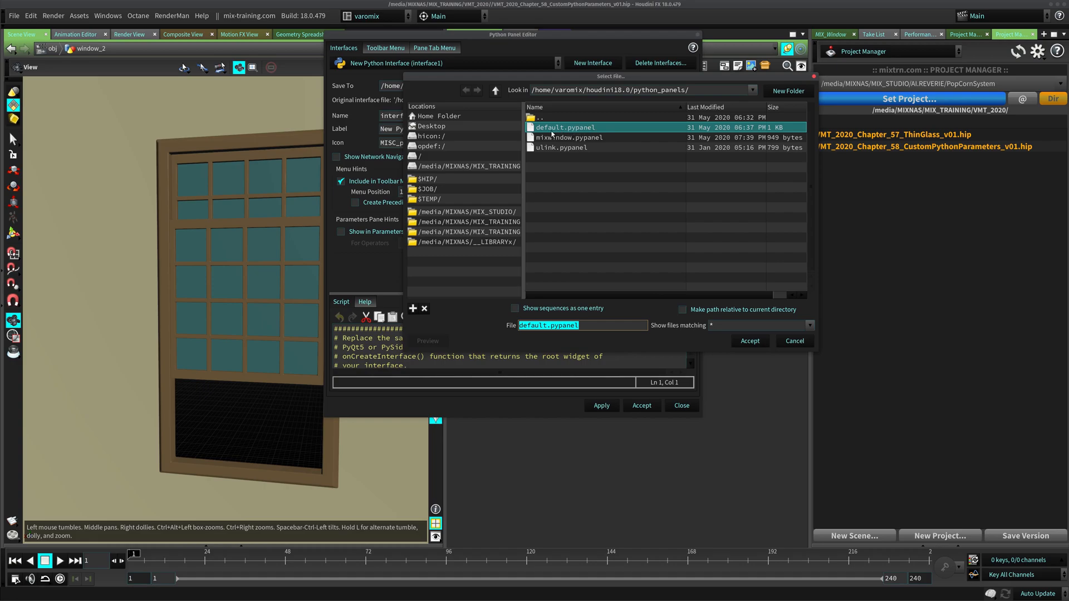
pyautogui.click(570, 137)
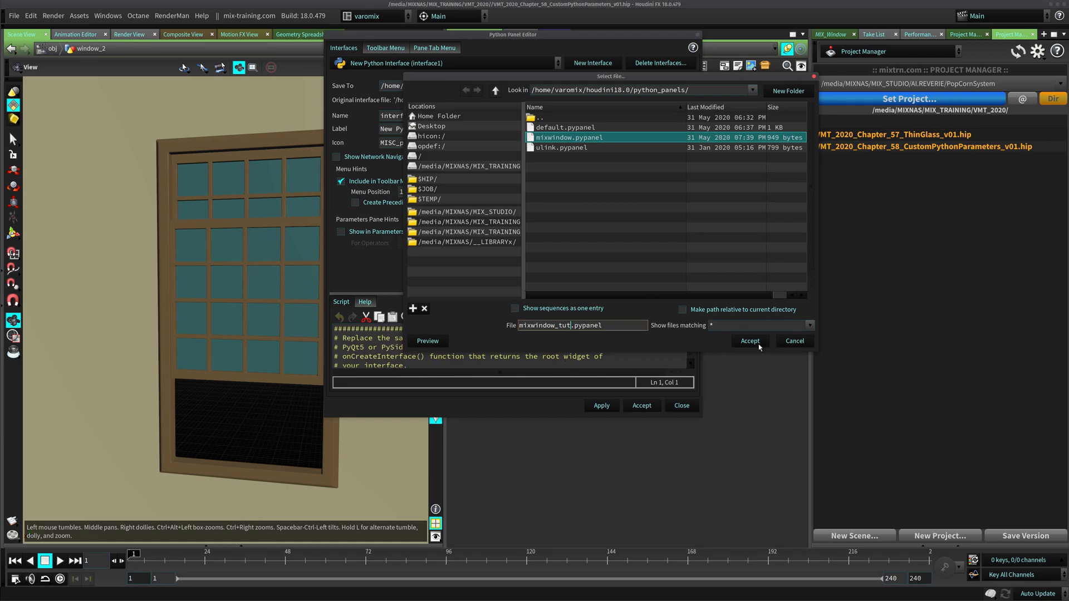
pyautogui.click(748, 340)
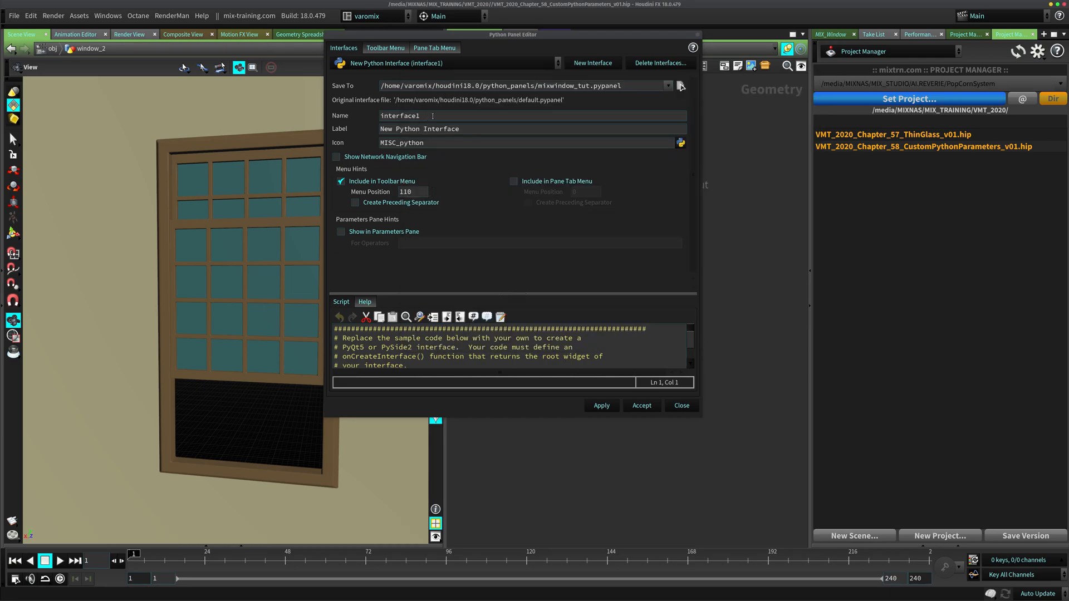
# Enter windowassettut as the interface name and MIX Window Asset as its label
pyautogui.write('window')
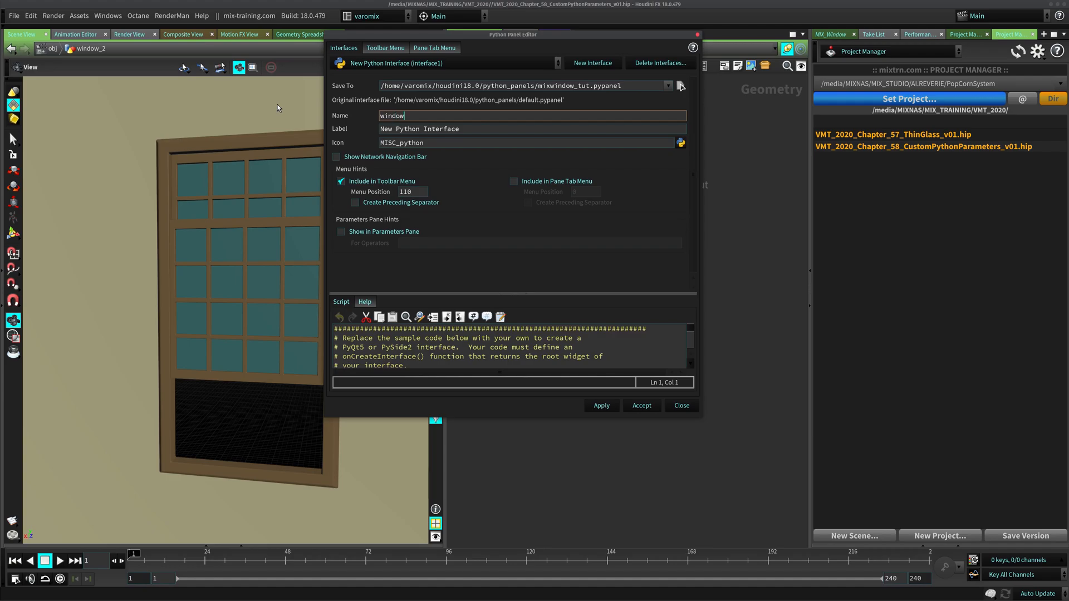
pyautogui.write('assettut')
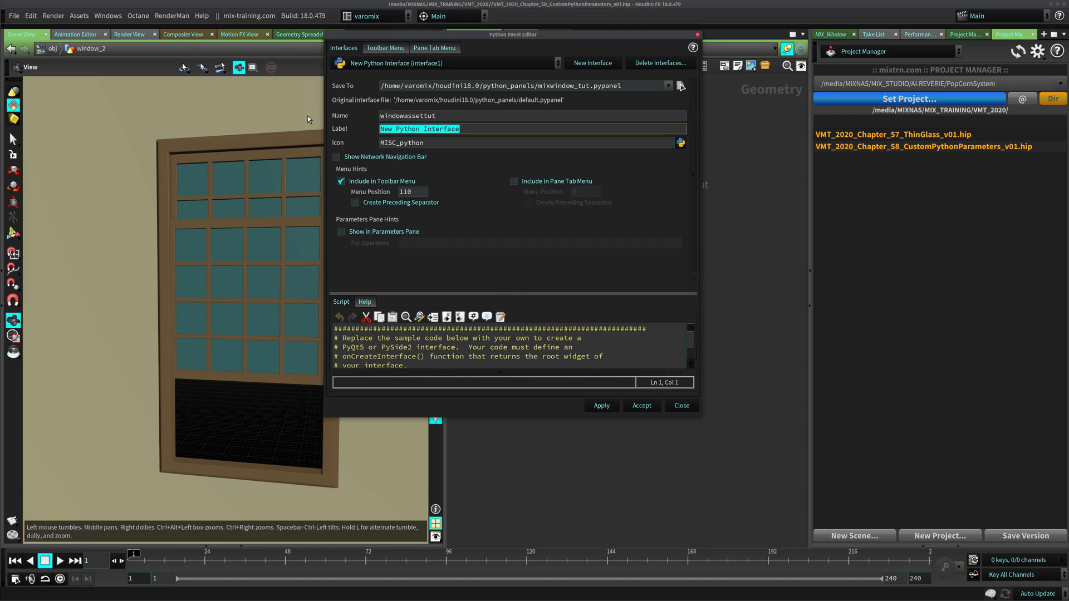
pyautogui.moveTo(1029, 29)
pyautogui.write('MIX Widnow')
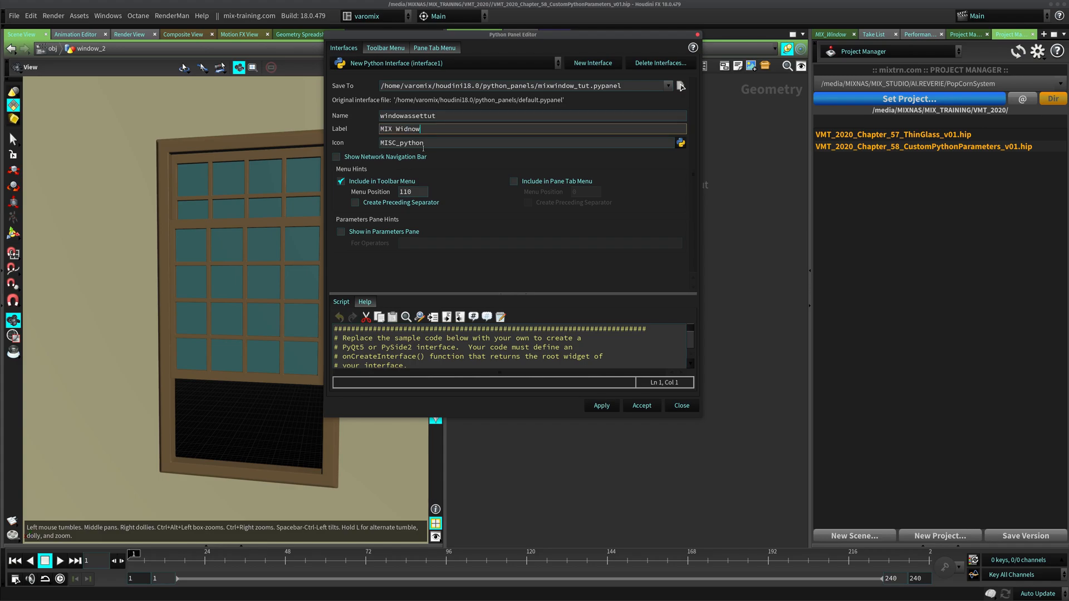
pyautogui.press('BackSpace')
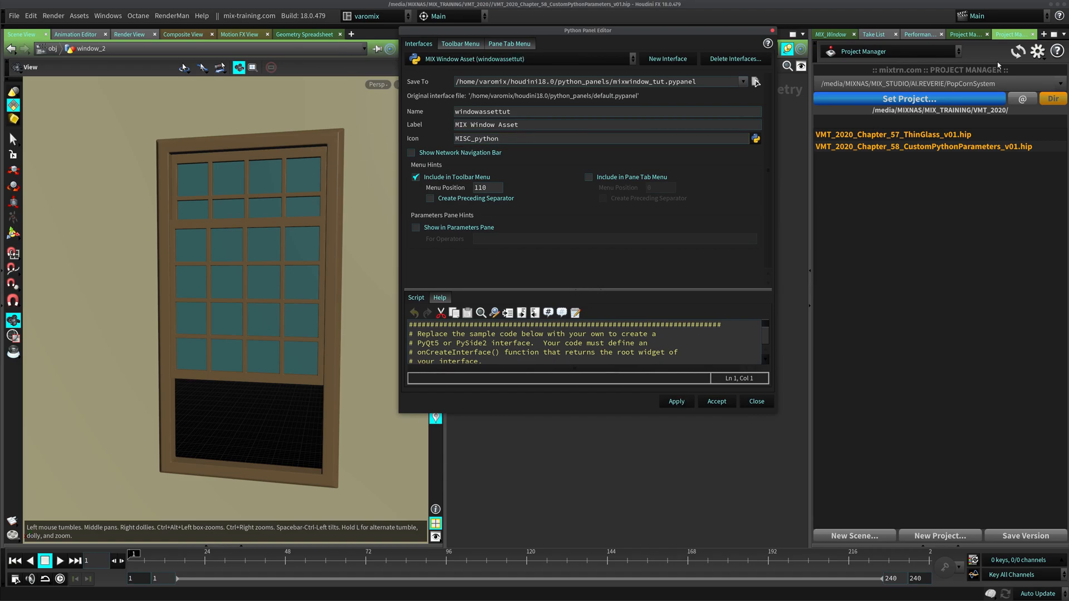
# Check the available pane types list, then bring up the Toolbar Menu entries settings
pyautogui.click(1044, 34)
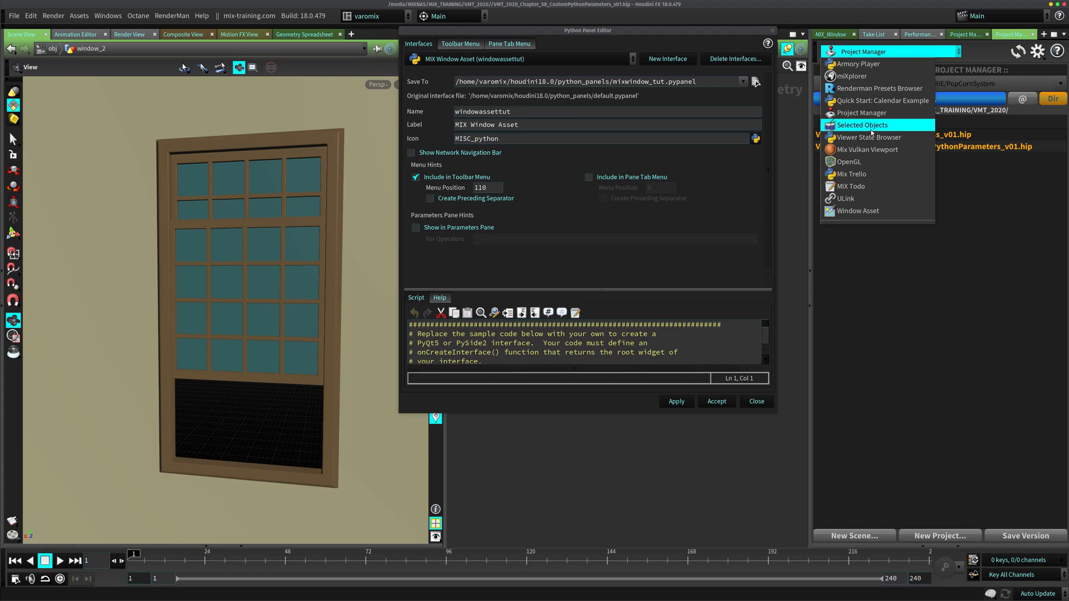
pyautogui.click(858, 210)
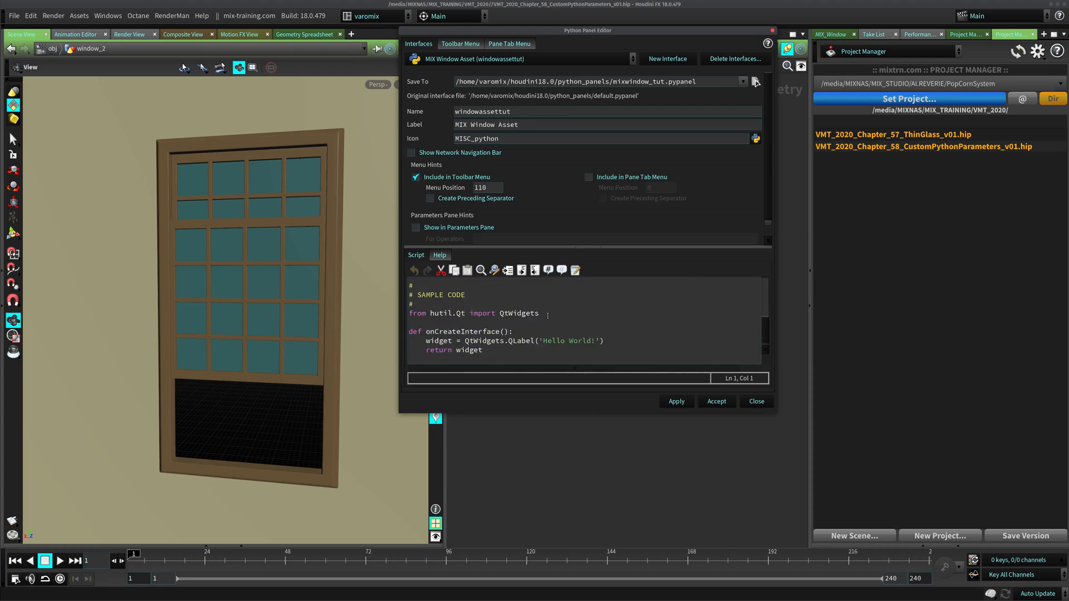
pyautogui.click(890, 52)
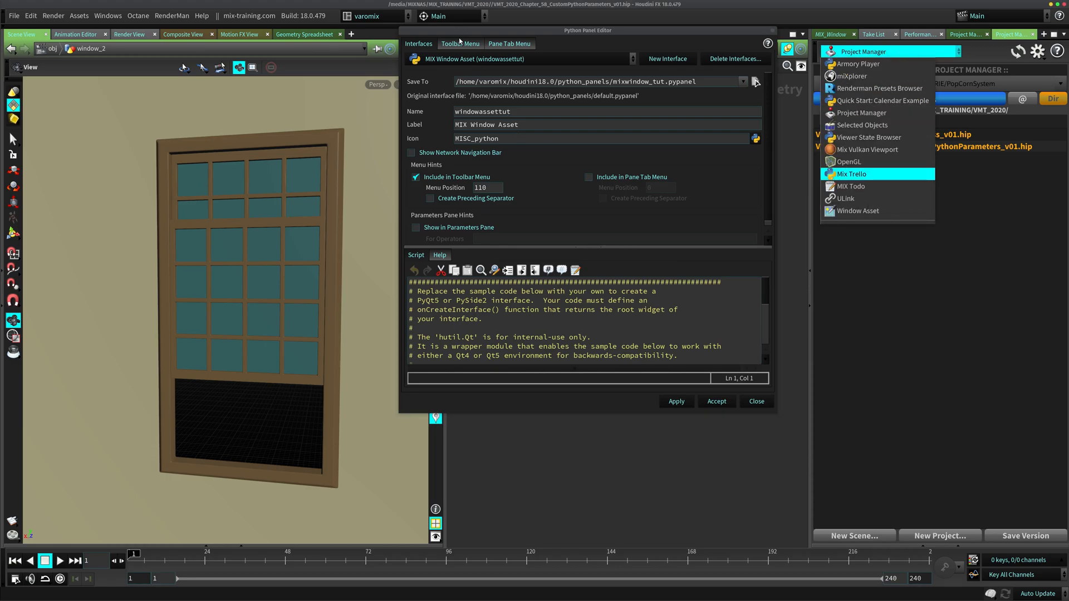
pyautogui.click(461, 43)
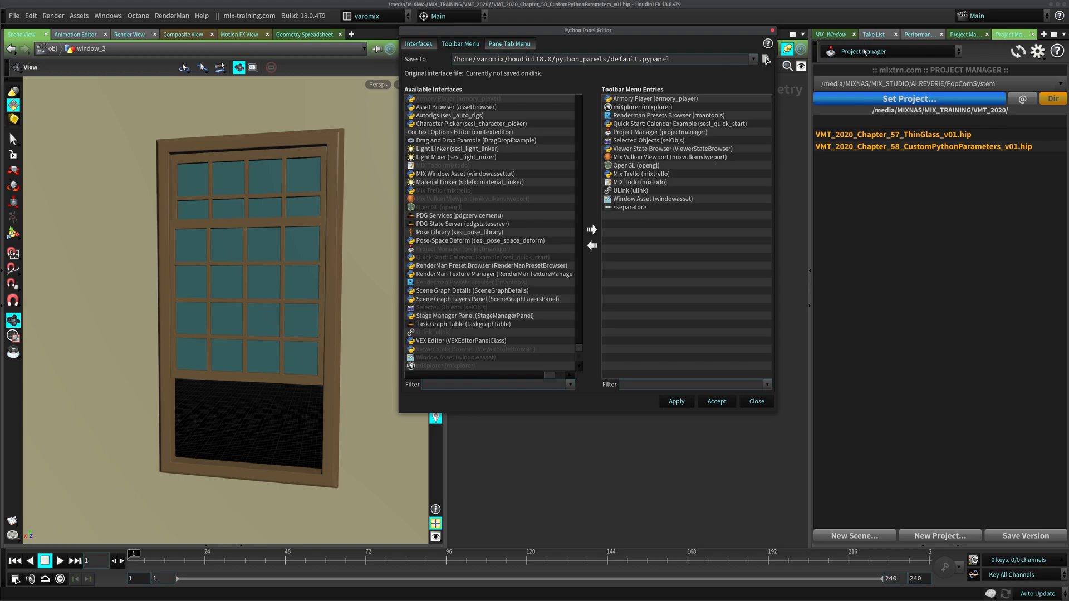
# Move MIX Window Asset from Available Interfaces into the toolbar menu entries
pyautogui.click(509, 44)
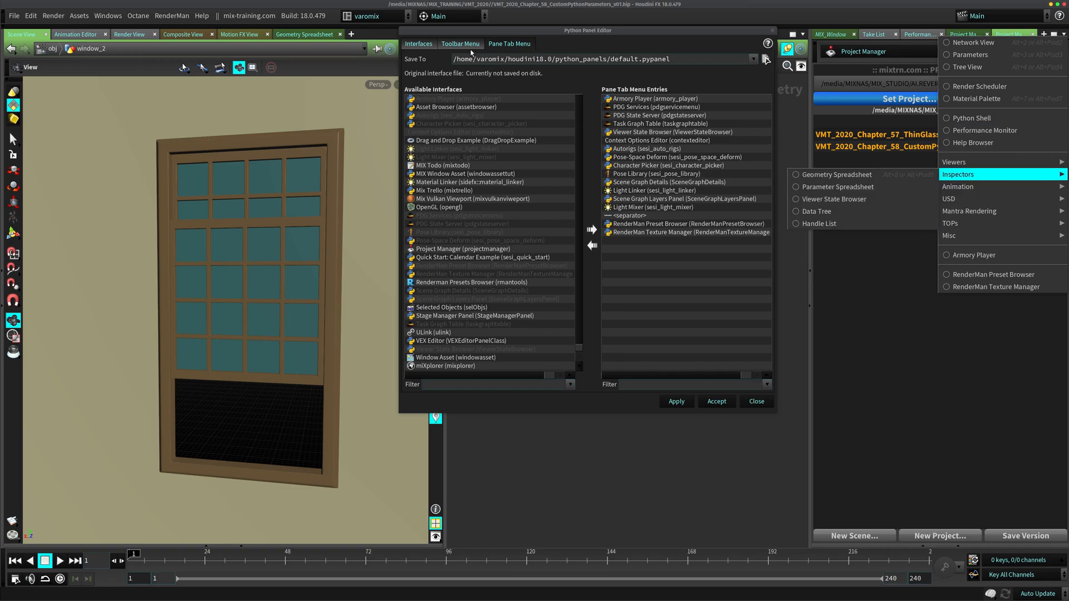
pyautogui.click(460, 43)
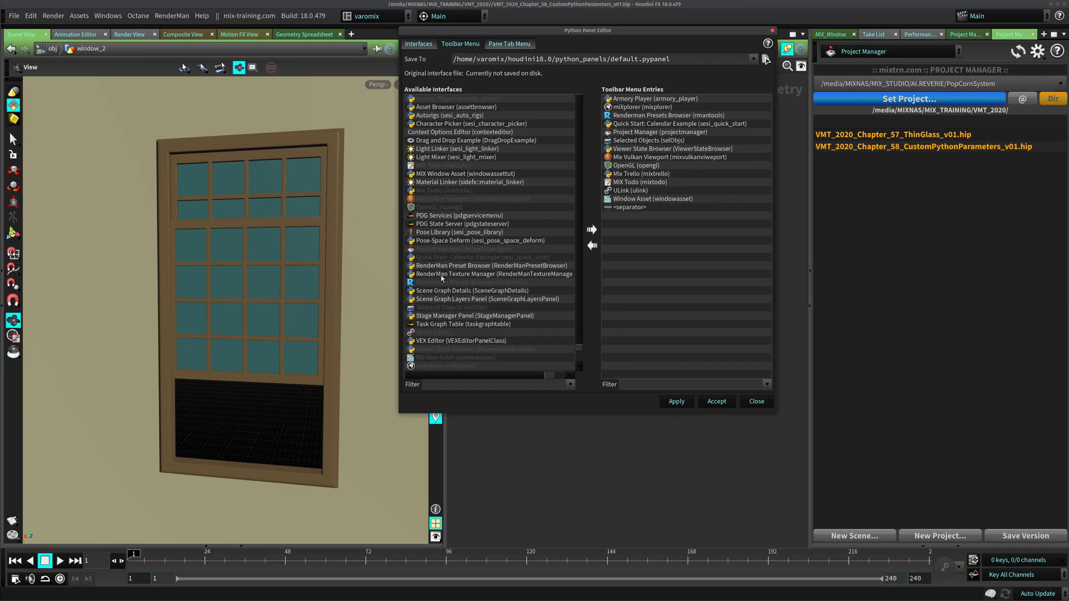
pyautogui.click(465, 173)
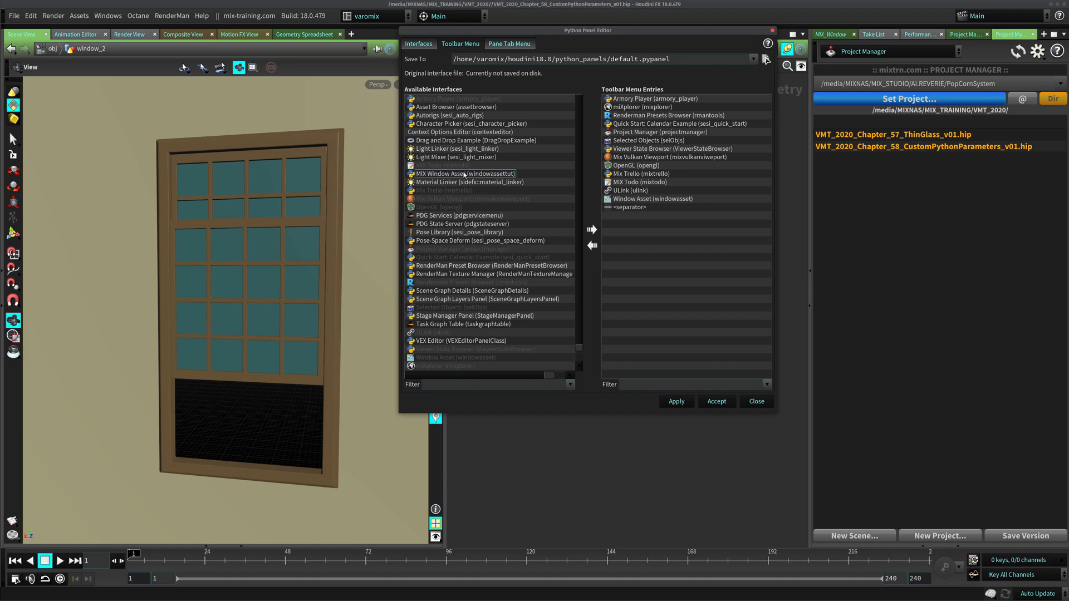
pyautogui.click(464, 173)
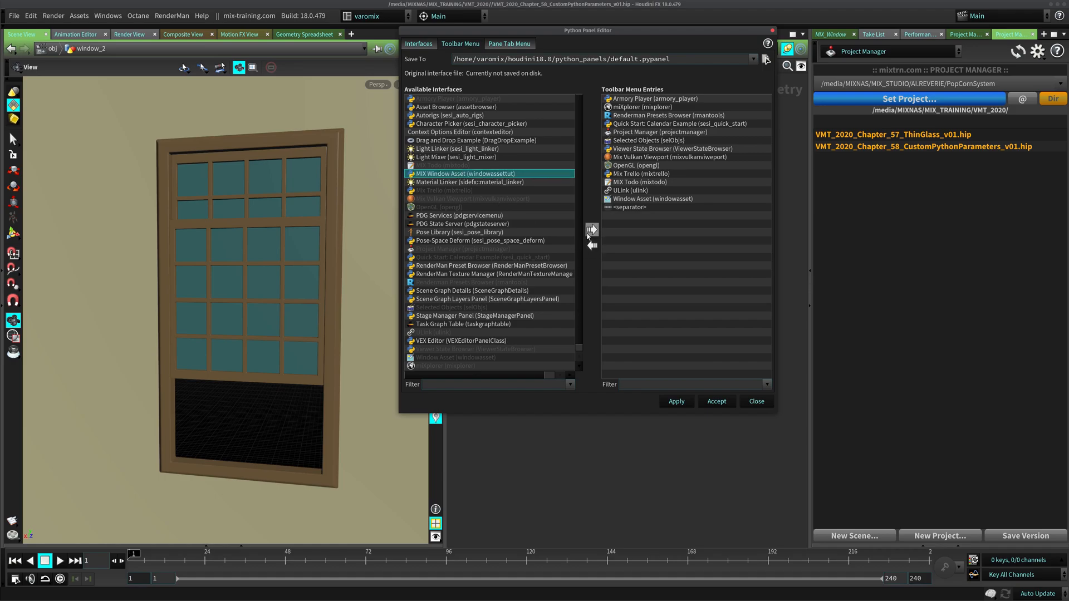
pyautogui.click(590, 229)
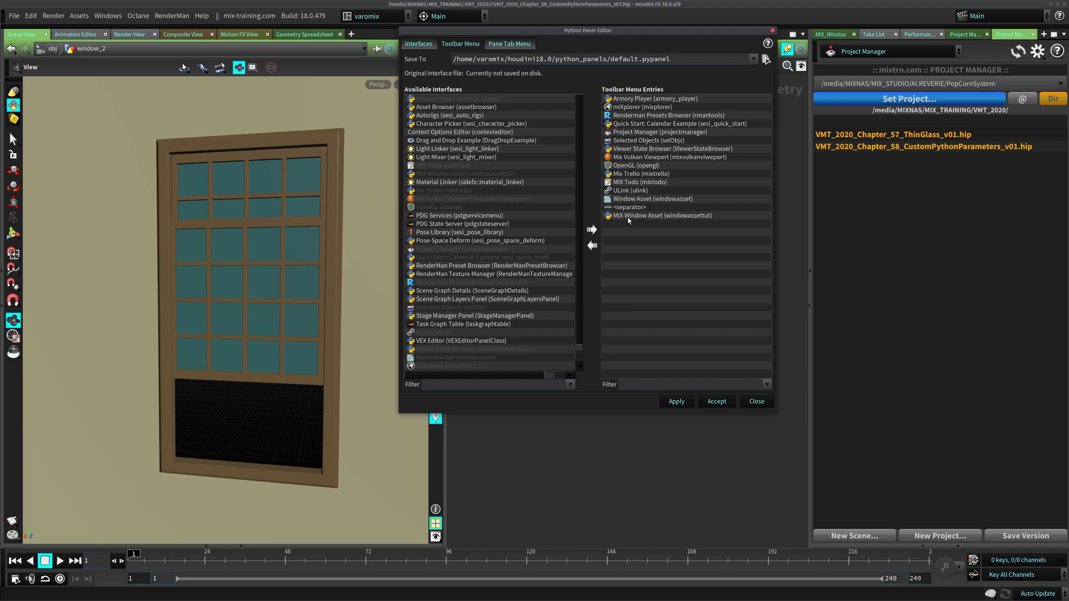
pyautogui.moveTo(777, 142)
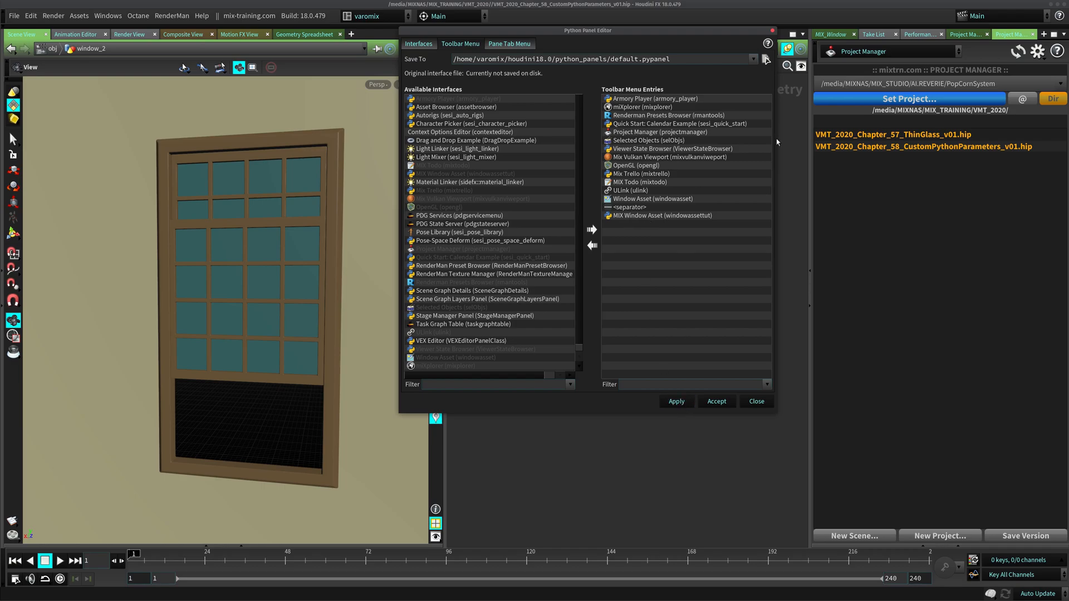
# Review the pane tab types and pane tab menu entries for the right pane
pyautogui.click(887, 52)
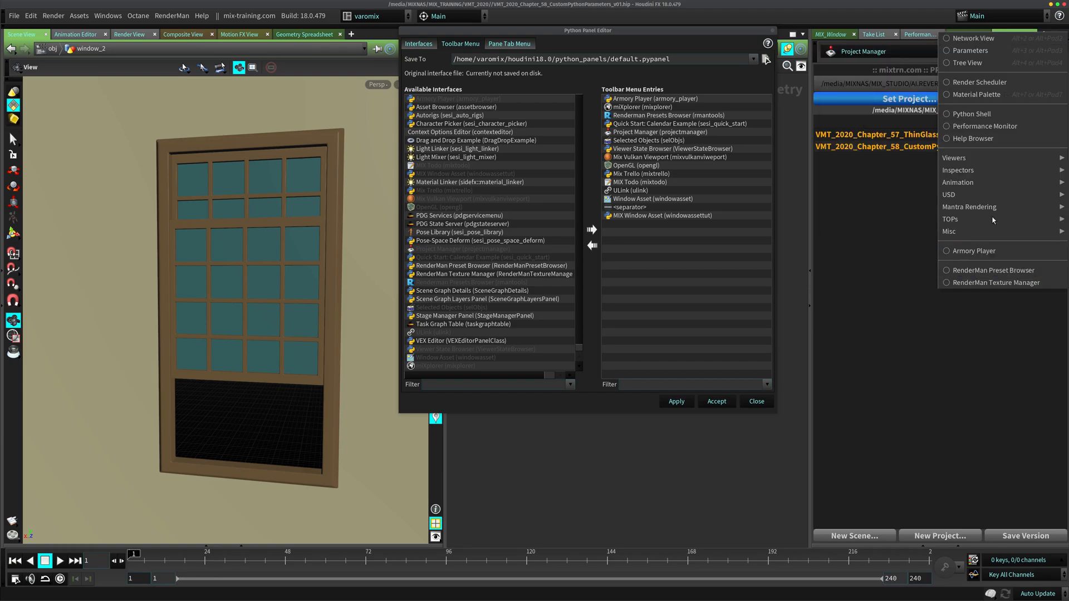
pyautogui.moveTo(987, 249)
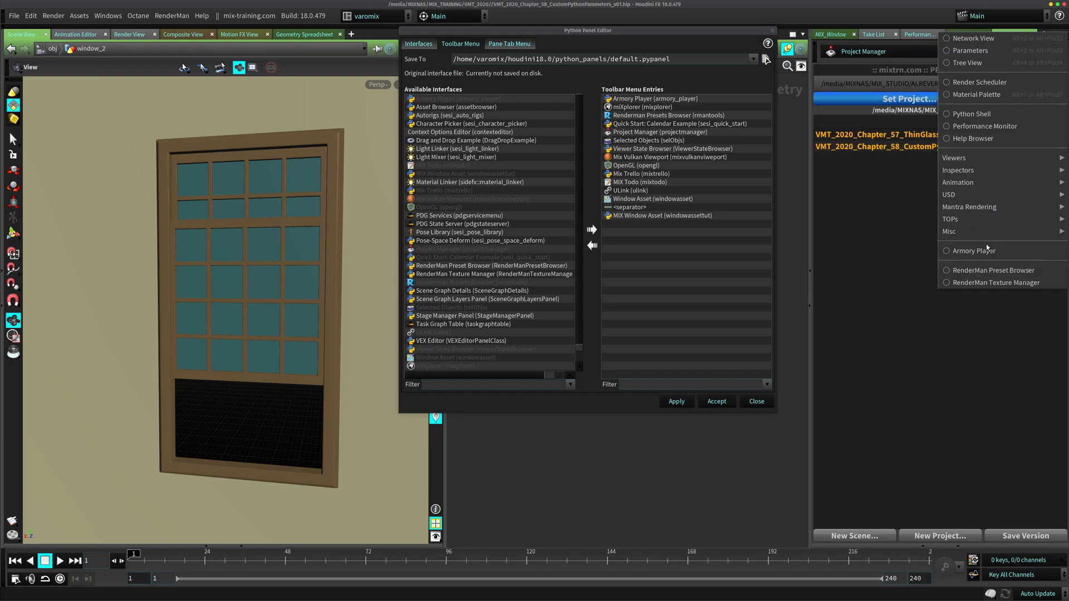
pyautogui.click(508, 44)
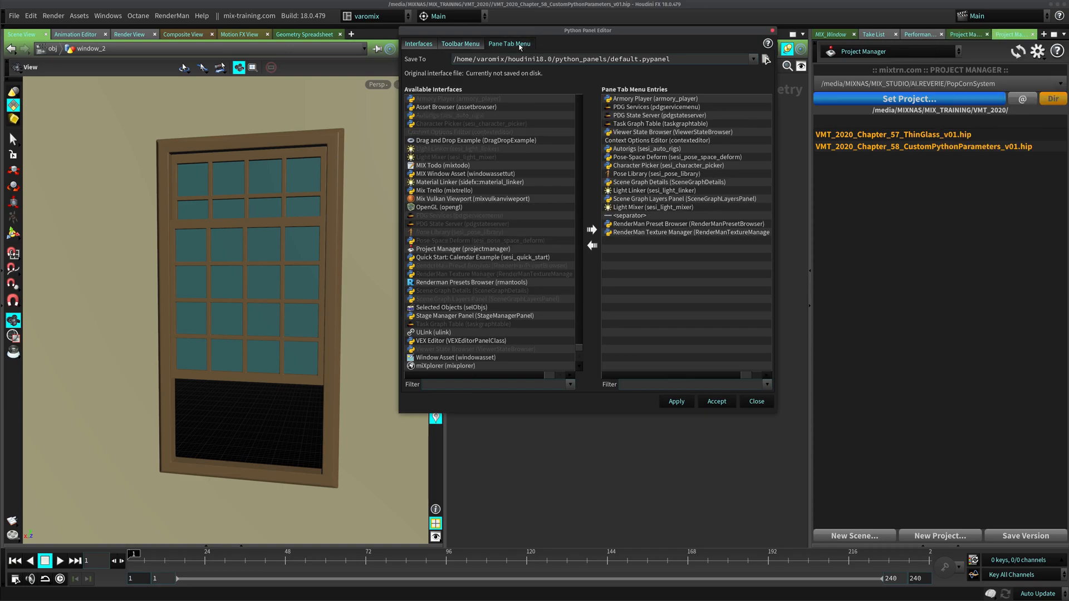
pyautogui.moveTo(436, 54)
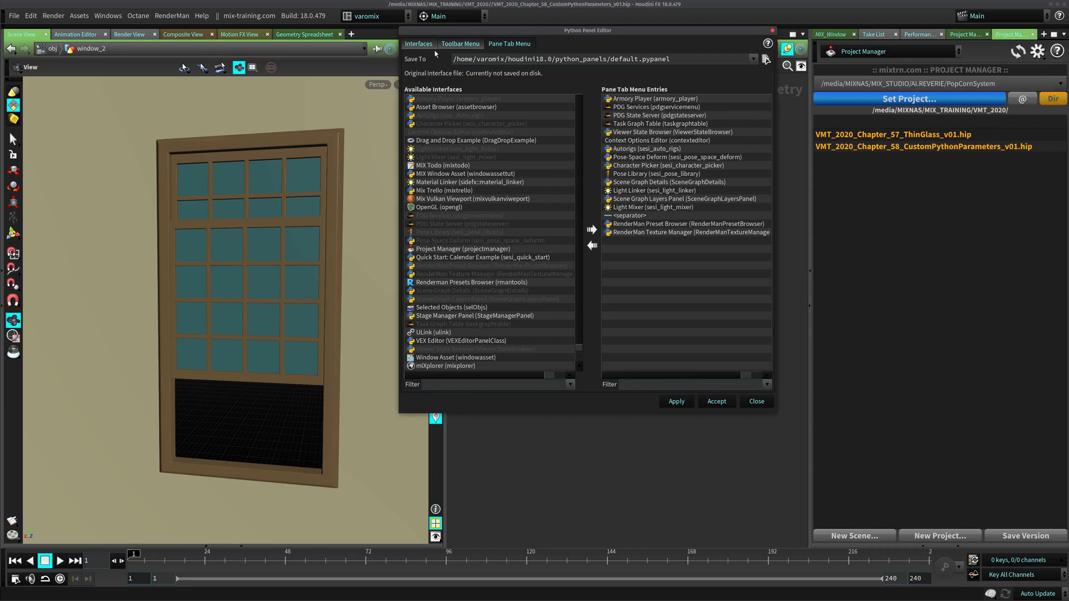
pyautogui.click(459, 43)
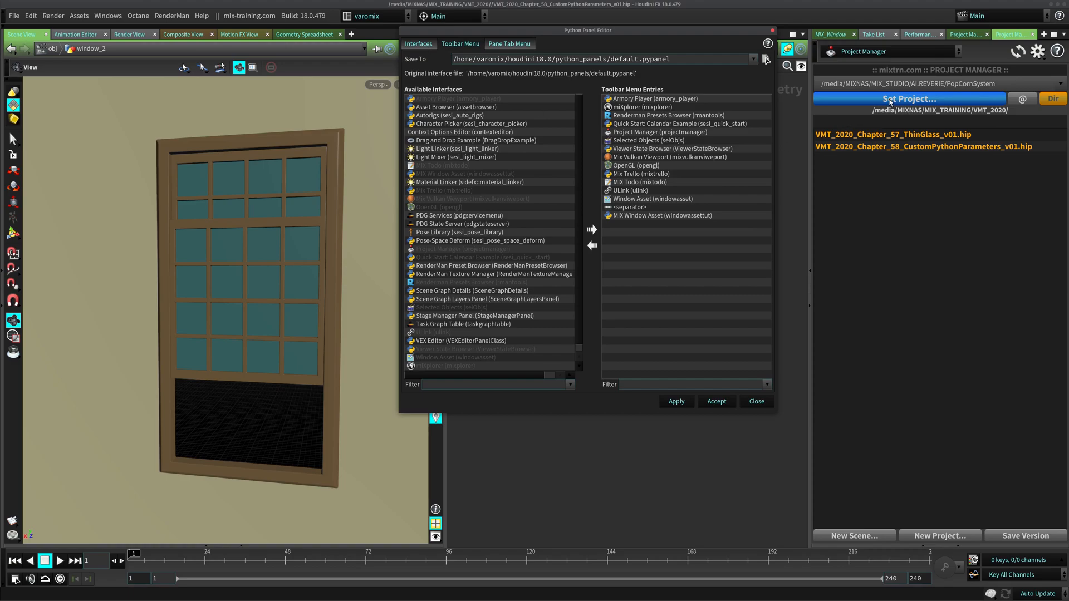
pyautogui.click(889, 51)
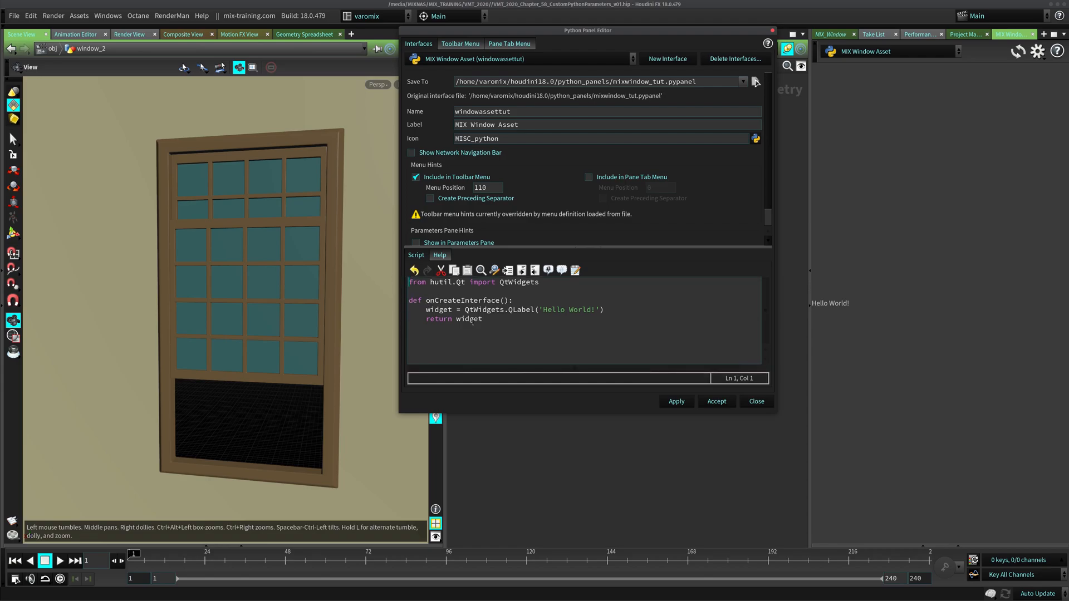
# Edit the QLabel greeting to 'Hello World of Python!' and apply the script
pyautogui.click(590, 309)
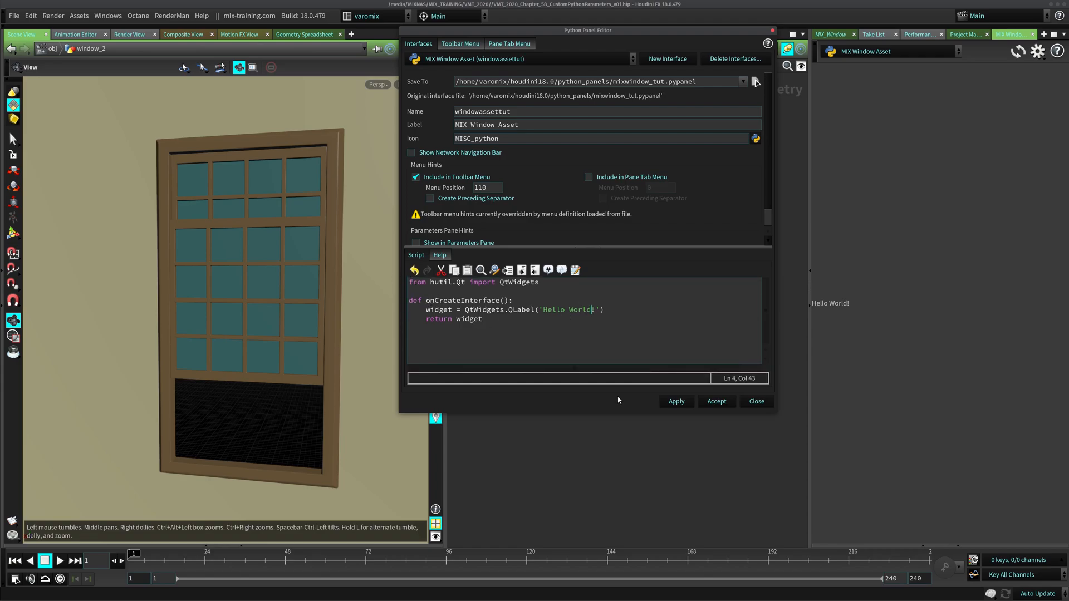
pyautogui.write('of Py')
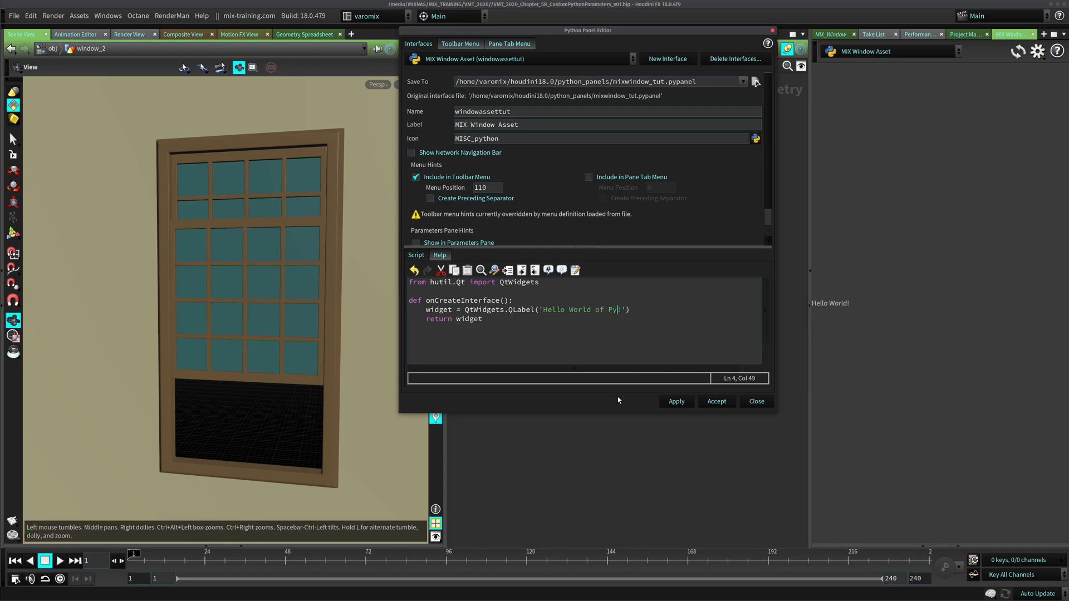
pyautogui.click(675, 401)
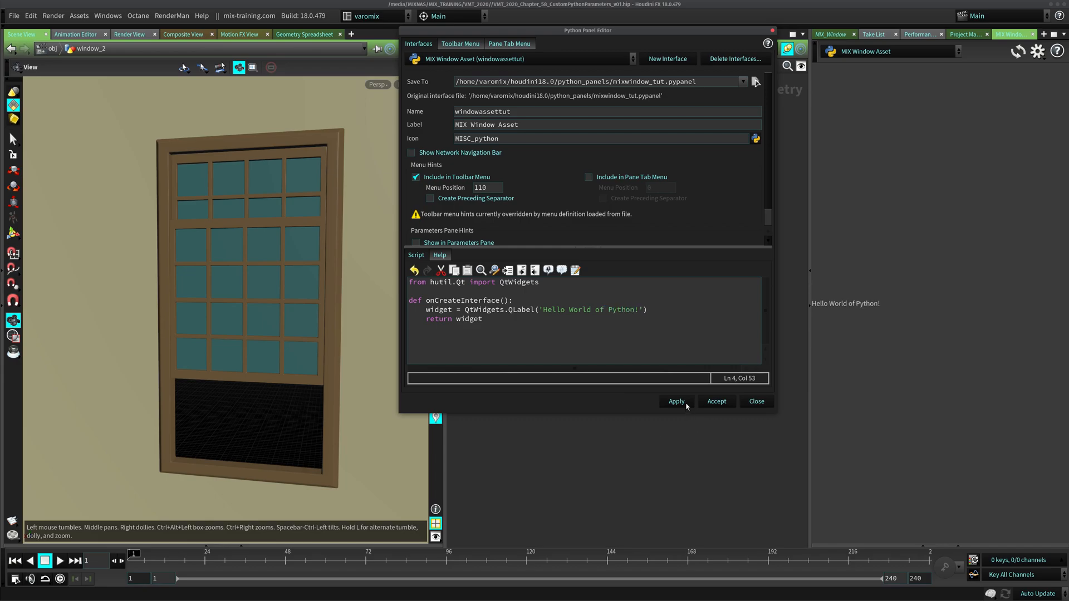
pyautogui.moveTo(874, 306)
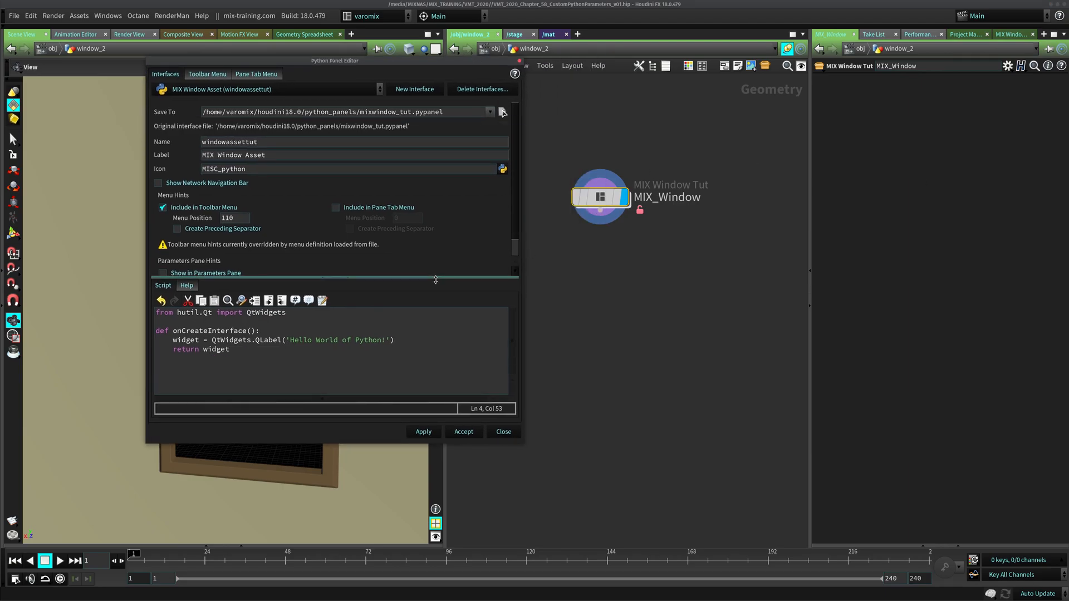
pyautogui.moveTo(435, 279)
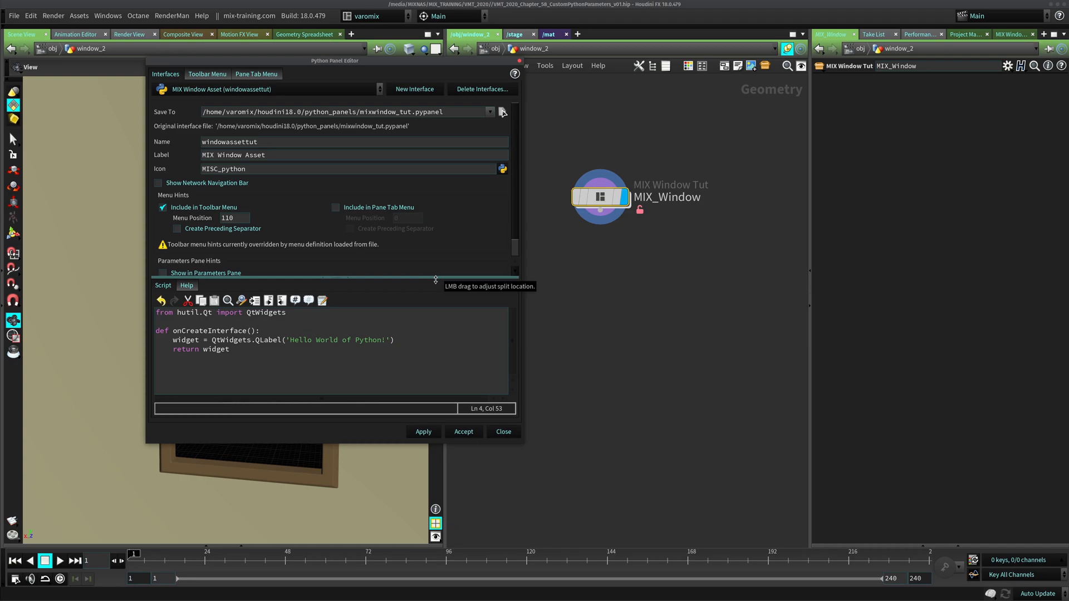
pyautogui.moveTo(368, 440)
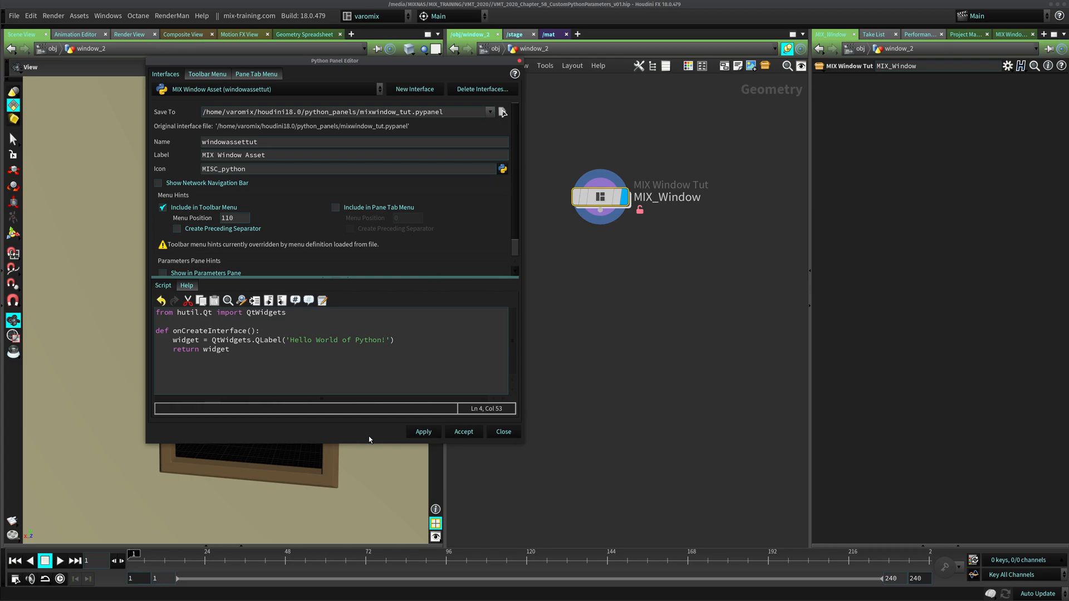
pyautogui.moveTo(368, 455)
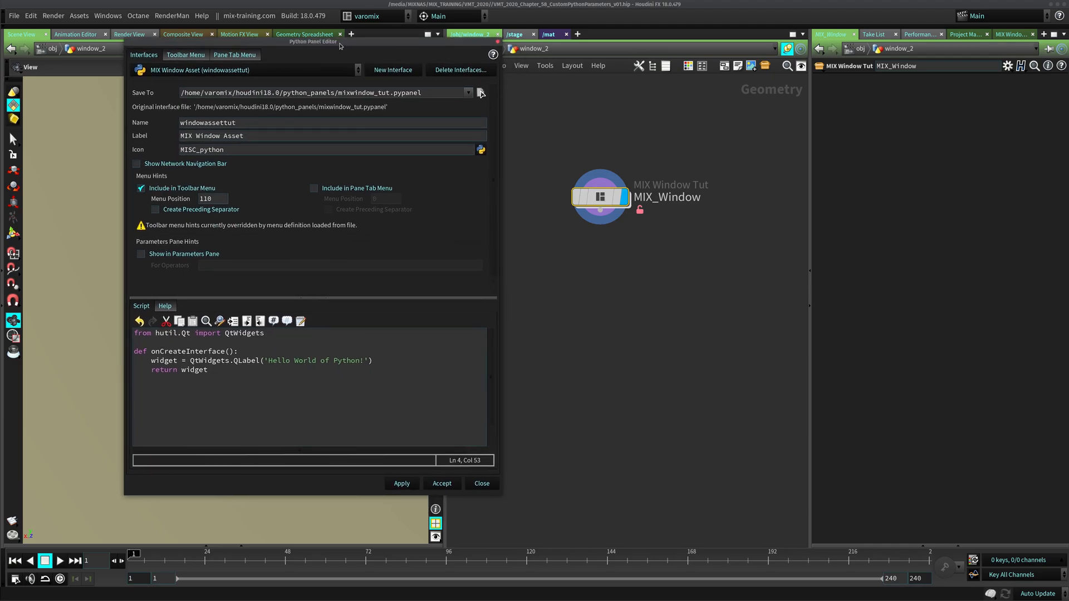
pyautogui.moveTo(352, 75)
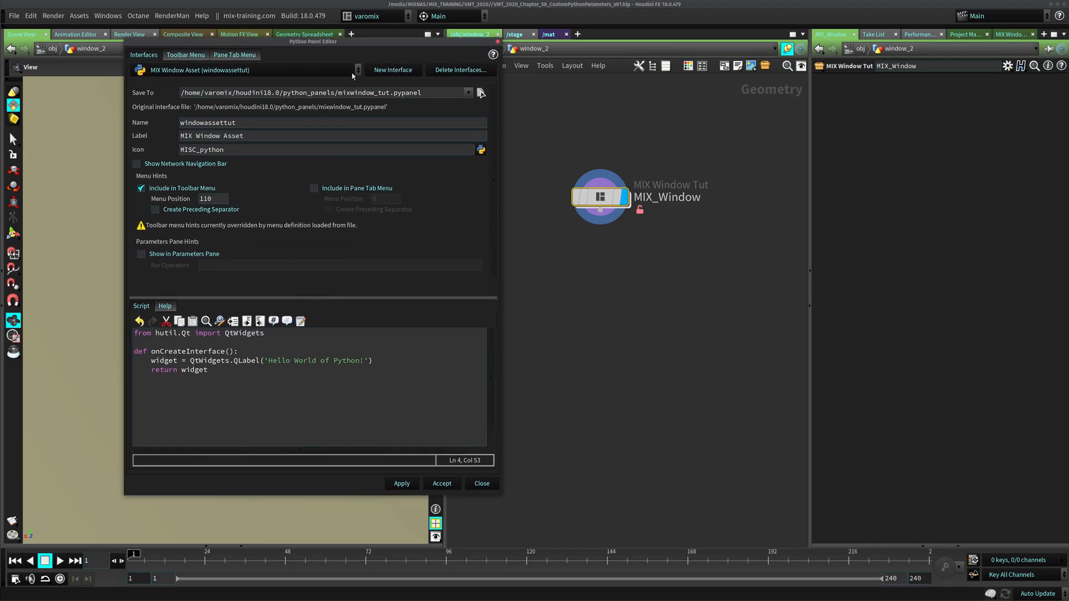
pyautogui.moveTo(801, 116)
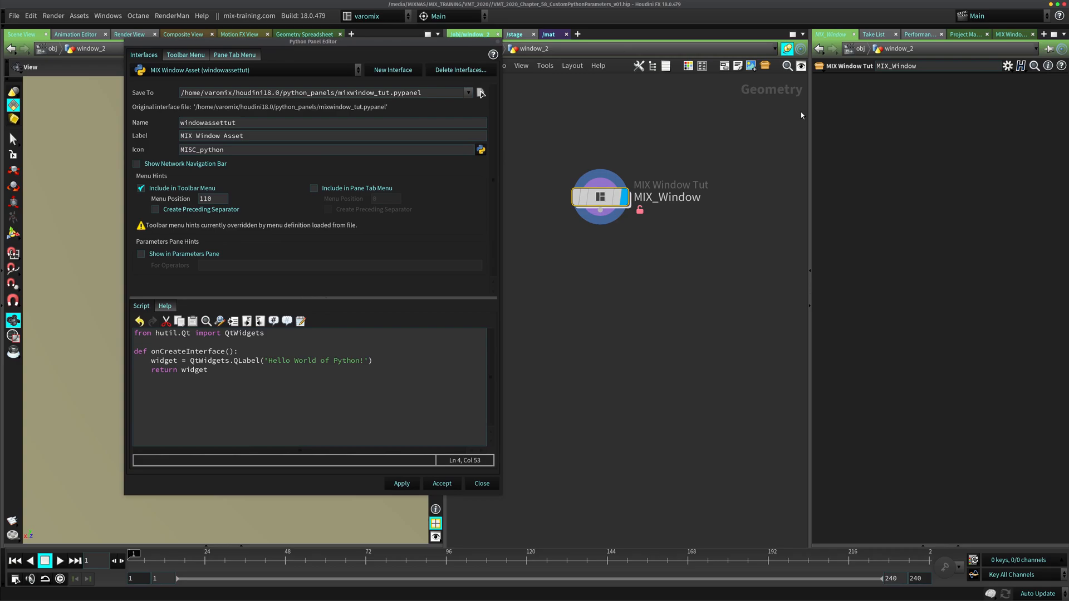
# Switch the right pane to the MIX Window Asset panel showing 'Hello World of Python!'
pyautogui.click(401, 484)
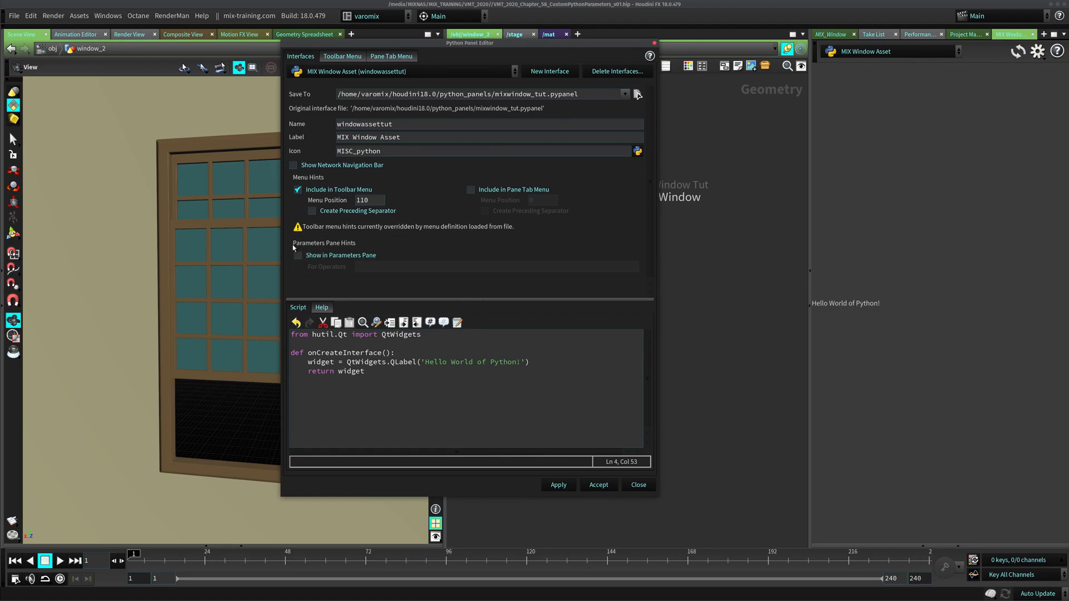
# Enable Show in Parameters Pane and look up MIX_Window's operator type for For Operators
pyautogui.click(297, 255)
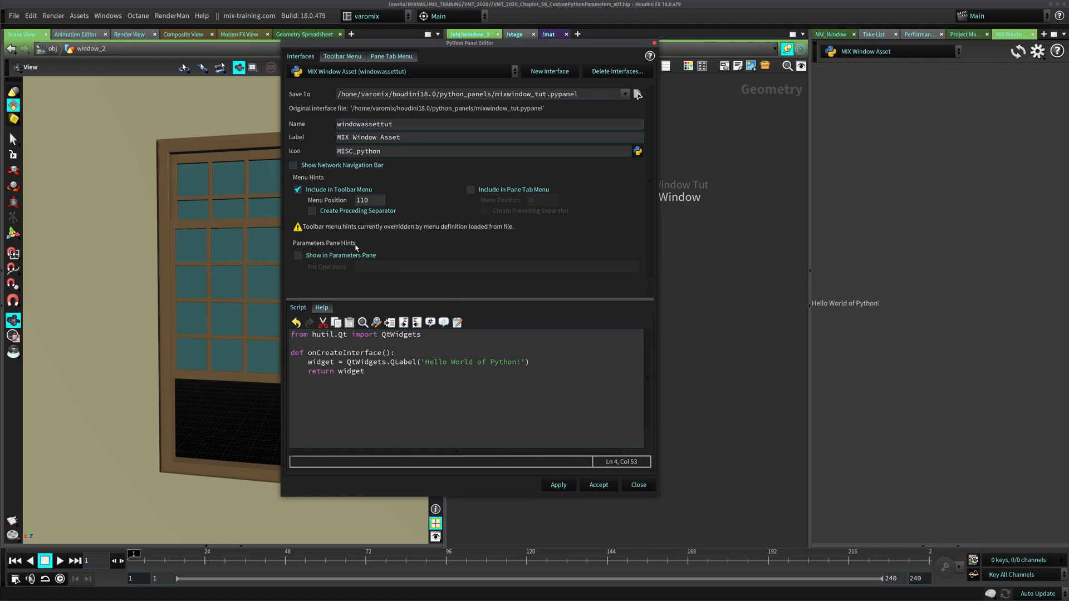
pyautogui.moveTo(290, 262)
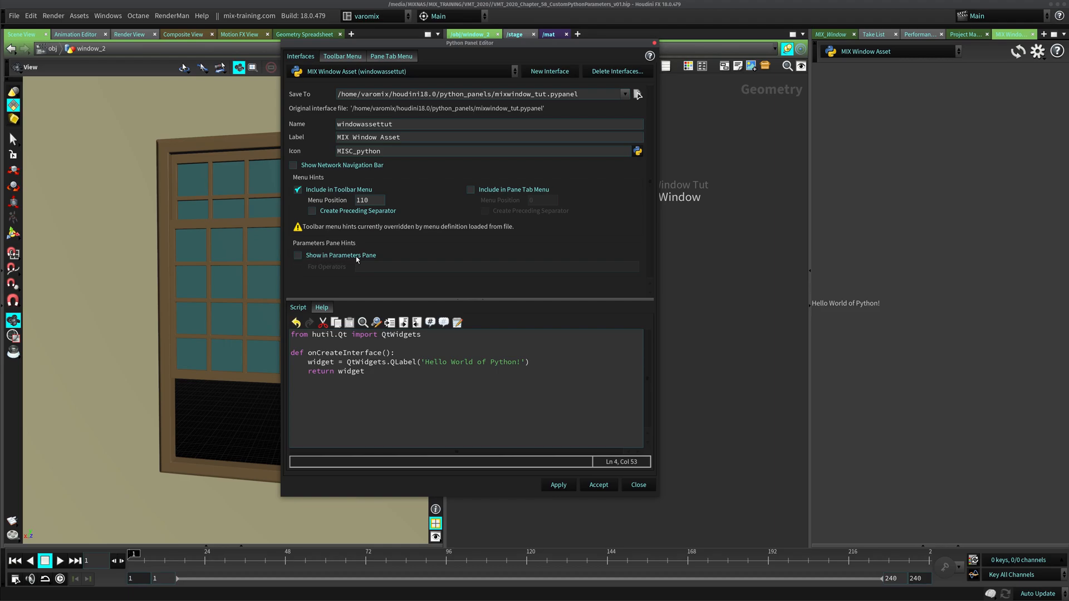
pyautogui.click(298, 255)
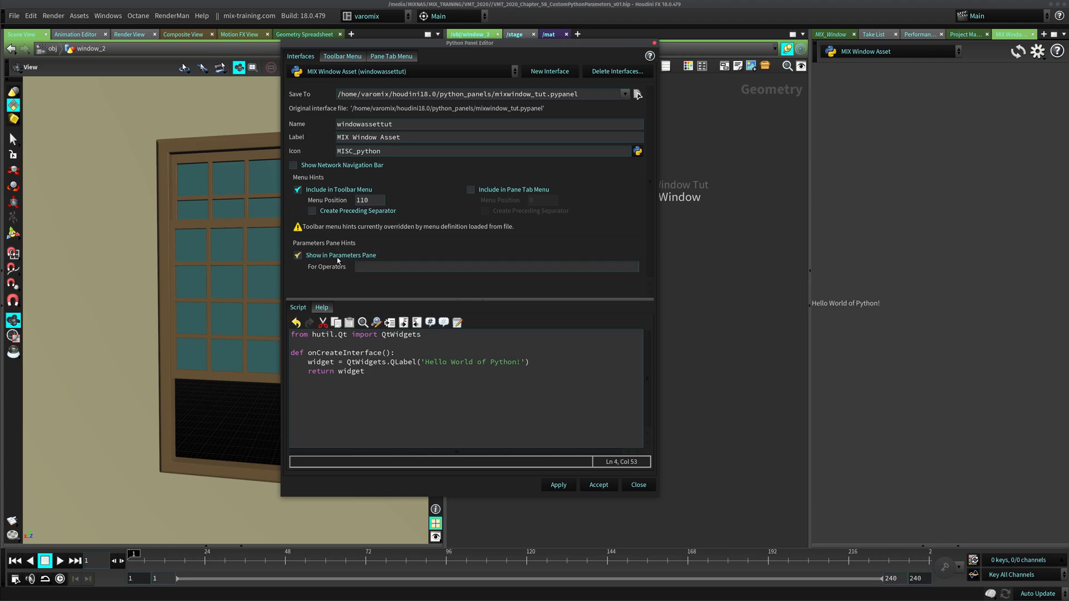
pyautogui.moveTo(395, 262)
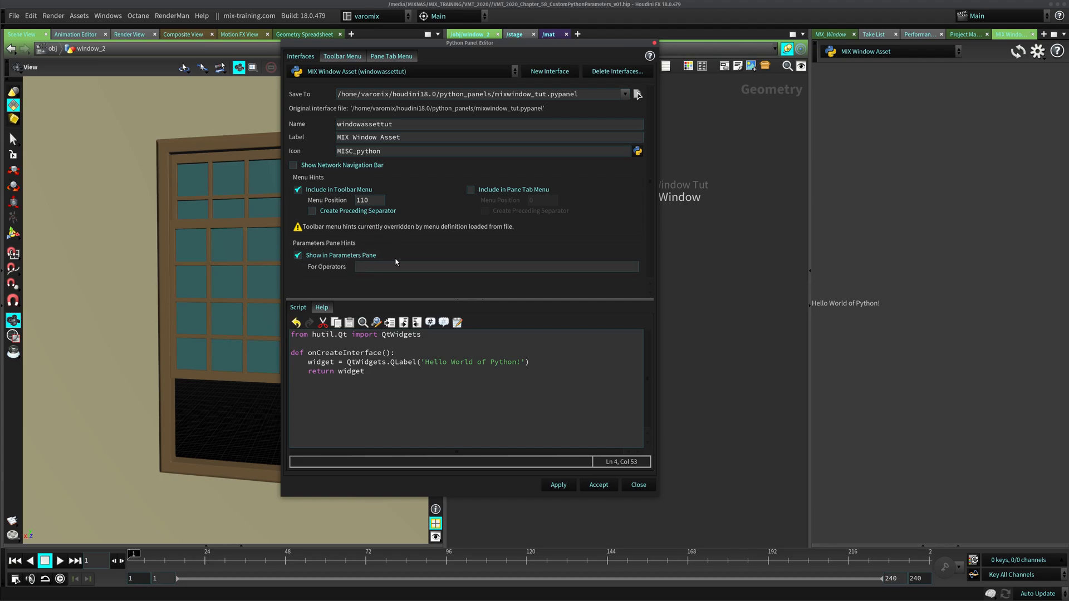
pyautogui.moveTo(349, 263)
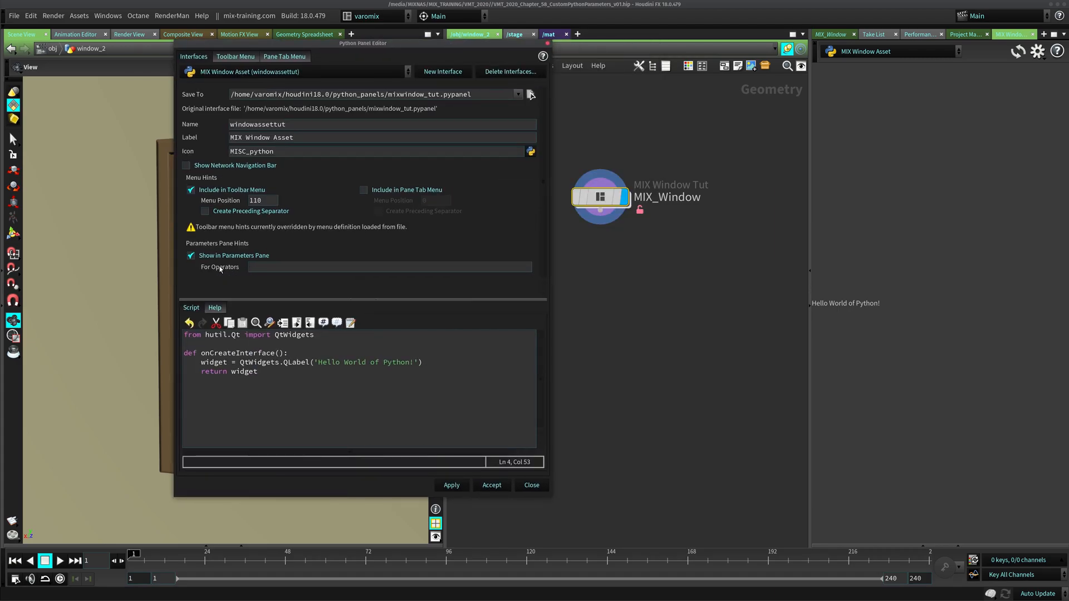
pyautogui.click(391, 267)
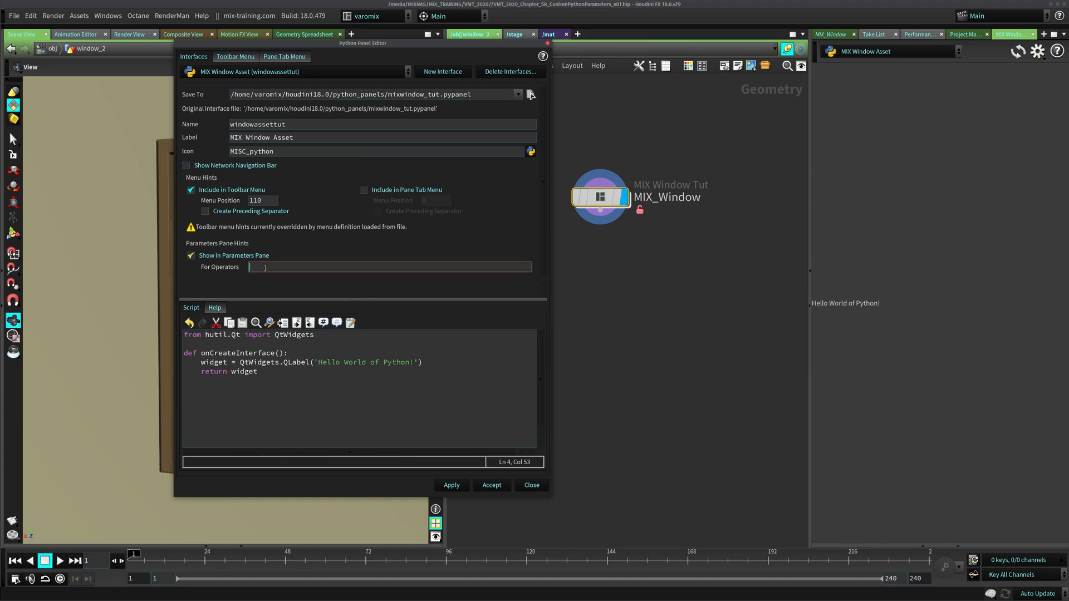
pyautogui.moveTo(562, 217)
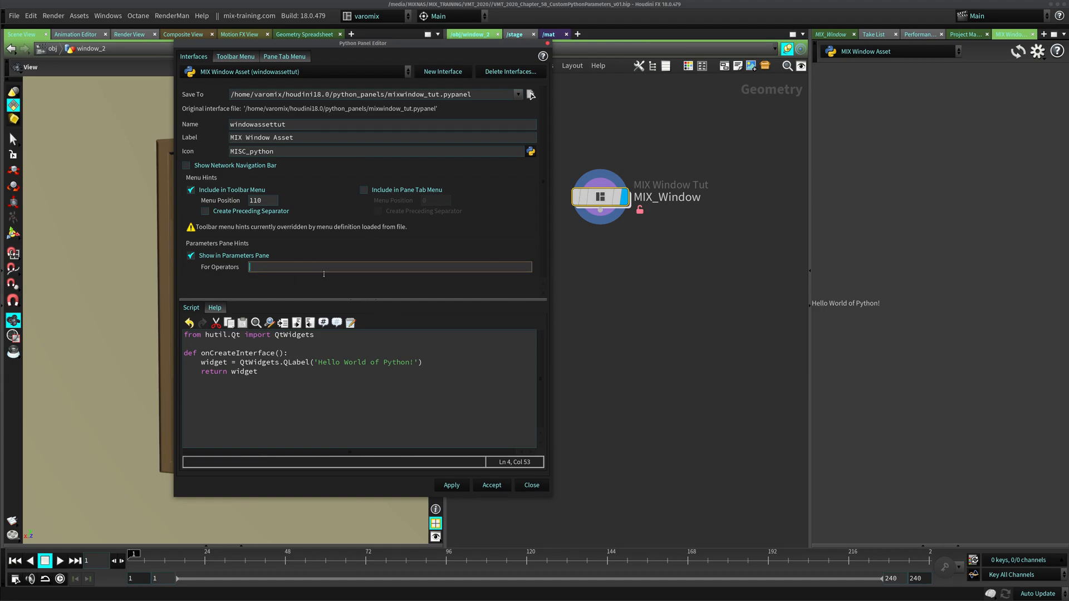
pyautogui.rightClick(600, 196)
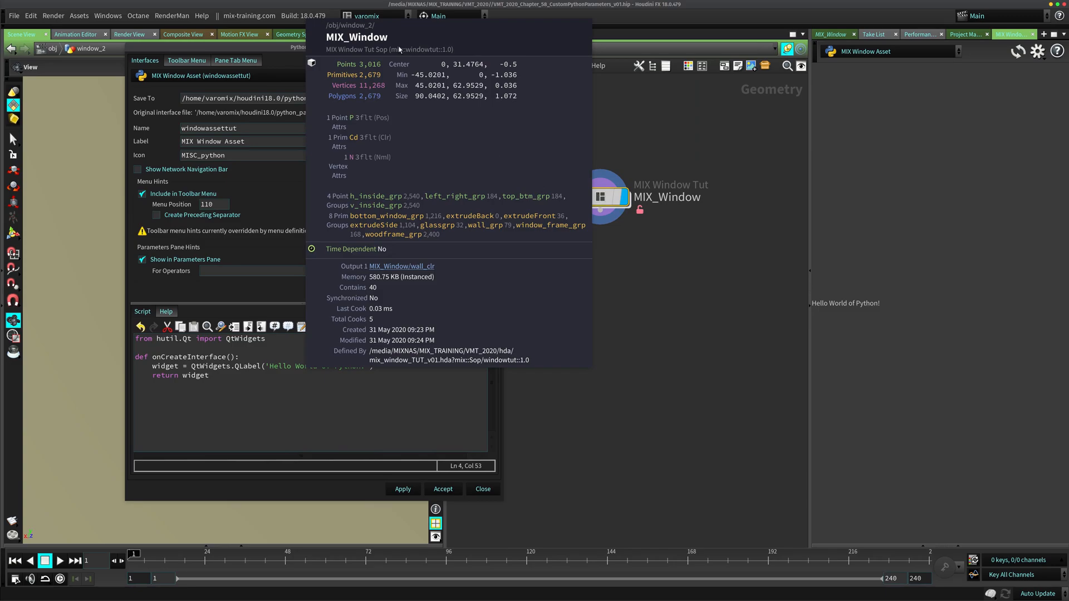
pyautogui.moveTo(450, 58)
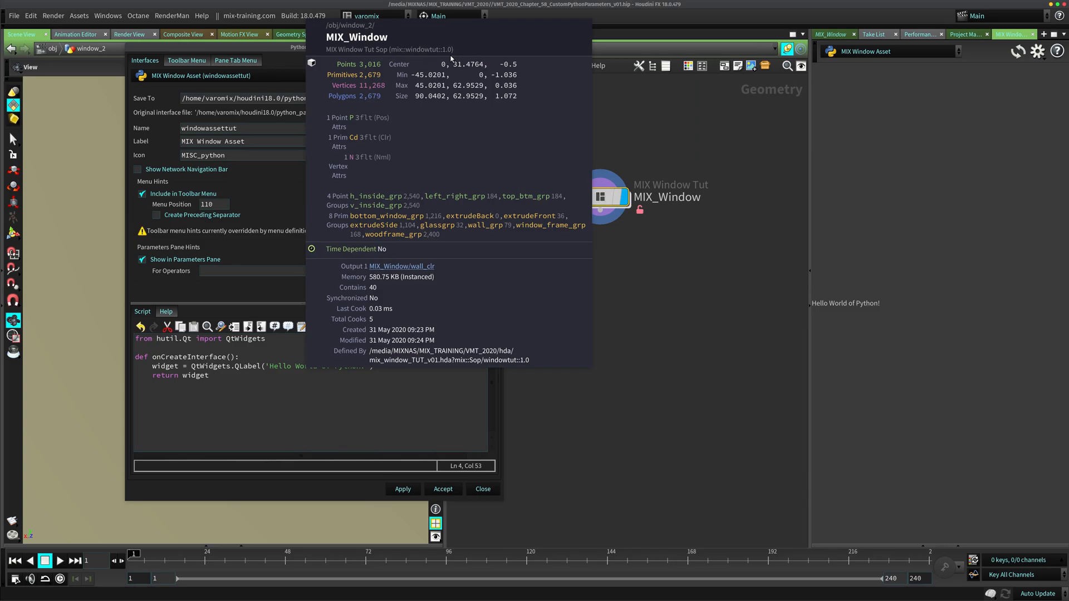
pyautogui.moveTo(391, 57)
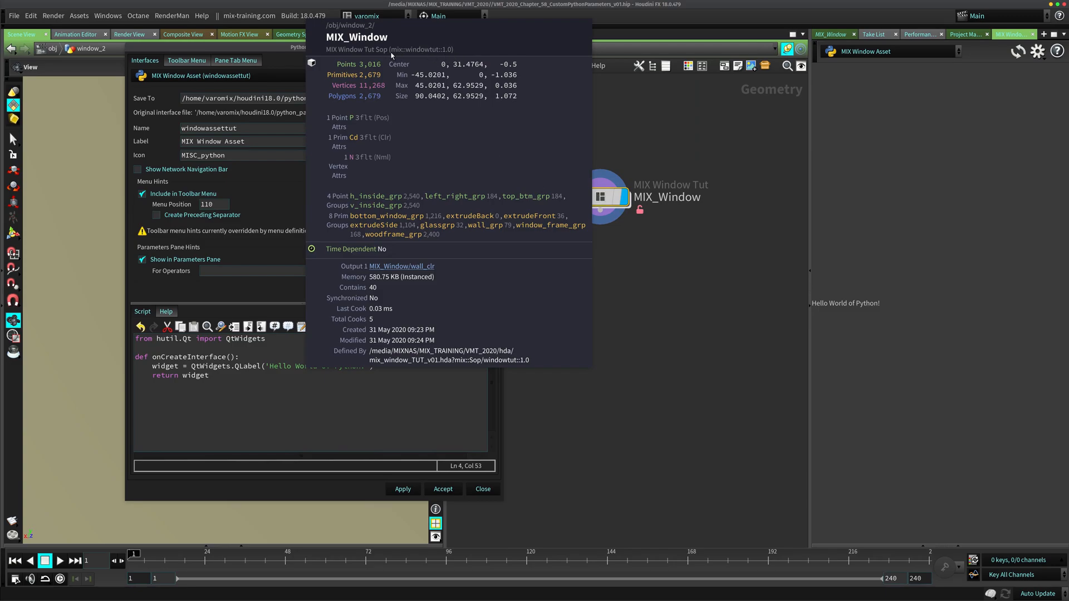
pyautogui.moveTo(455, 54)
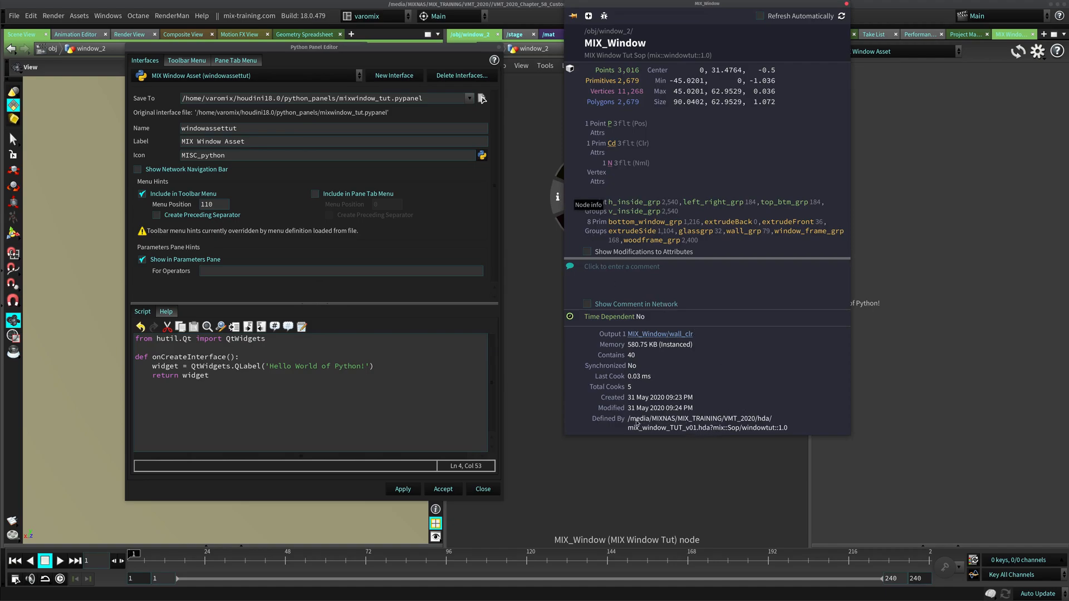
pyautogui.moveTo(705, 428)
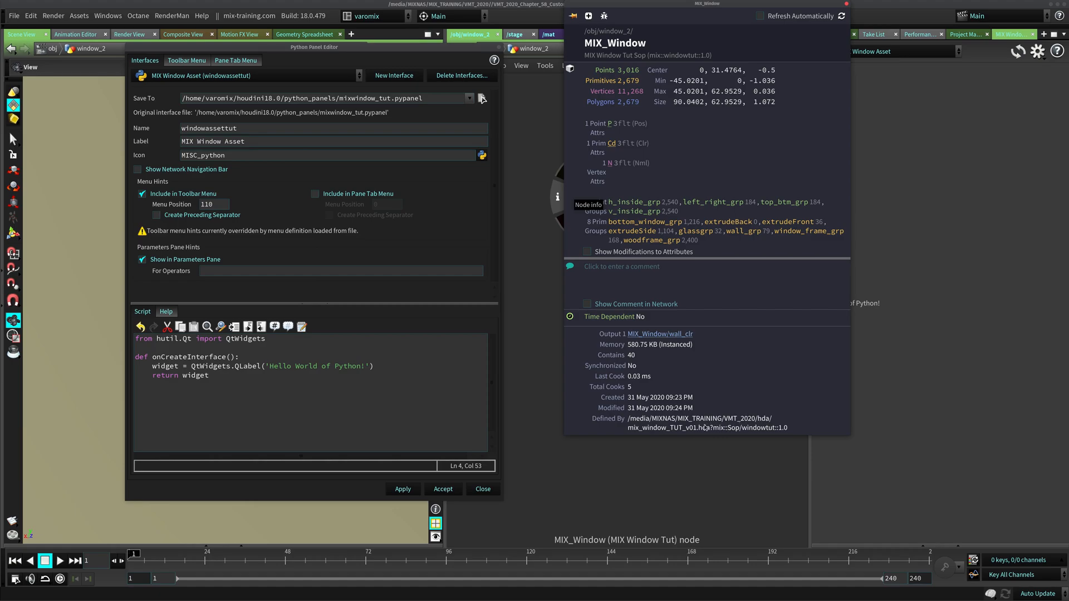
pyautogui.moveTo(706, 431)
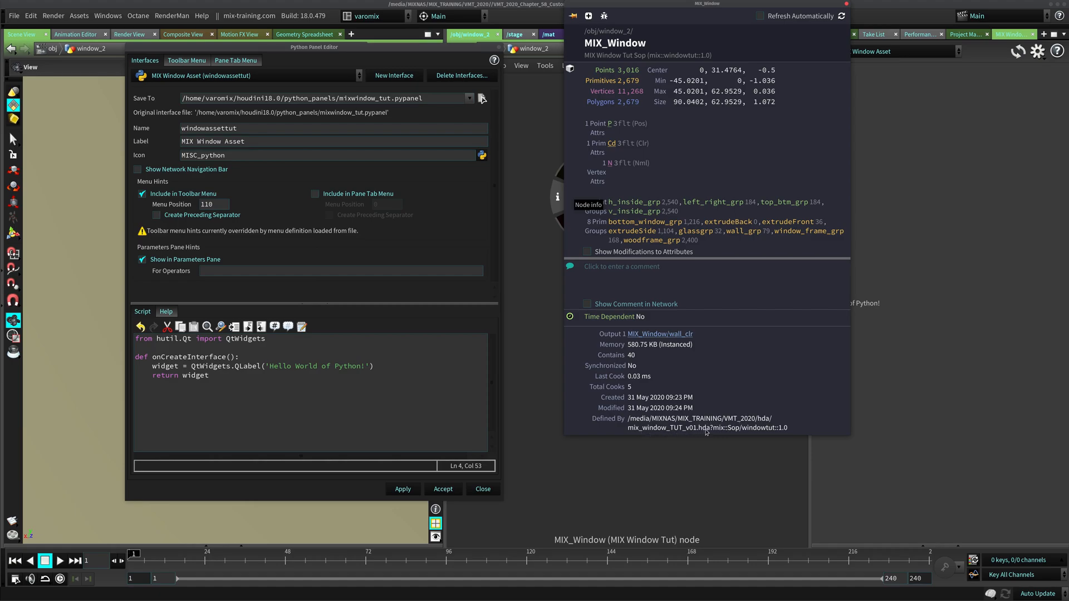
pyautogui.moveTo(711, 435)
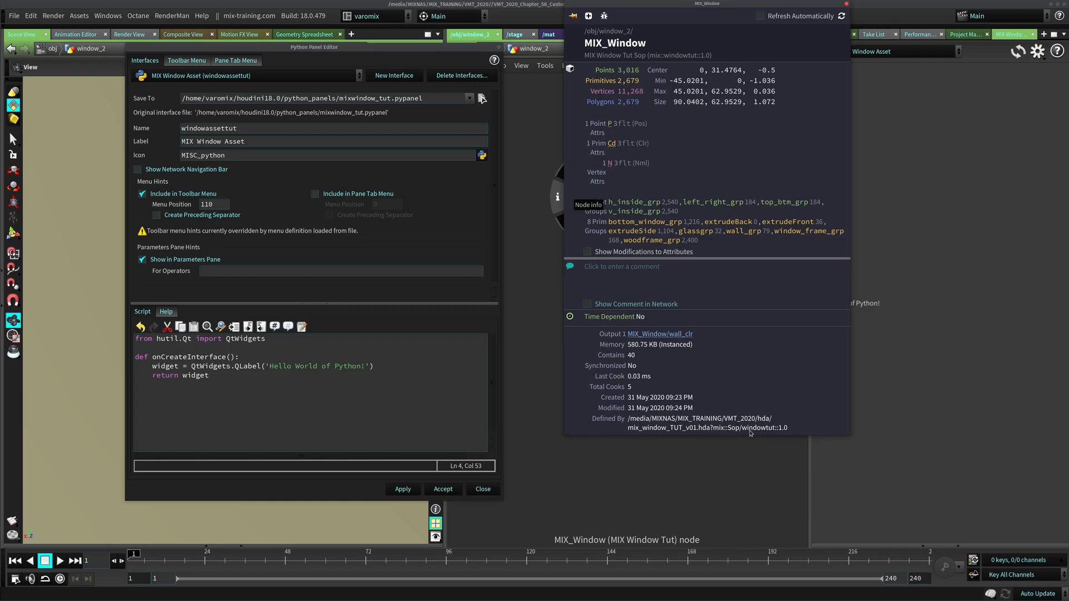
pyautogui.moveTo(712, 431)
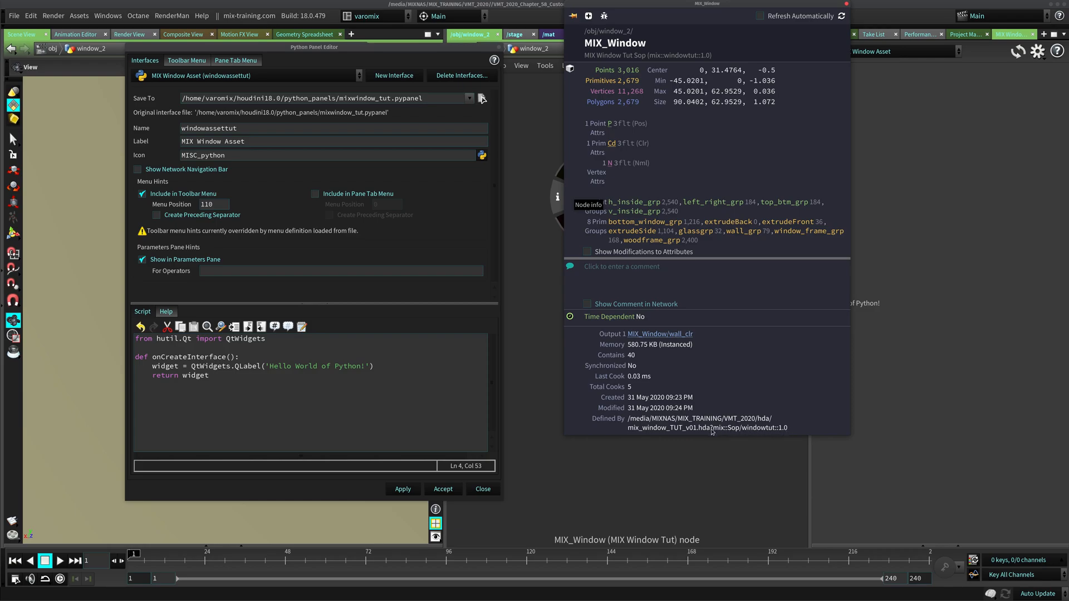
pyautogui.moveTo(347, 262)
pyautogui.write('m')
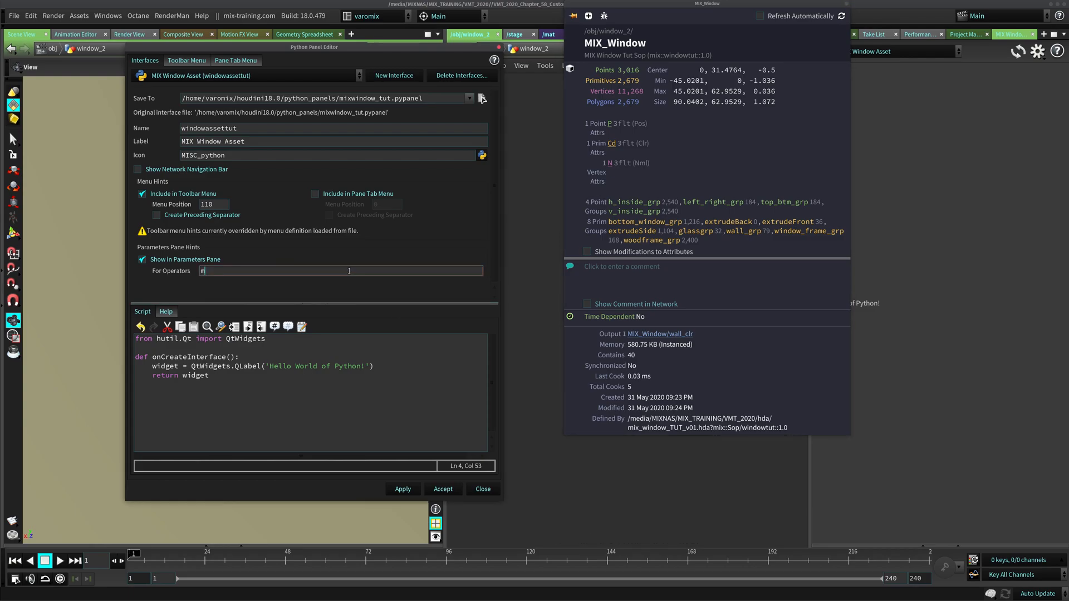
# Enter mix::Sop/windowtut::1.0 as the interface's For Operators value
pyautogui.write('ix::Sop')
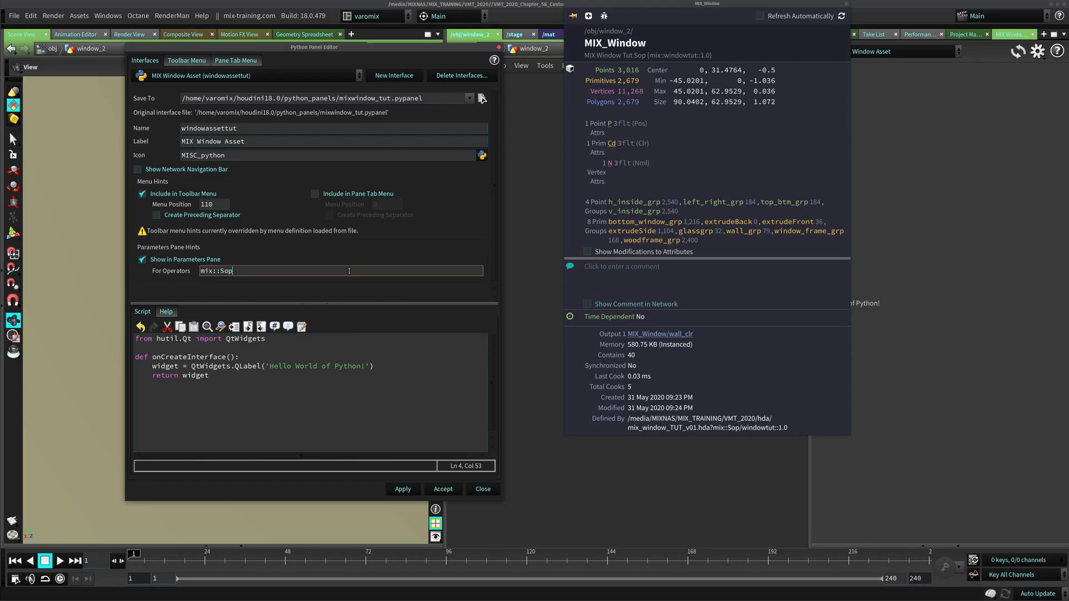
pyautogui.write('/windowtut::')
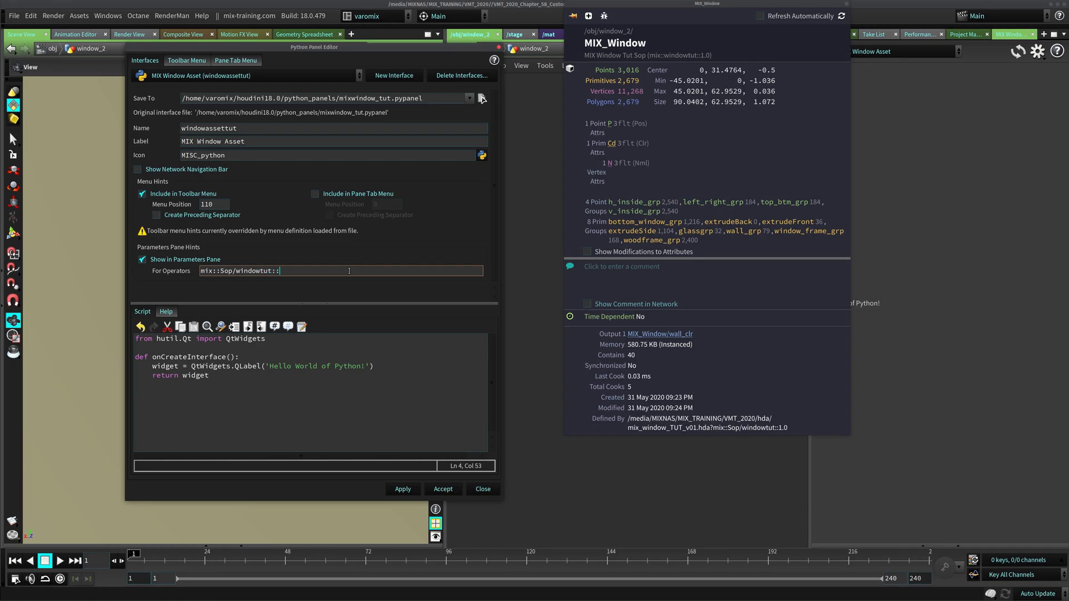
pyautogui.write('1.0')
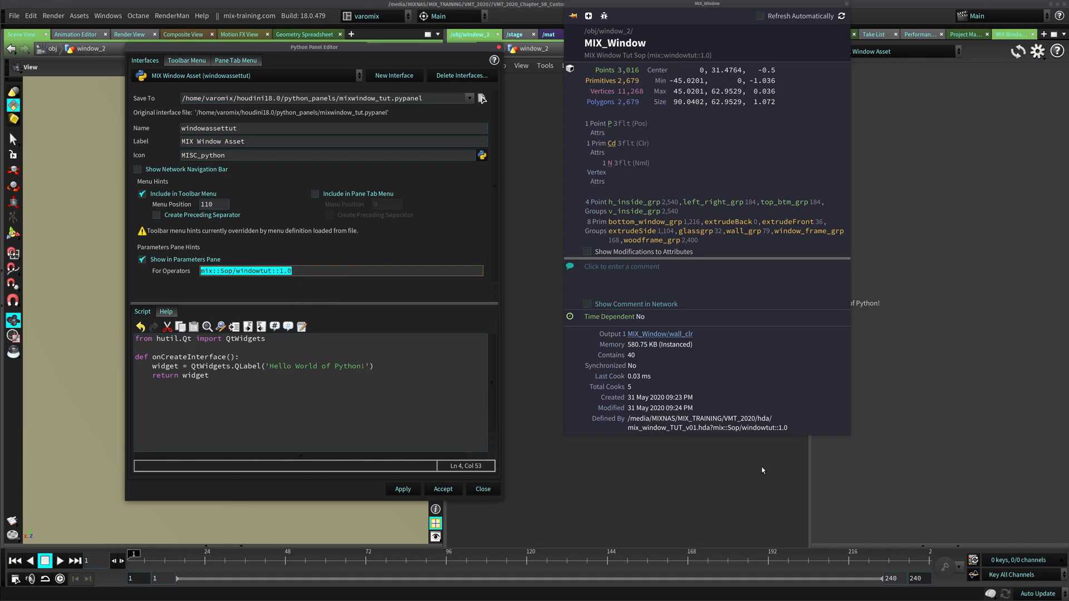
pyautogui.moveTo(777, 434)
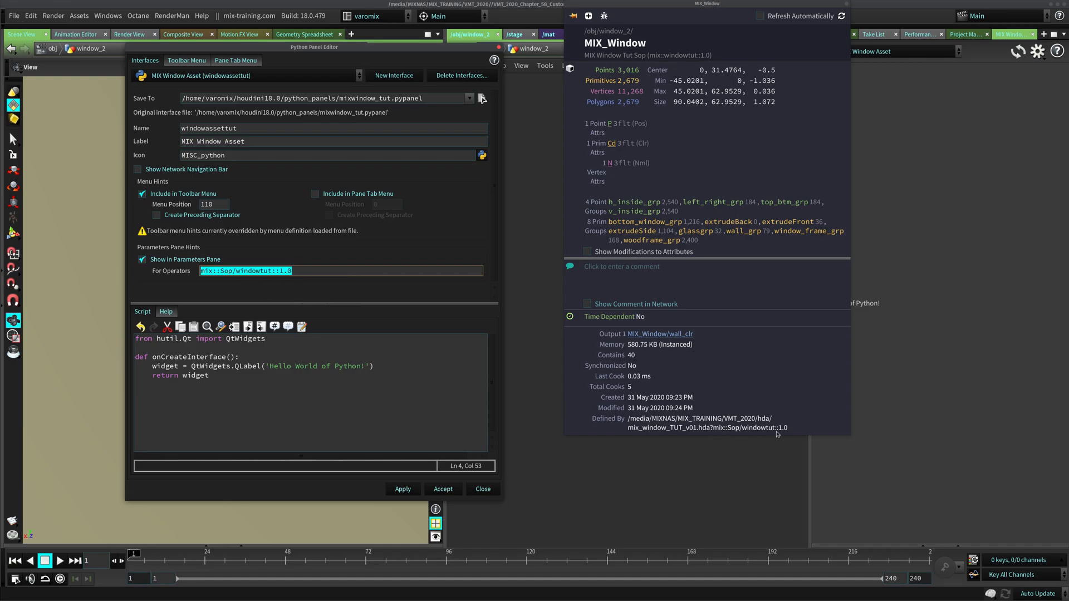
pyautogui.moveTo(714, 433)
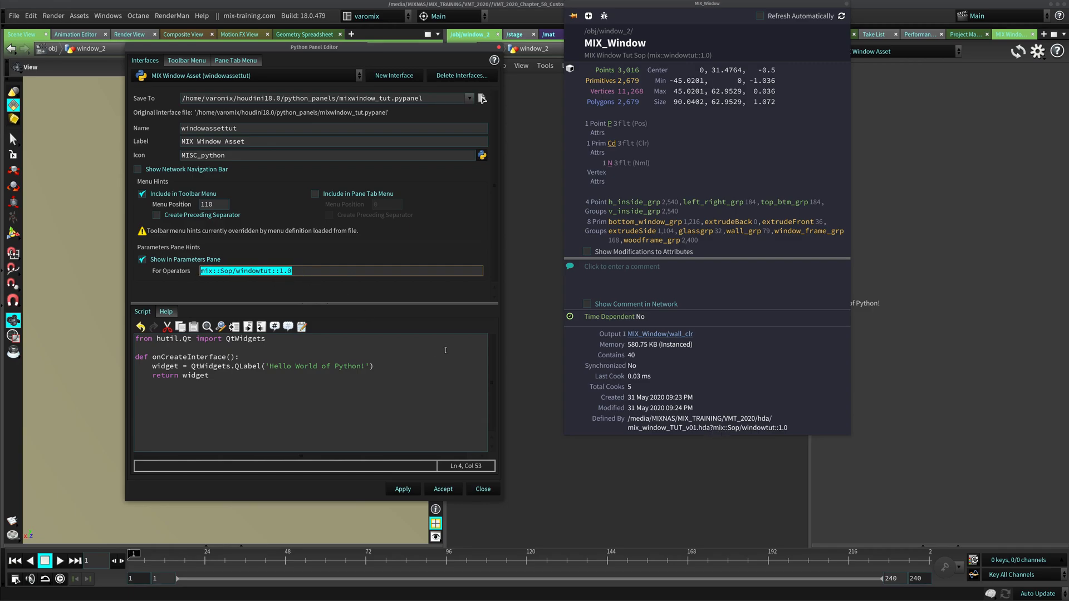
pyautogui.moveTo(736, 431)
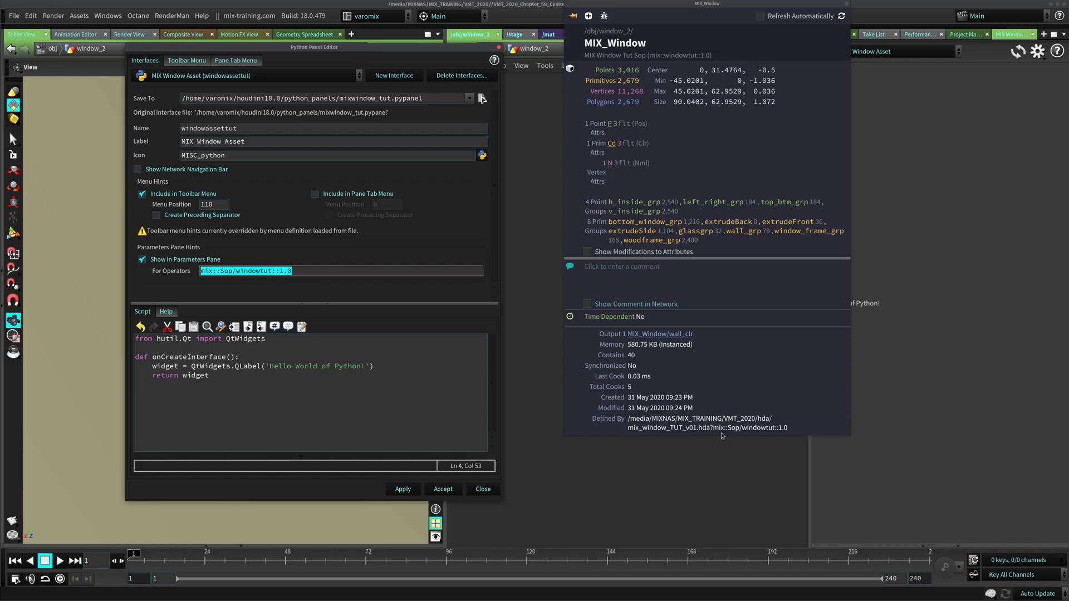
pyautogui.moveTo(747, 442)
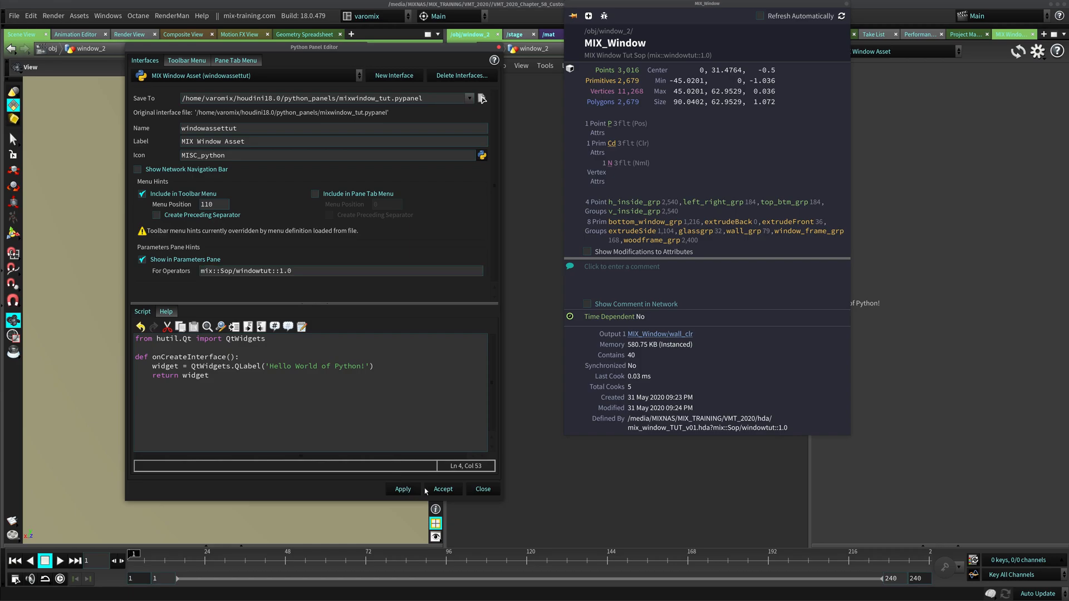
# Save the interface, add a Null node below MIX_Window, and show the MIX Window Asset panel
pyautogui.click(482, 489)
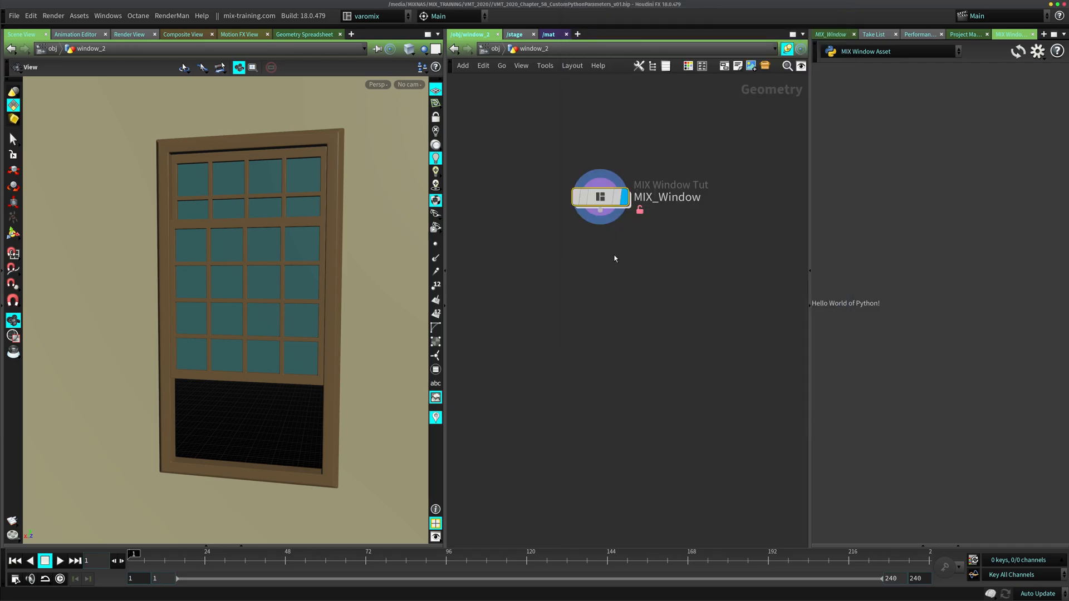
pyautogui.write('ni')
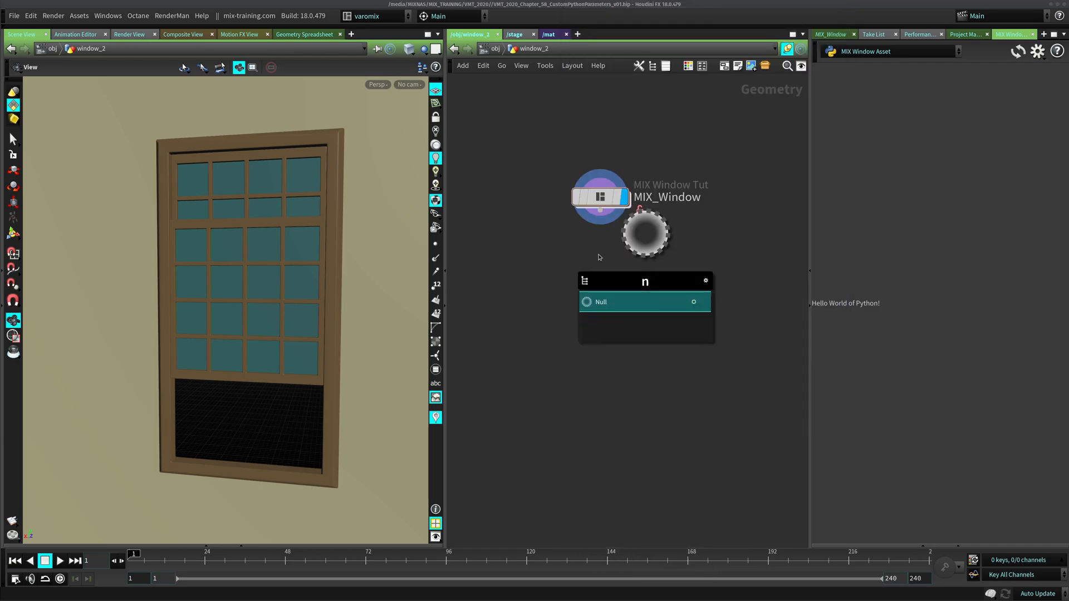
pyautogui.click(600, 302)
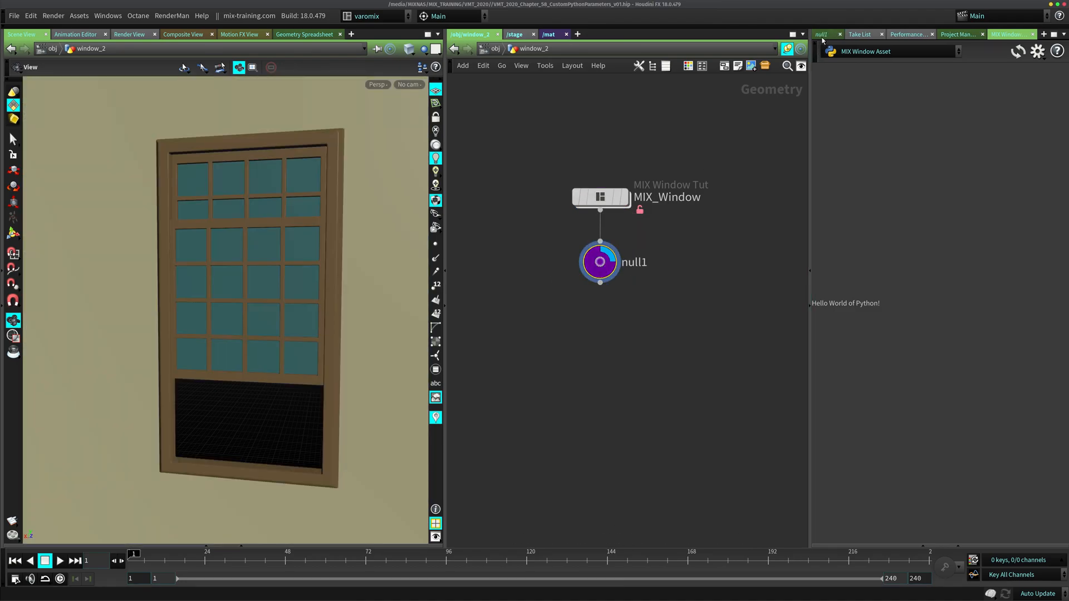
pyautogui.click(599, 262)
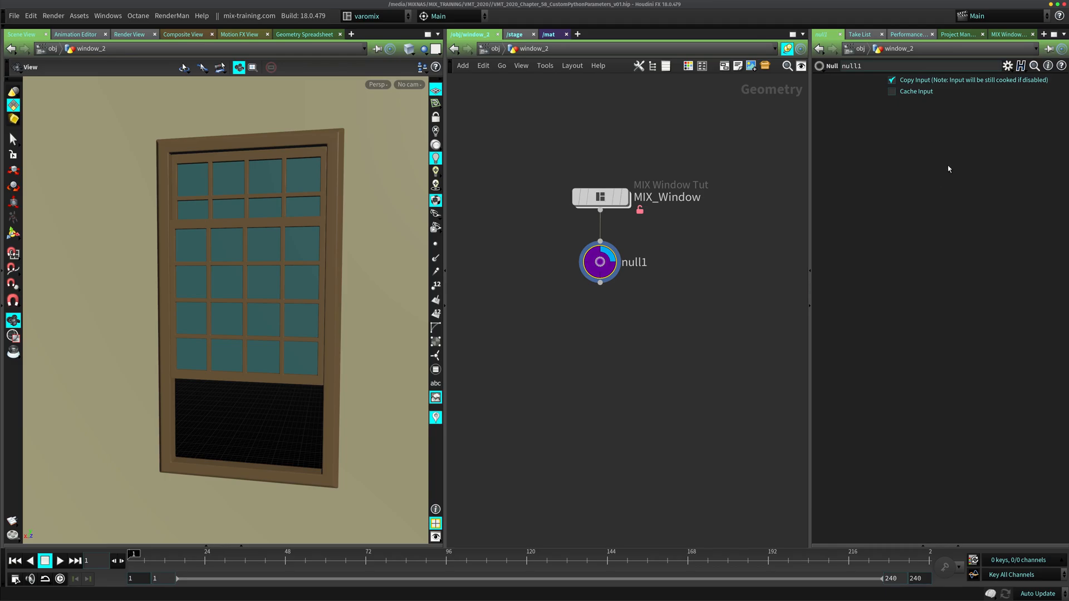
pyautogui.click(600, 196)
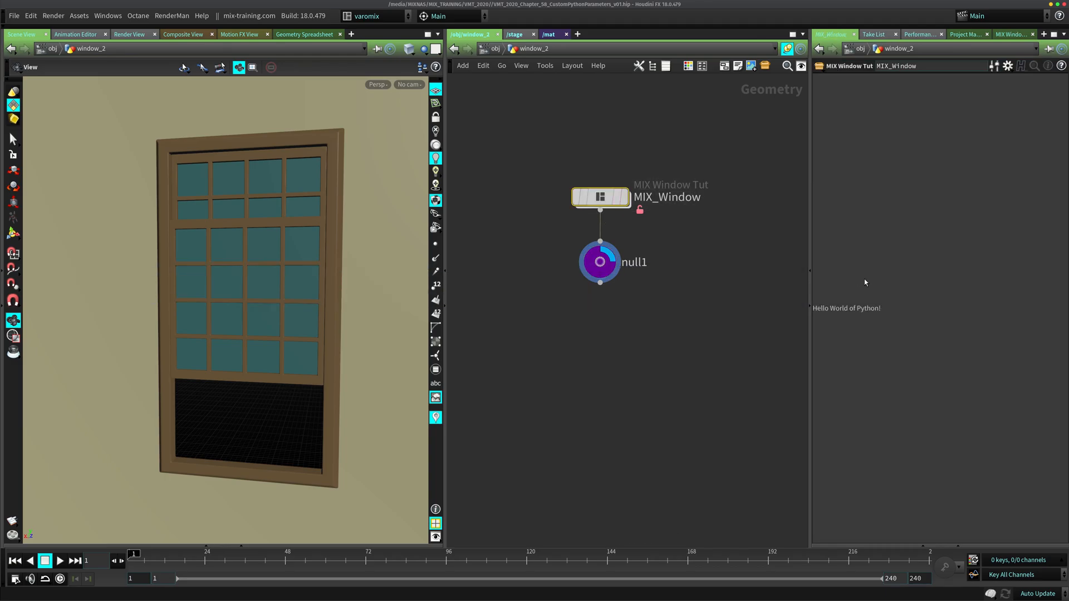
pyautogui.moveTo(848, 319)
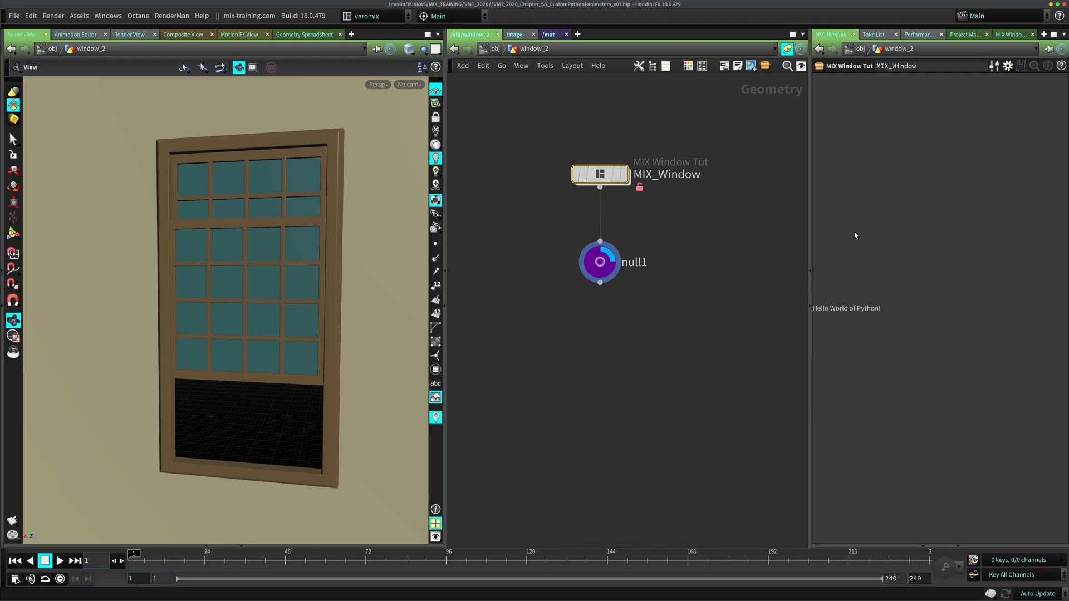
pyautogui.moveTo(863, 326)
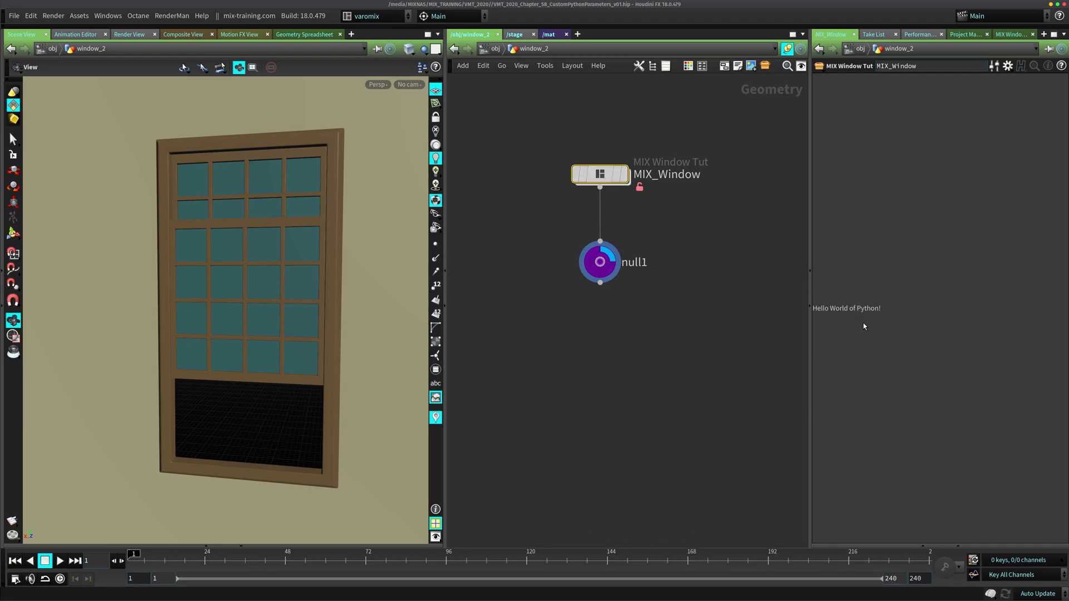
pyautogui.moveTo(748, 282)
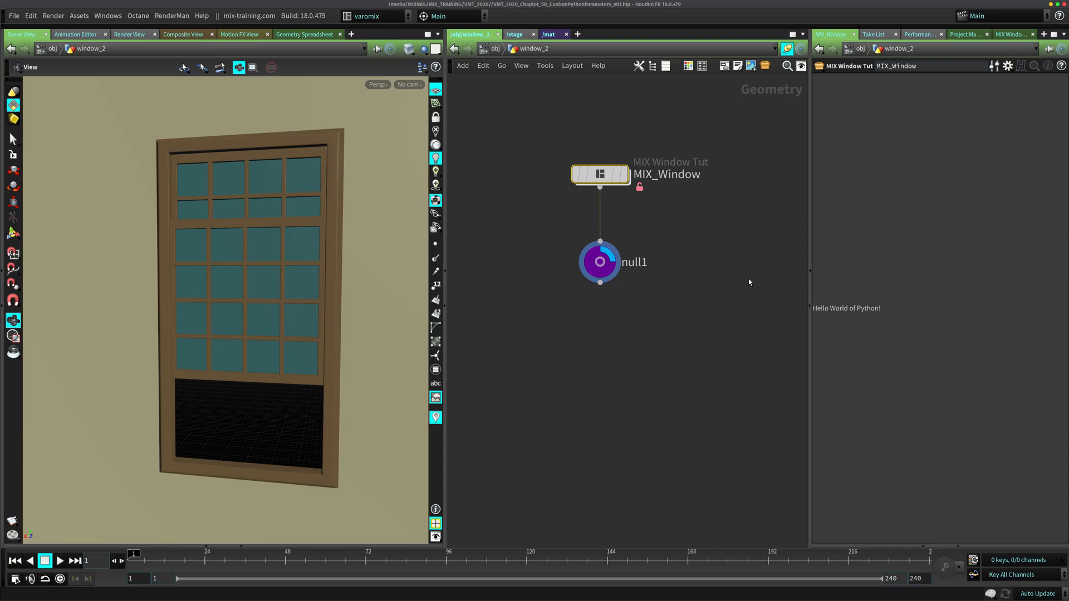
pyautogui.moveTo(617, 354)
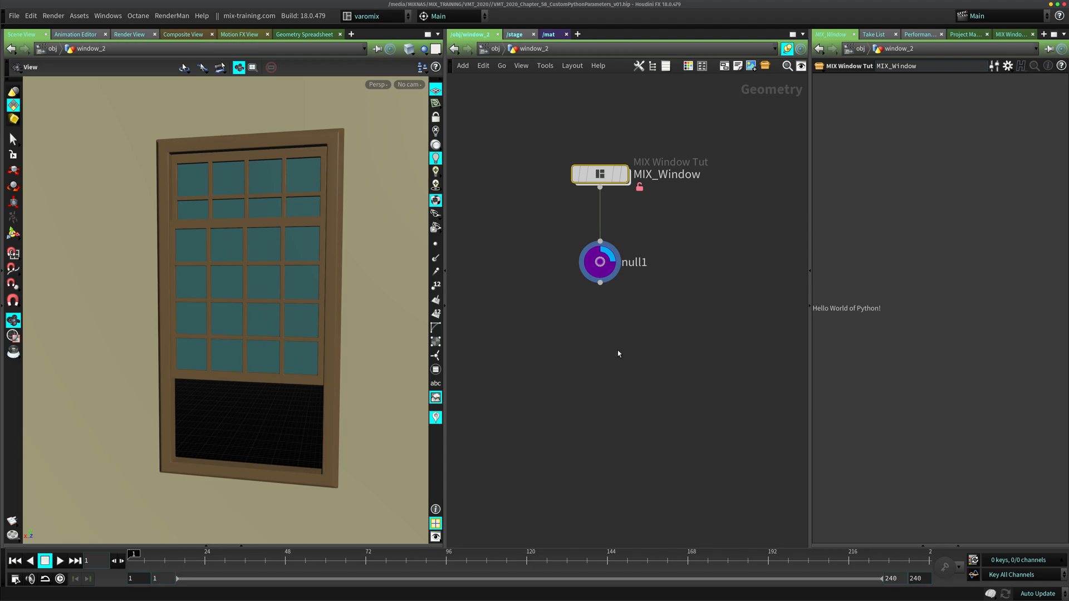
pyautogui.moveTo(835, 304)
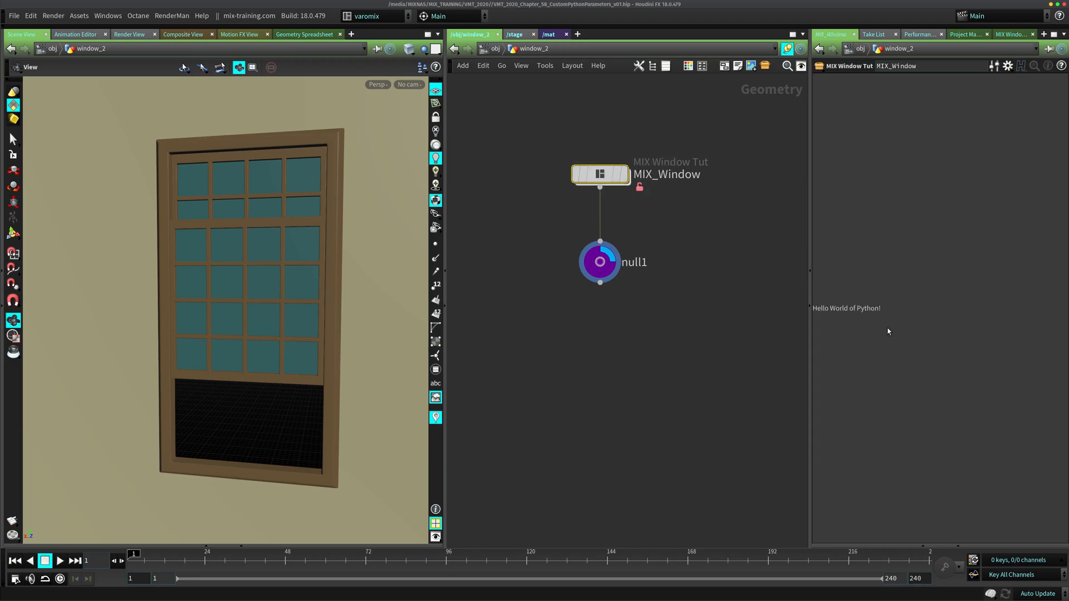
pyautogui.moveTo(876, 310)
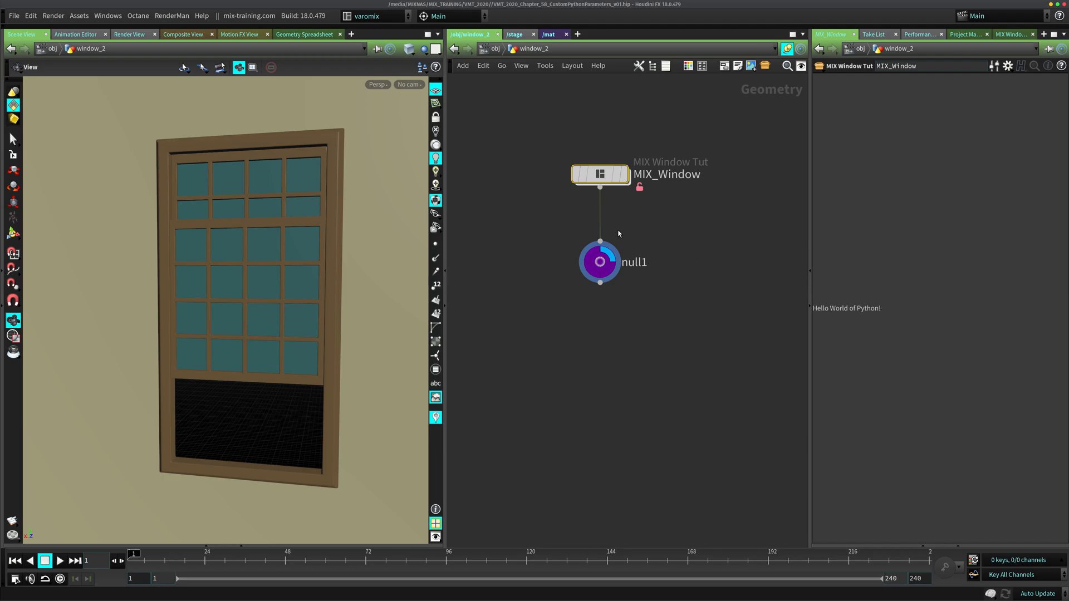
pyautogui.click(1011, 34)
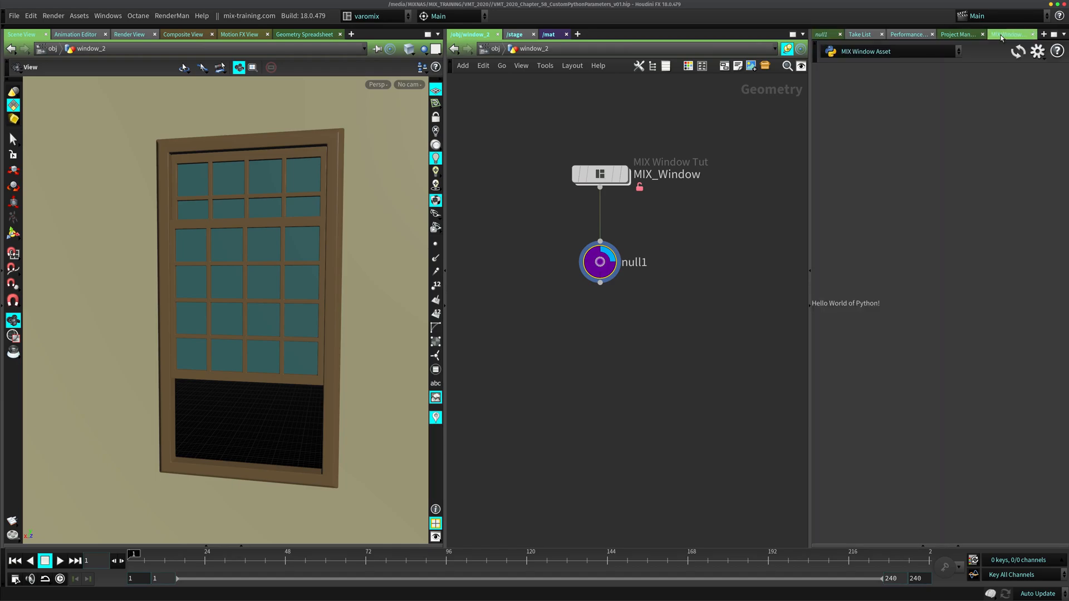
# Open the panel's interface editor and begin a QPushButton widget line
pyautogui.click(1038, 51)
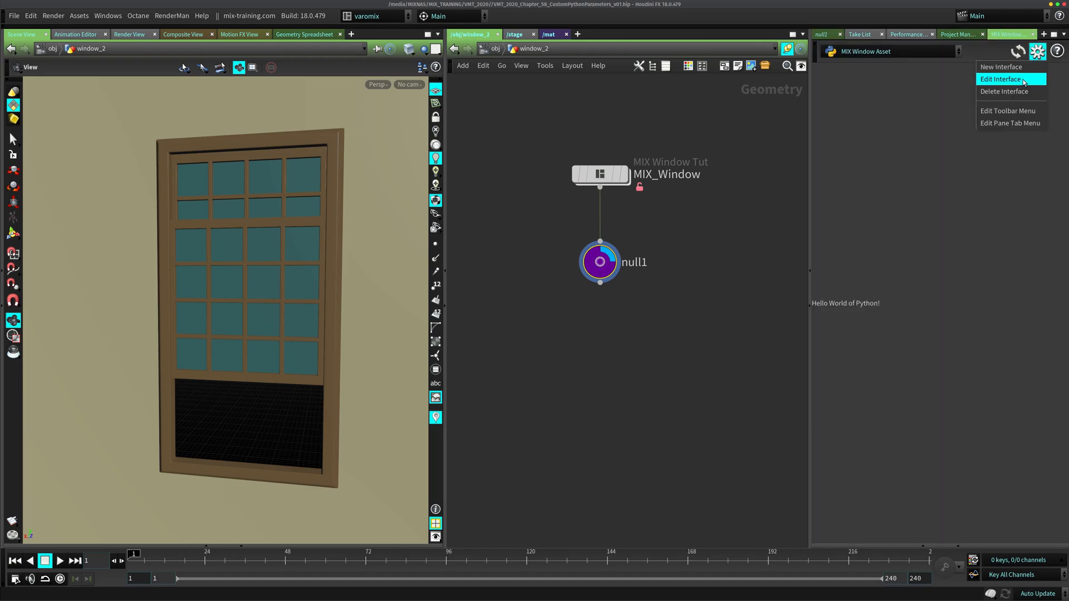
pyautogui.click(1001, 79)
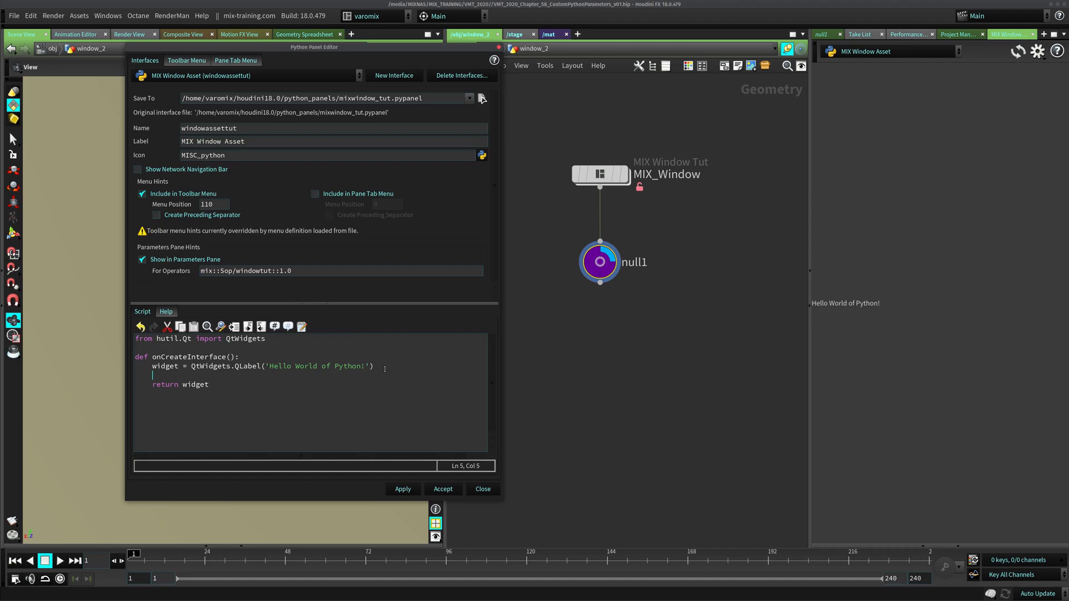
pyautogui.write('widfgw')
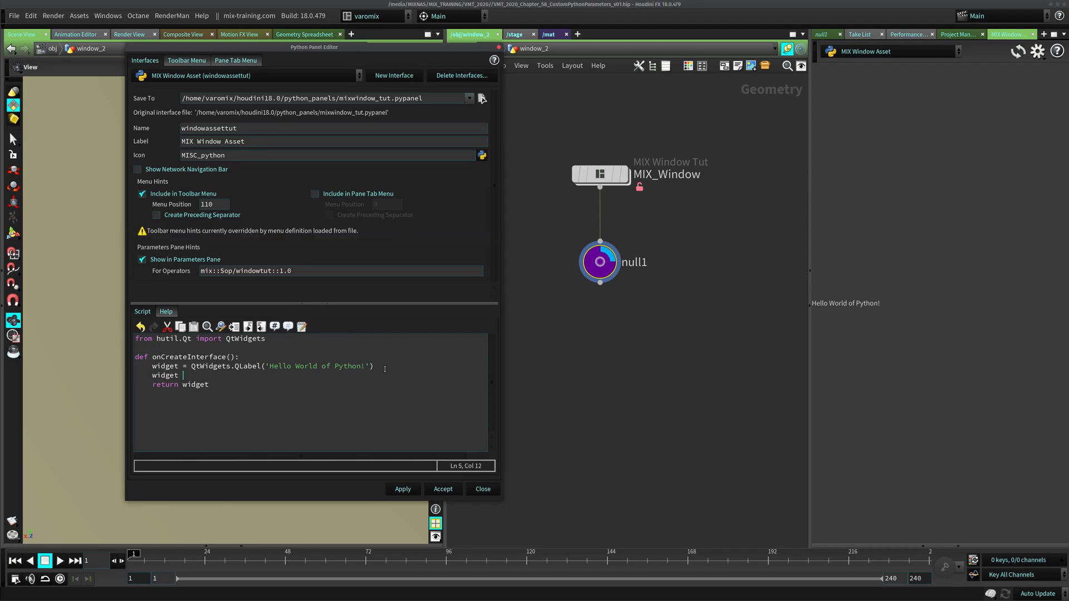
pyautogui.write('= QtWidsge')
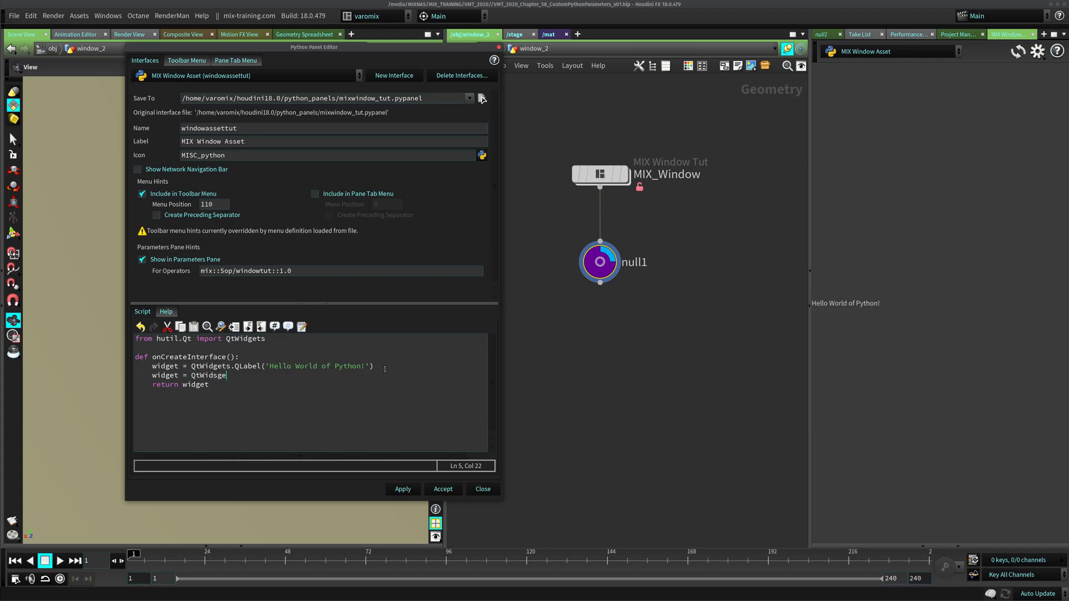
pyautogui.write('ts')
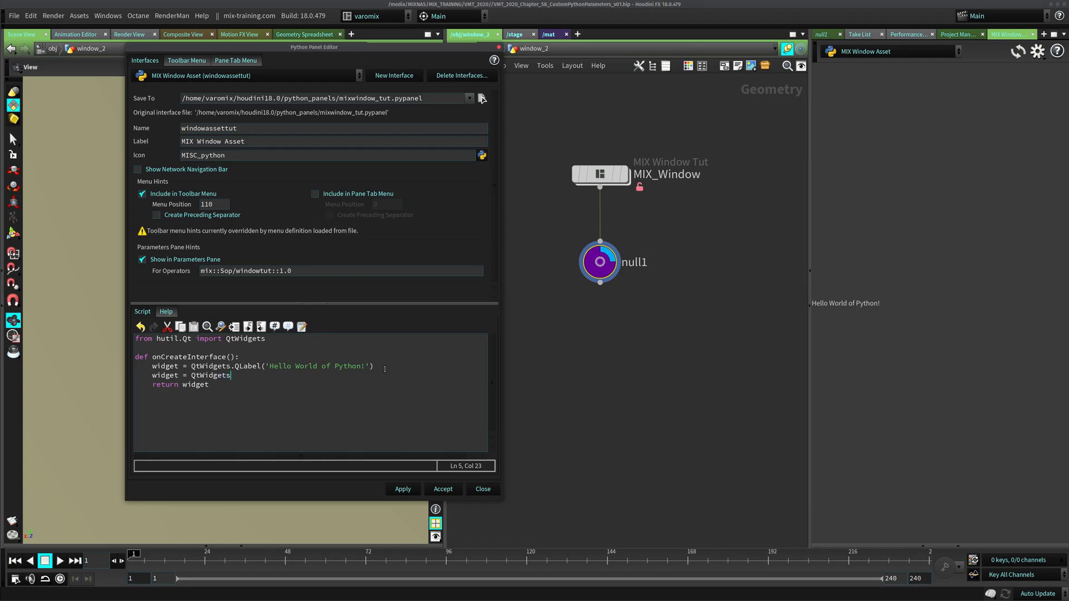
pyautogui.write('Q')
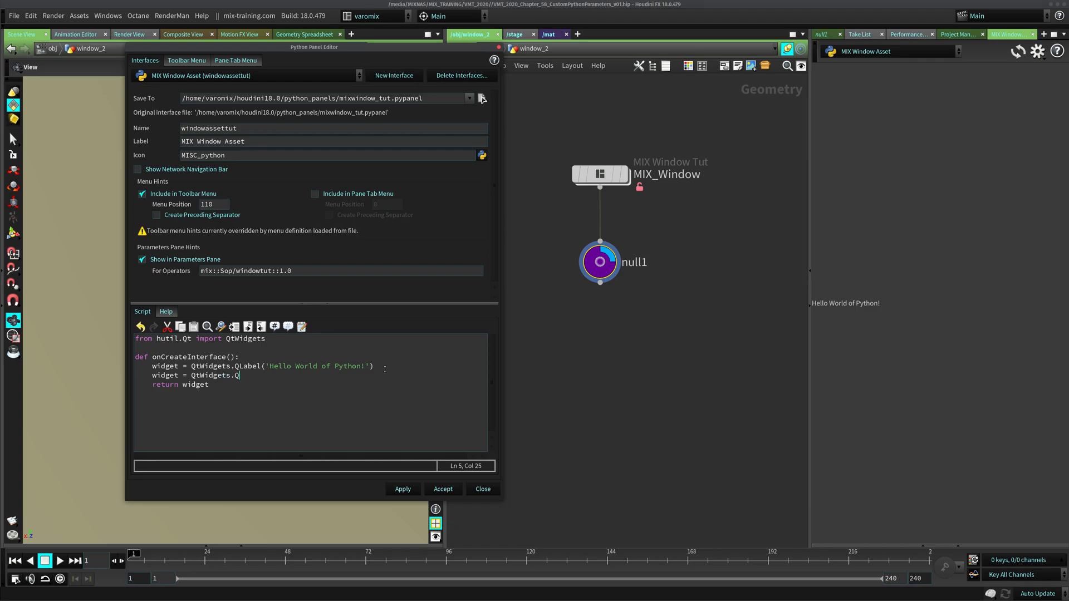
pyautogui.write('Push')
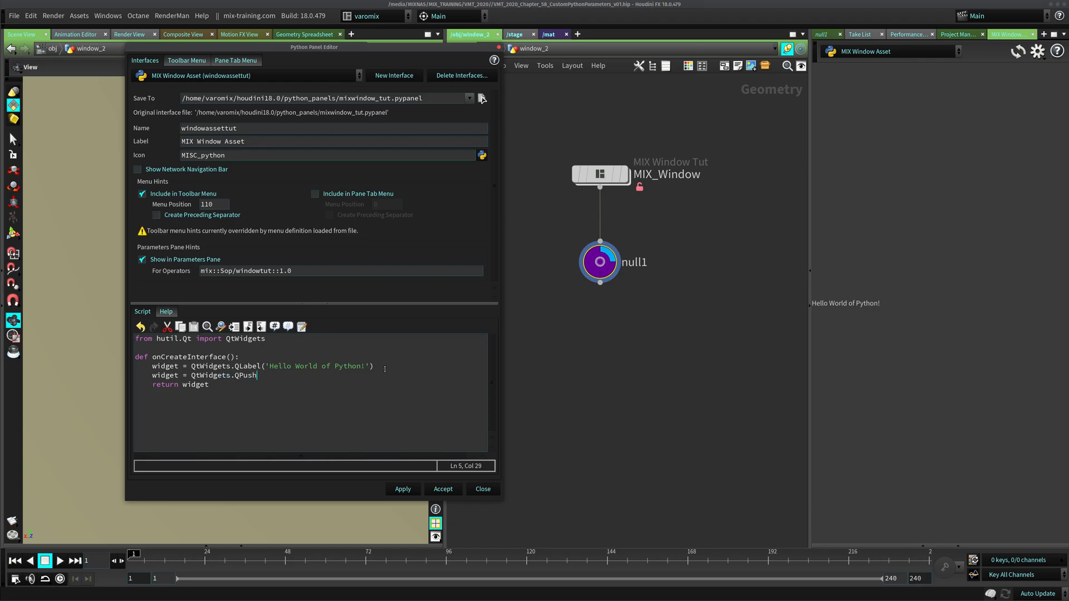
pyautogui.write('Button')
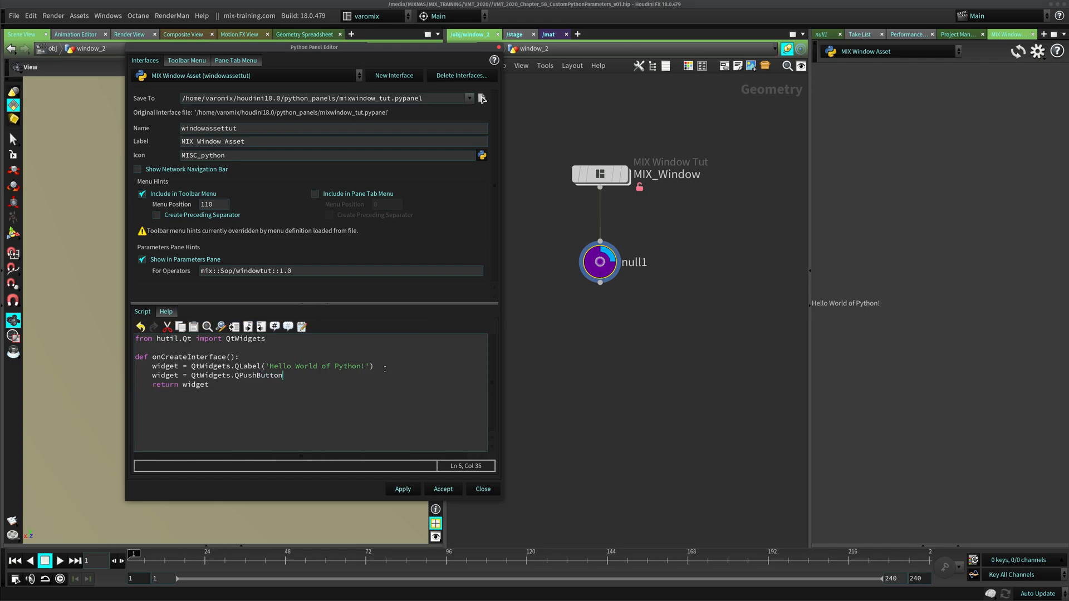
# Finish the QPushButton('Click Me!') line and comment out the Hello World label
pyautogui.write('(')
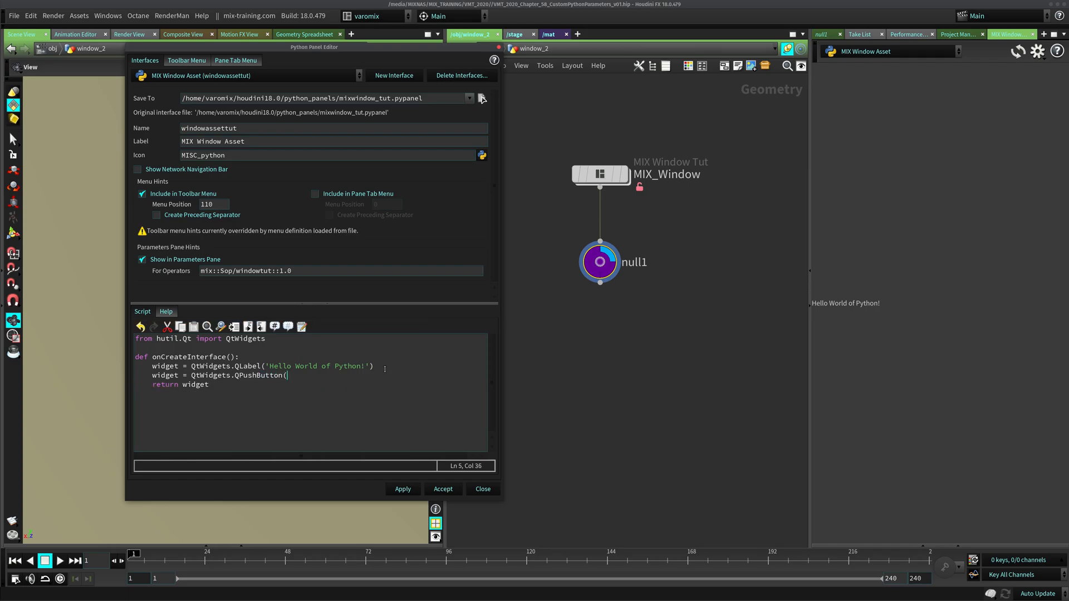
pyautogui.write('"')
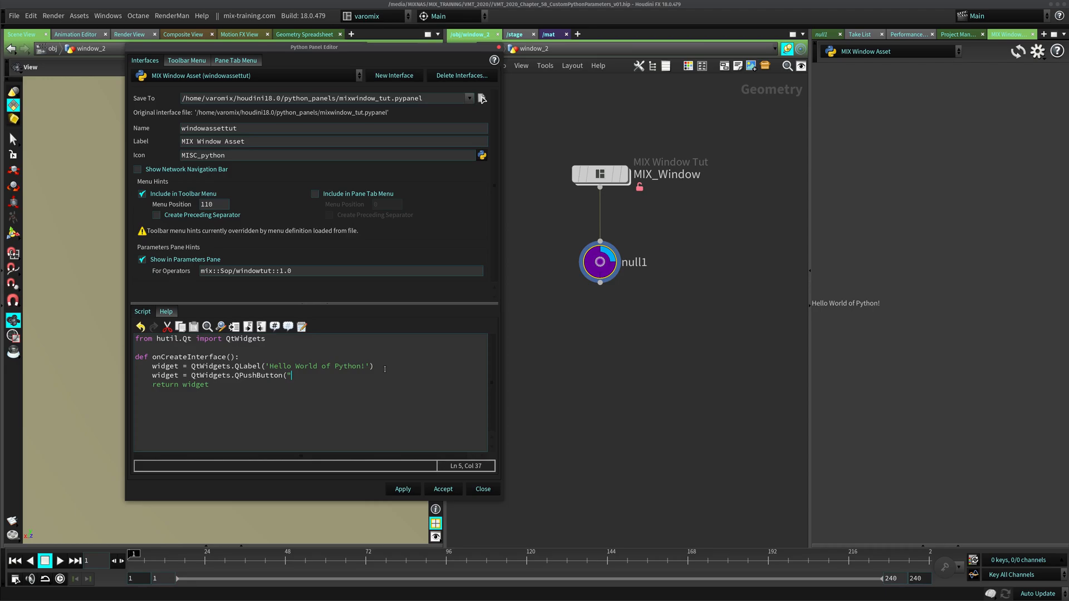
pyautogui.write('CLicke')
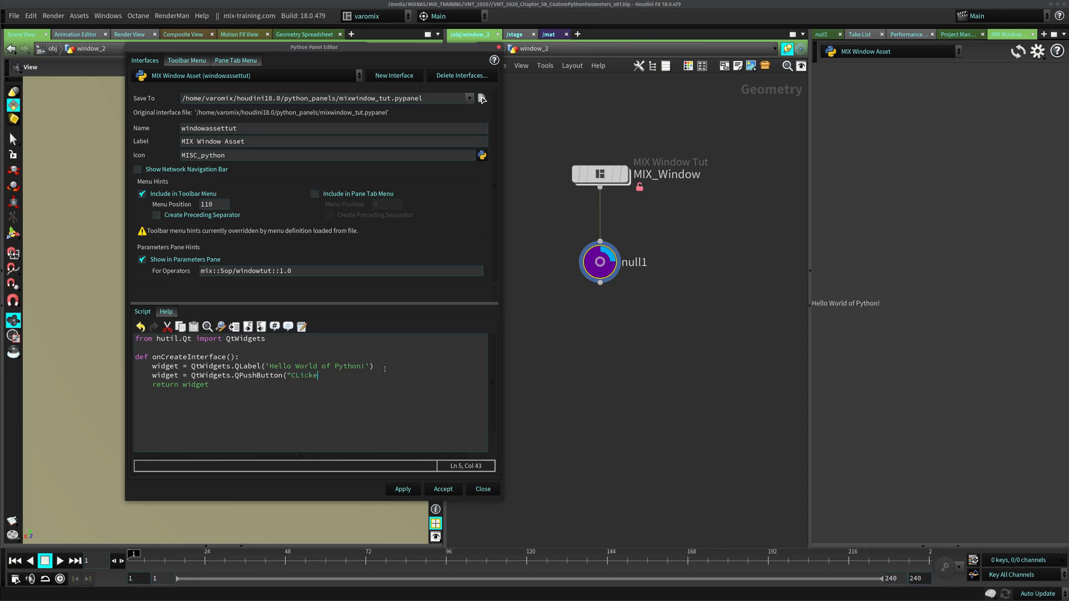
pyautogui.write('Me!')
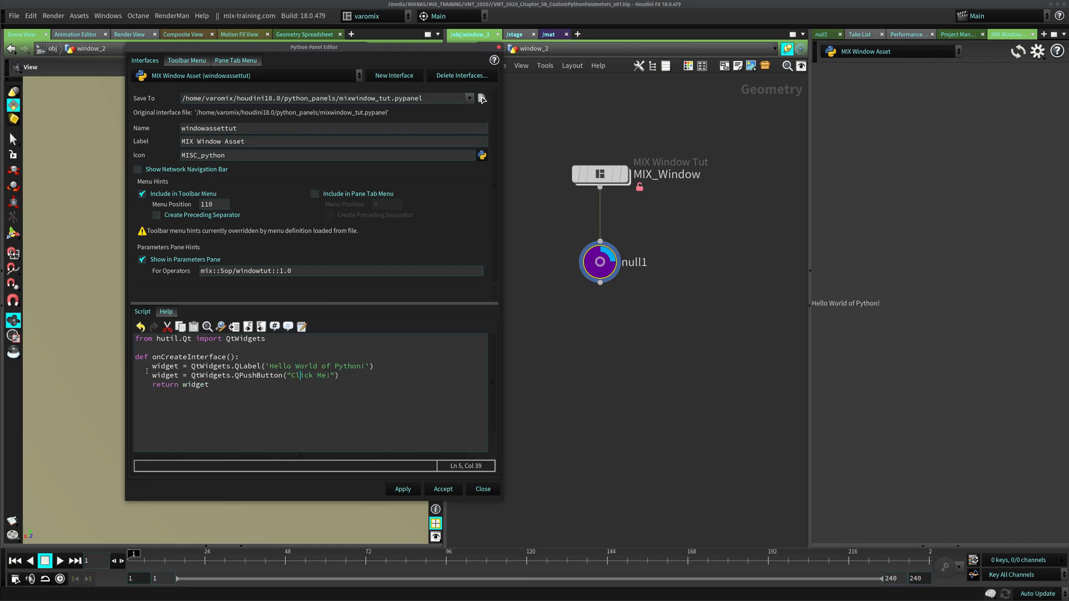
pyautogui.write('#')
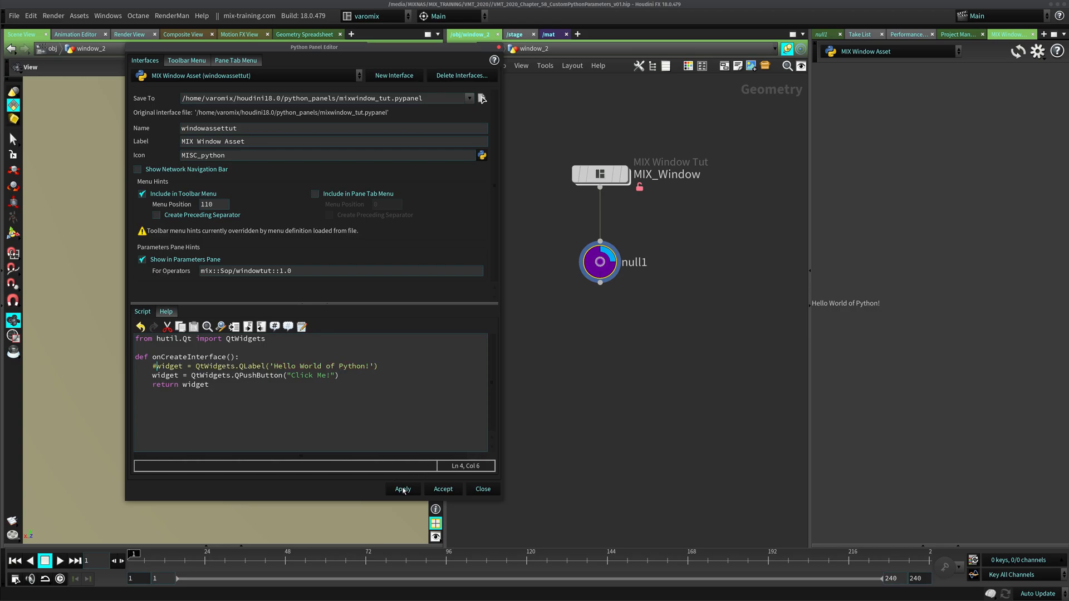
# Apply the script and view MIX_Window's parameters showing the Click Me! button
pyautogui.click(401, 488)
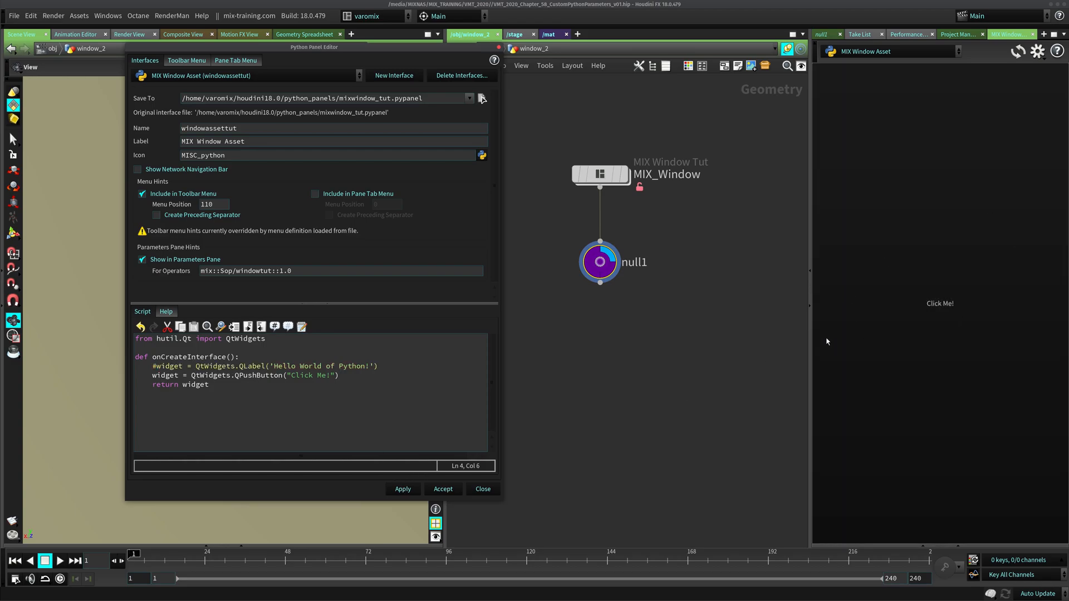
pyautogui.moveTo(954, 288)
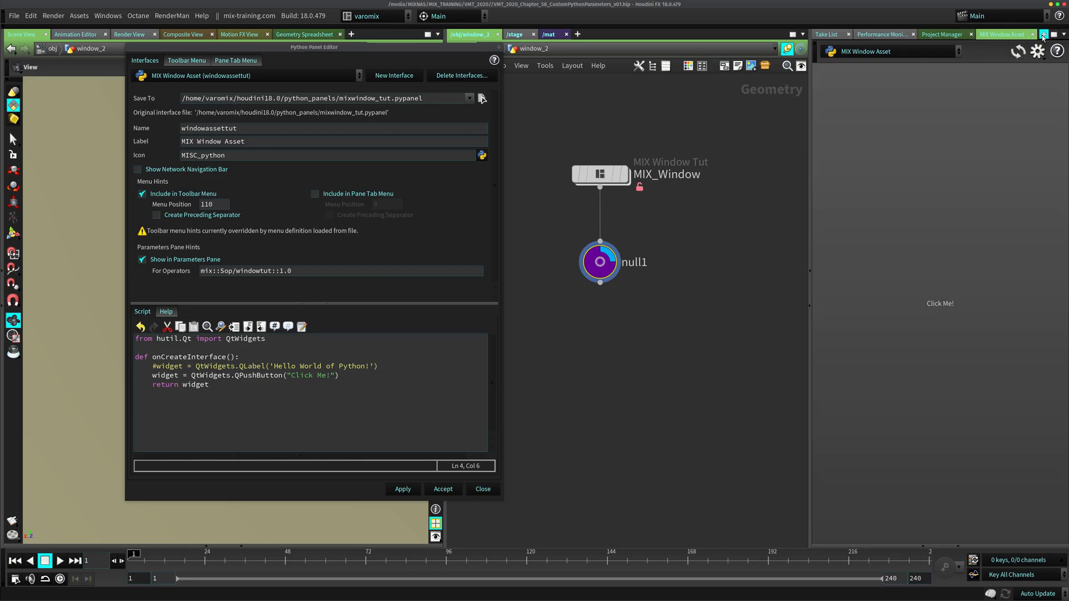
pyautogui.click(599, 262)
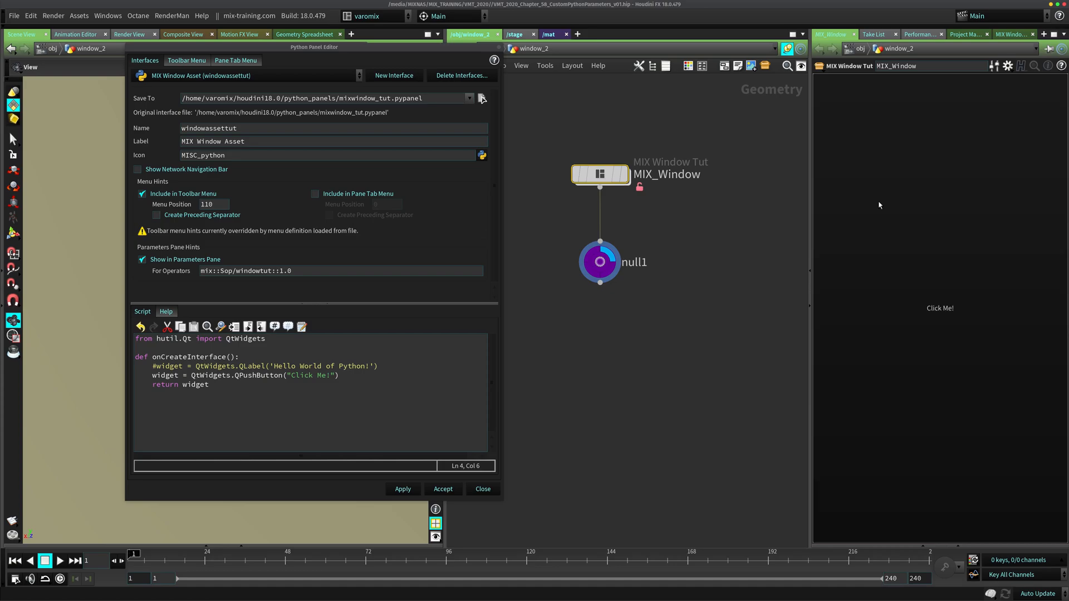
pyautogui.click(599, 261)
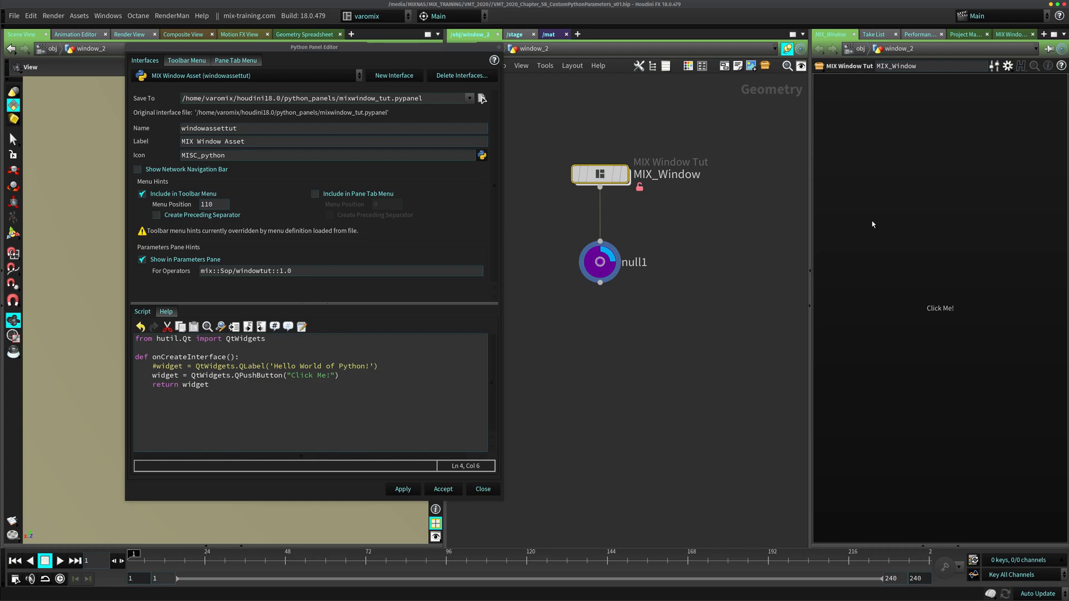
pyautogui.moveTo(847, 228)
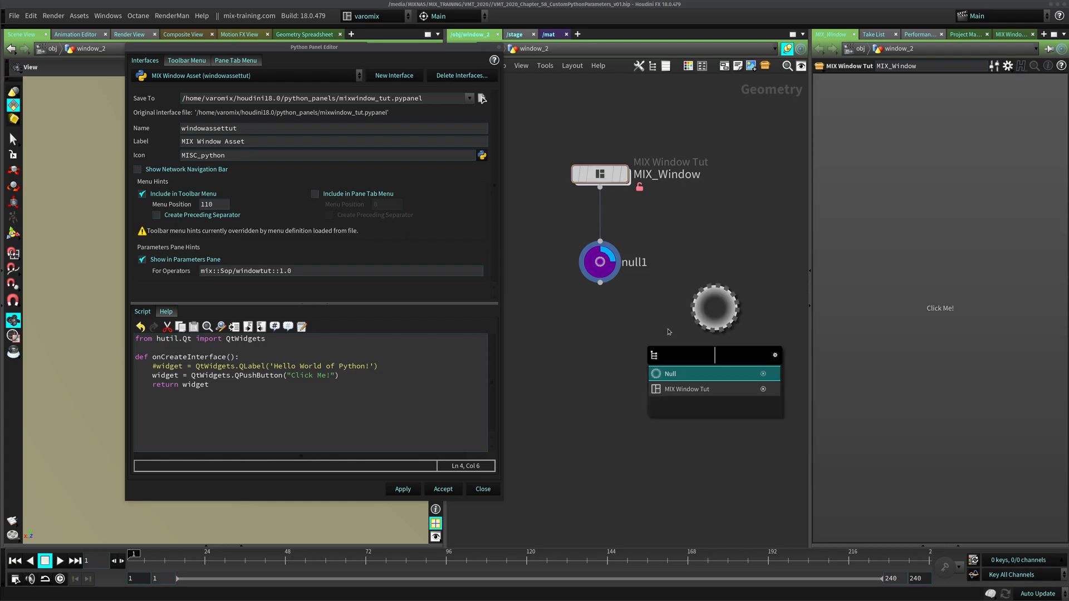
# Add a MIX Window Tut node via 'wind' search and dismiss the fatal error
pyautogui.write('wind')
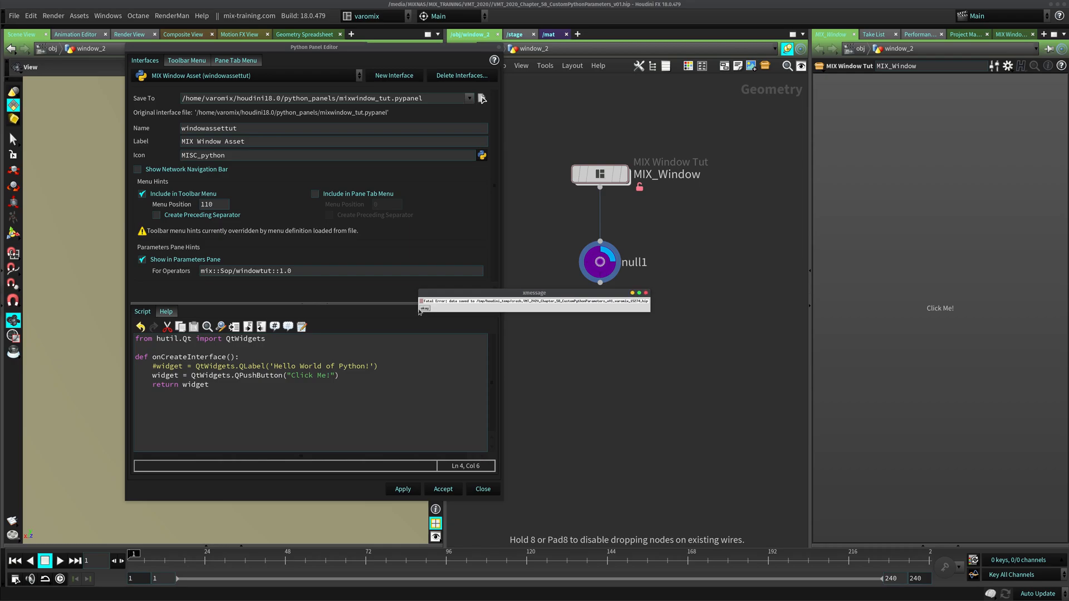
pyautogui.click(424, 308)
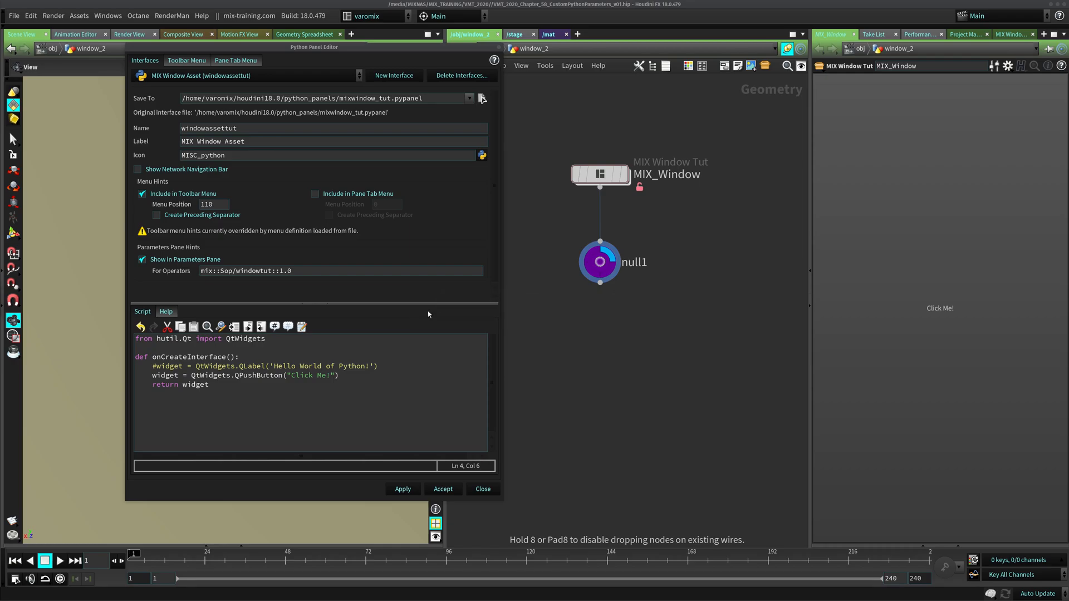